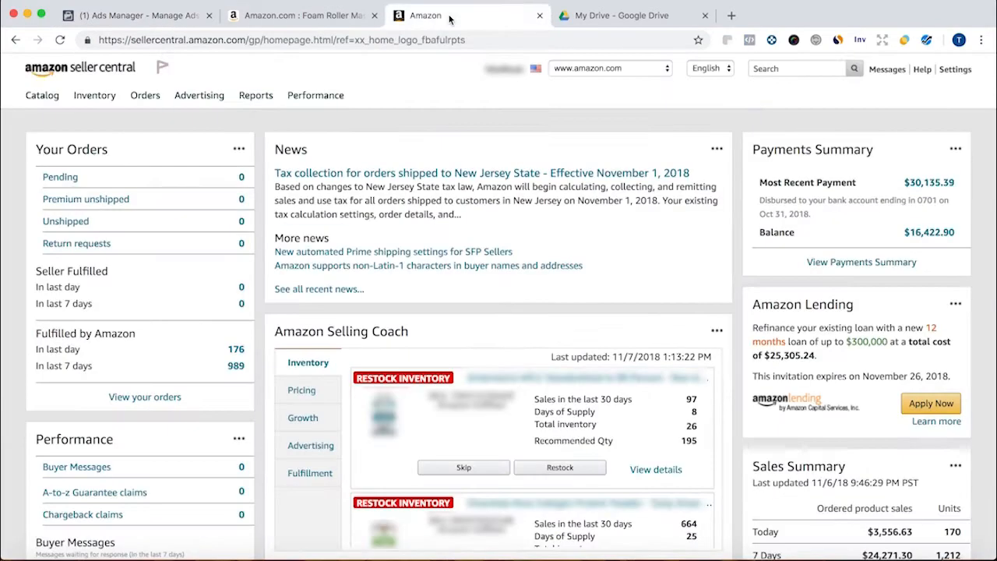
# Go to Seller Central's Fulfillment reports page from the Reports menu.
pyautogui.click(145, 95)
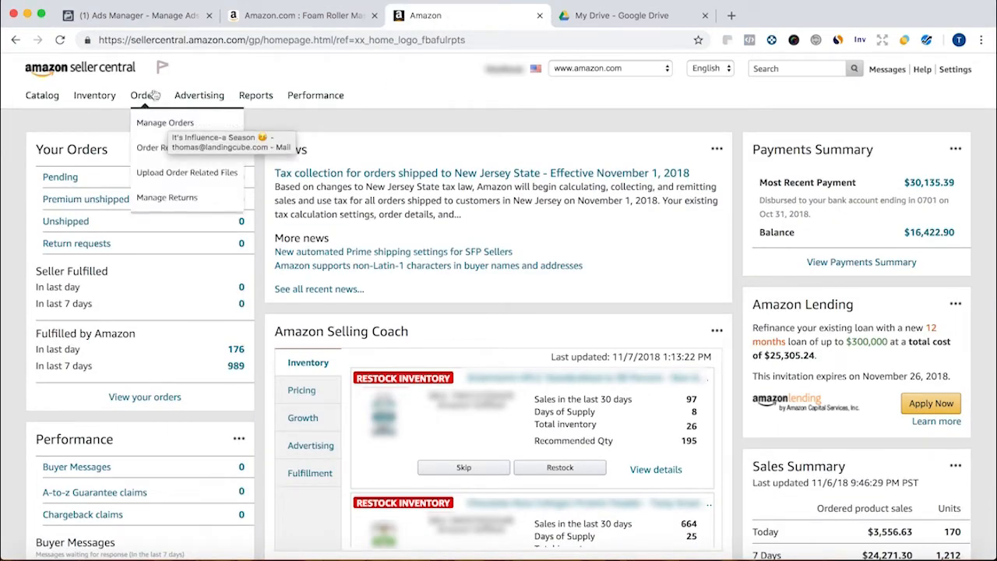
pyautogui.click(256, 95)
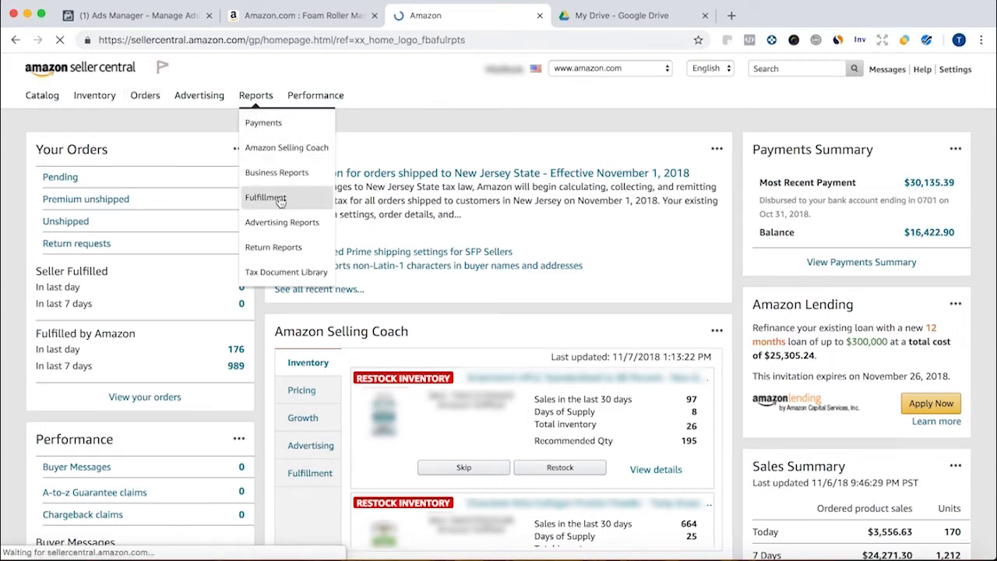
pyautogui.click(266, 197)
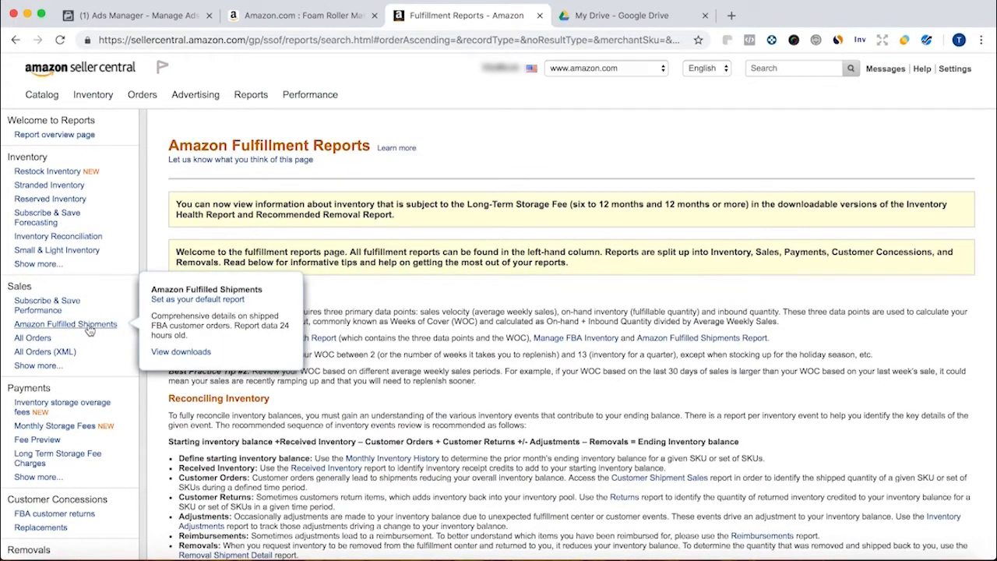
# Request an Amazon Fulfilled Shipments report for 10/7/18 to 11/5/18.
pyautogui.click(66, 323)
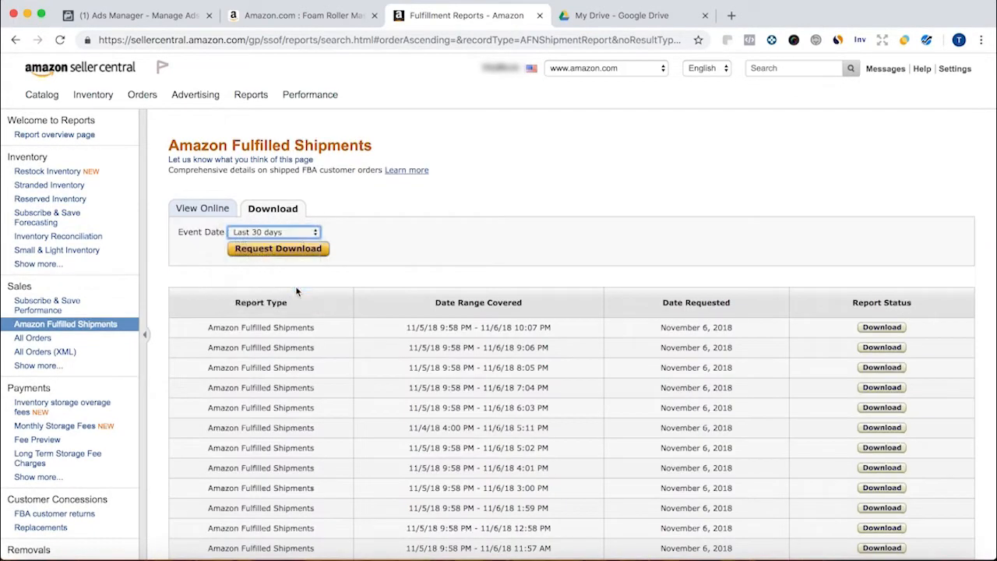
pyautogui.click(278, 248)
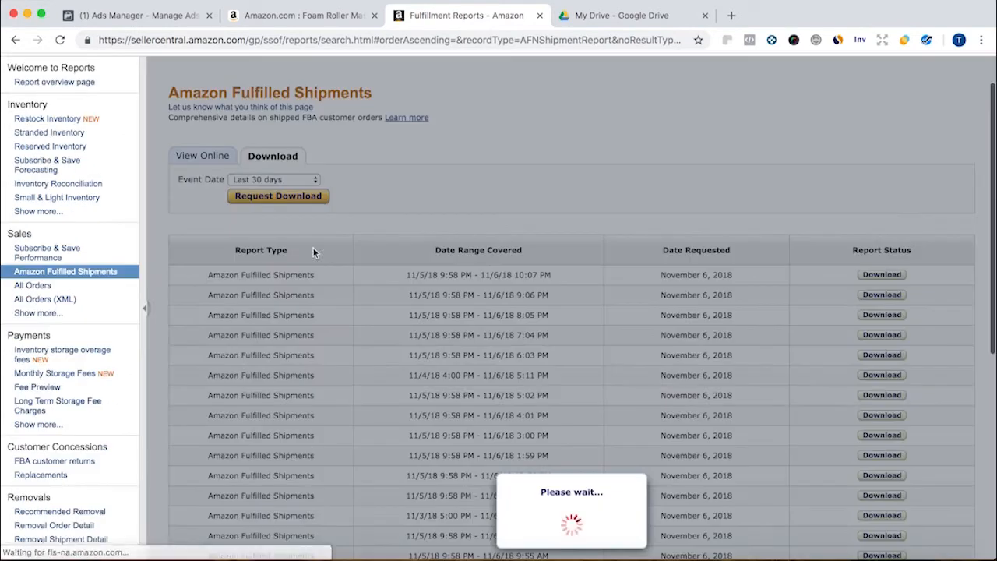
pyautogui.click(278, 196)
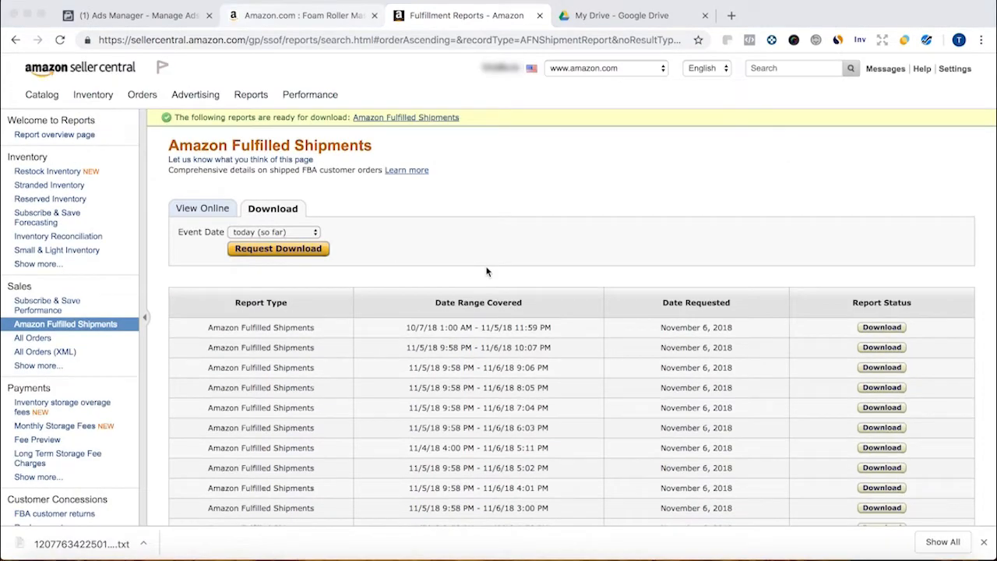
pyautogui.moveTo(819, 261)
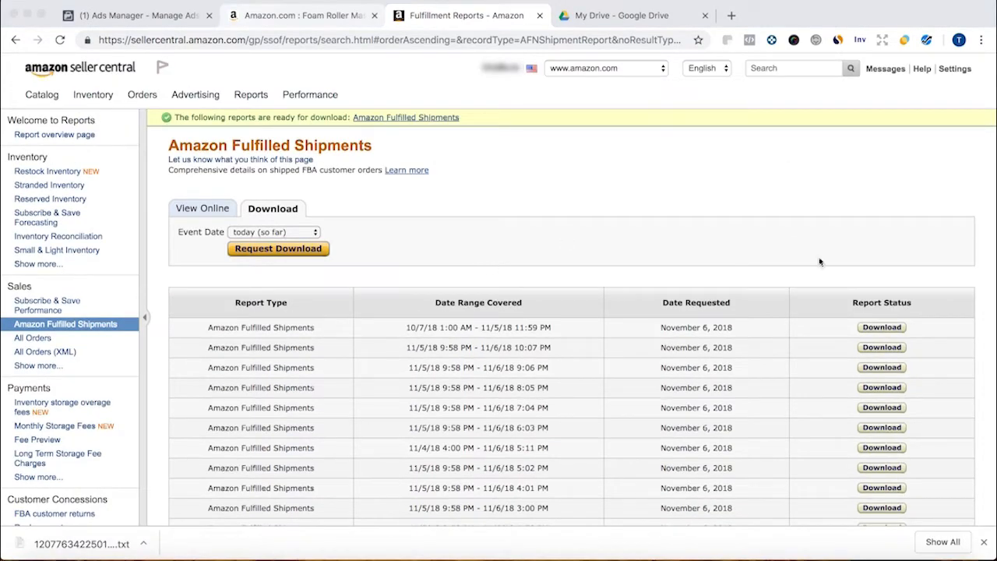
# Download the new 10/7–11/5 shipments report as a text file.
pyautogui.click(880, 326)
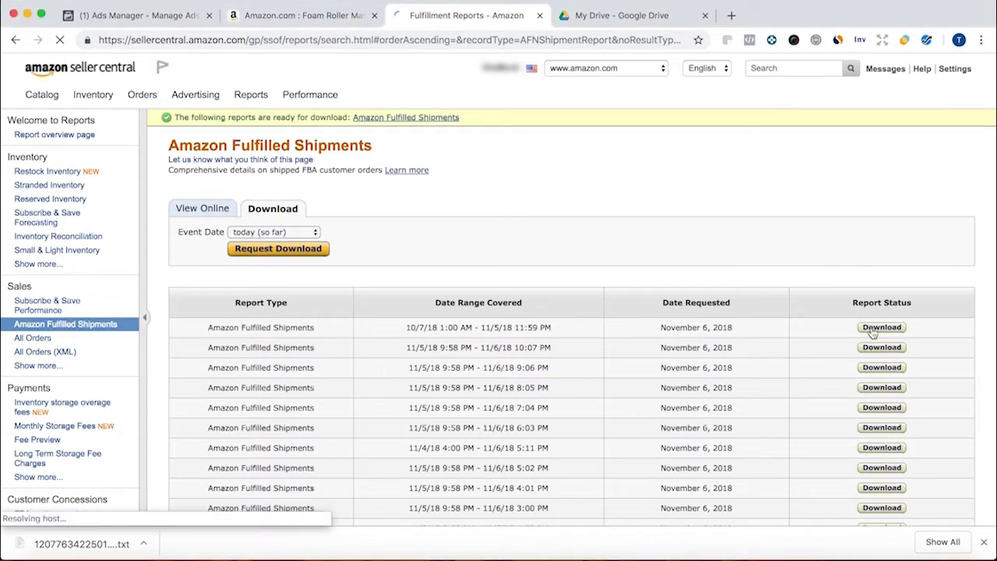
pyautogui.click(881, 327)
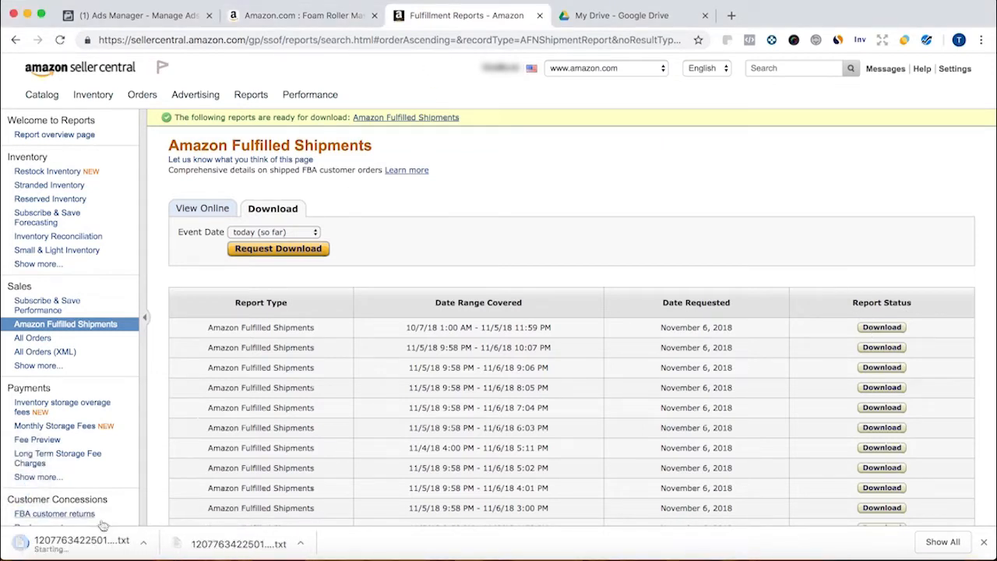
pyautogui.click(630, 14)
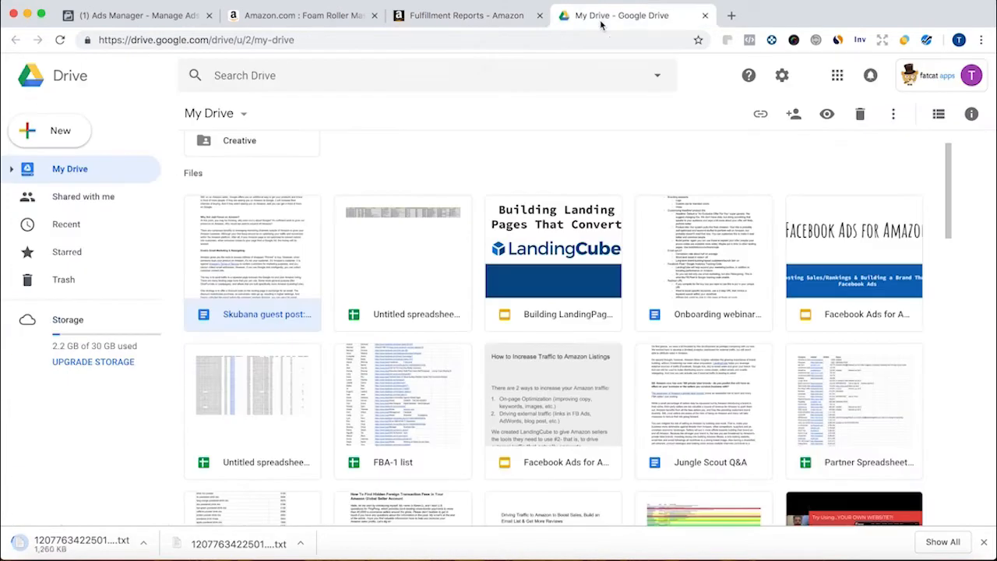
# Create a blank Google Sheet from Drive titled 'Amazon customer data 10.7-11.5'.
pyautogui.click(49, 130)
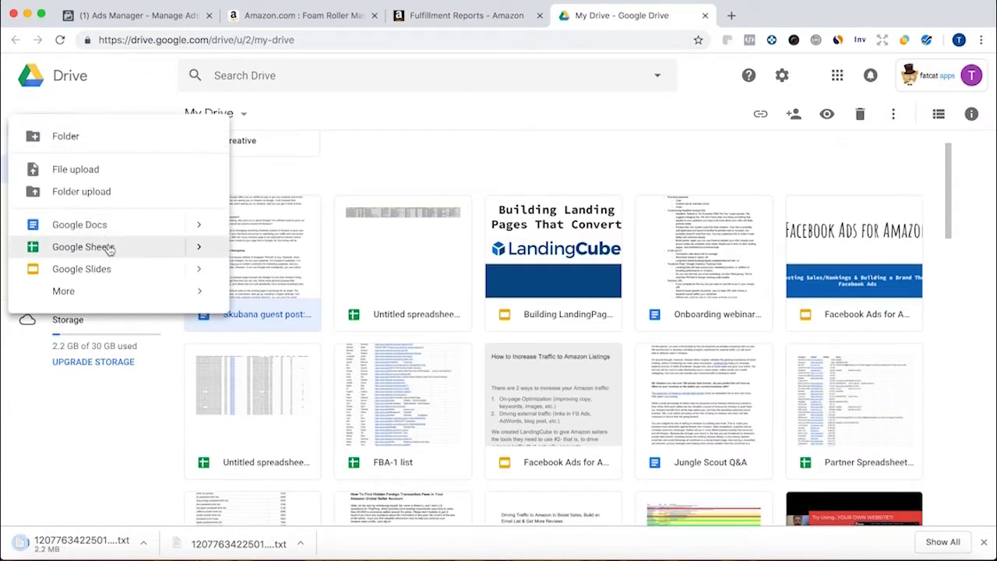
pyautogui.click(83, 247)
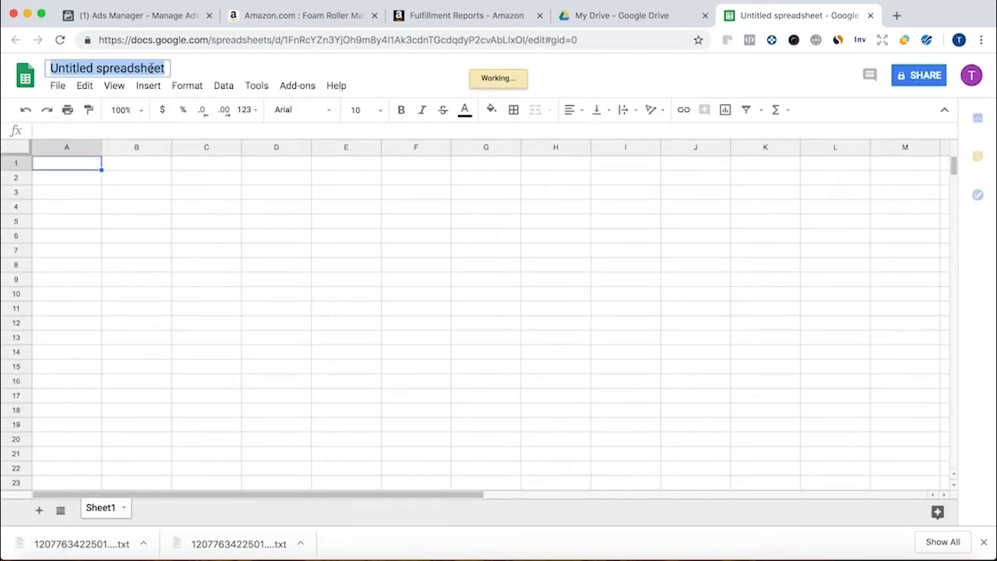
pyautogui.write('Amazon custom')
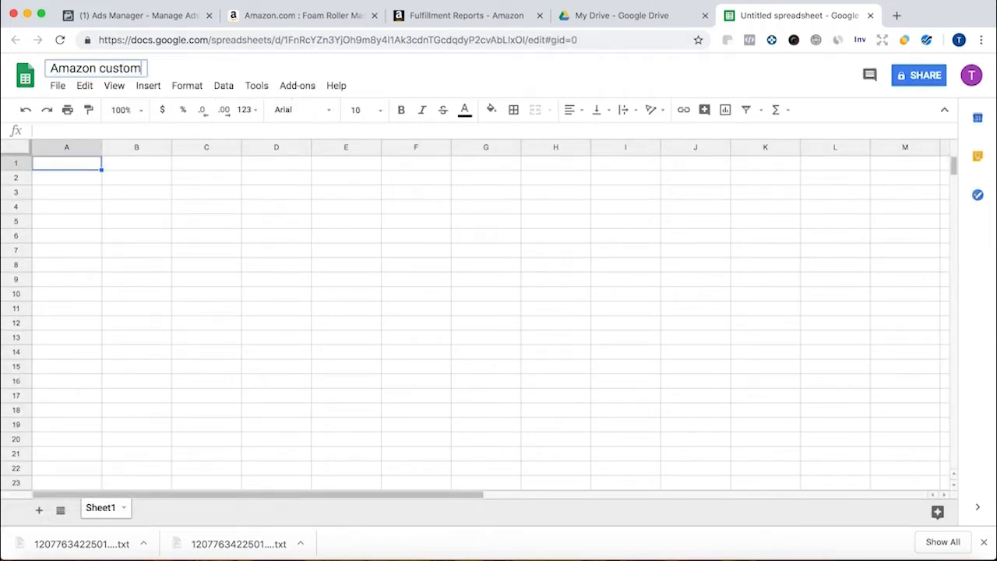
pyautogui.write('er data 10.7')
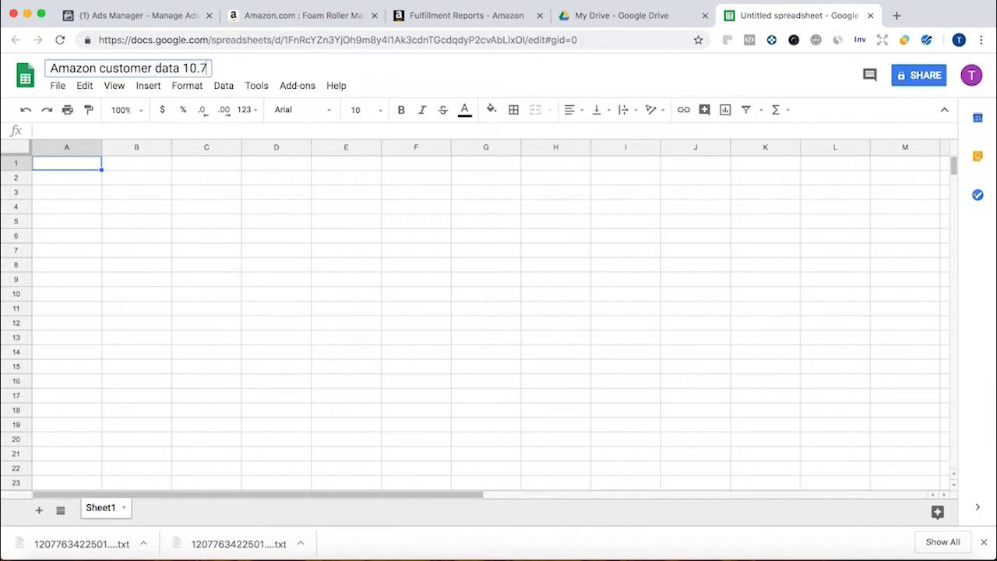
pyautogui.write('-11/')
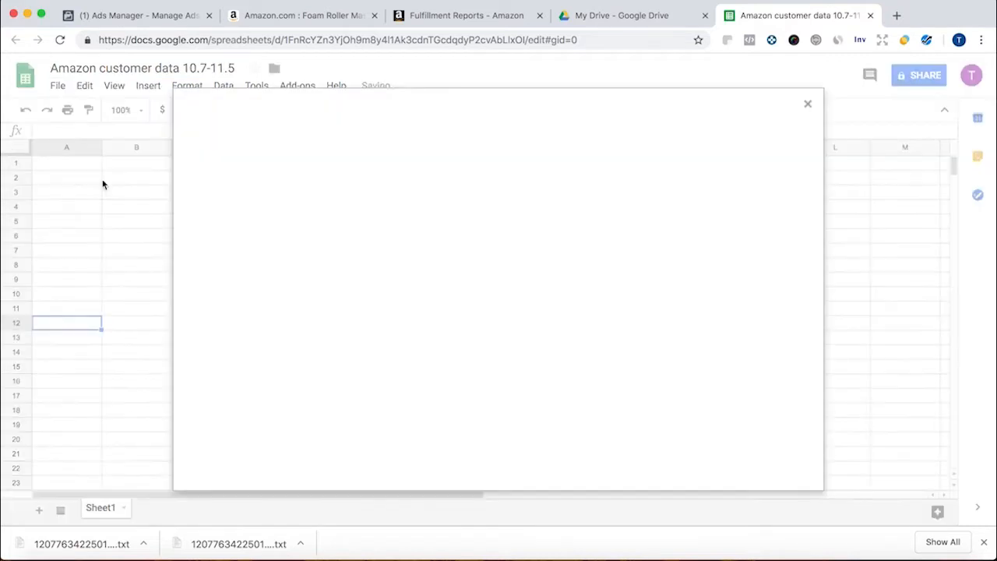
# Import the downloaded 12077634225017842.txt file, replacing data at the selected cell.
pyautogui.click(57, 85)
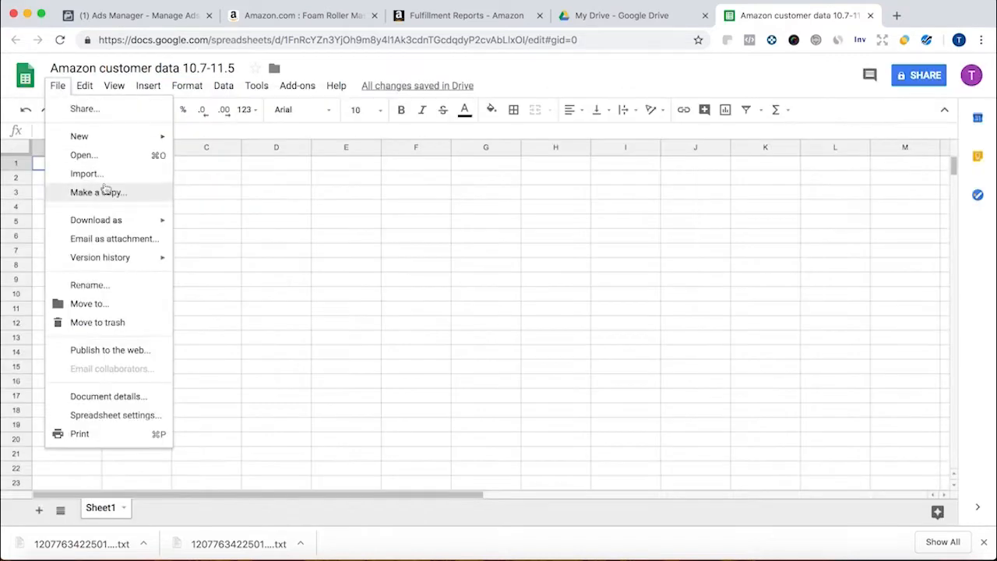
pyautogui.click(87, 173)
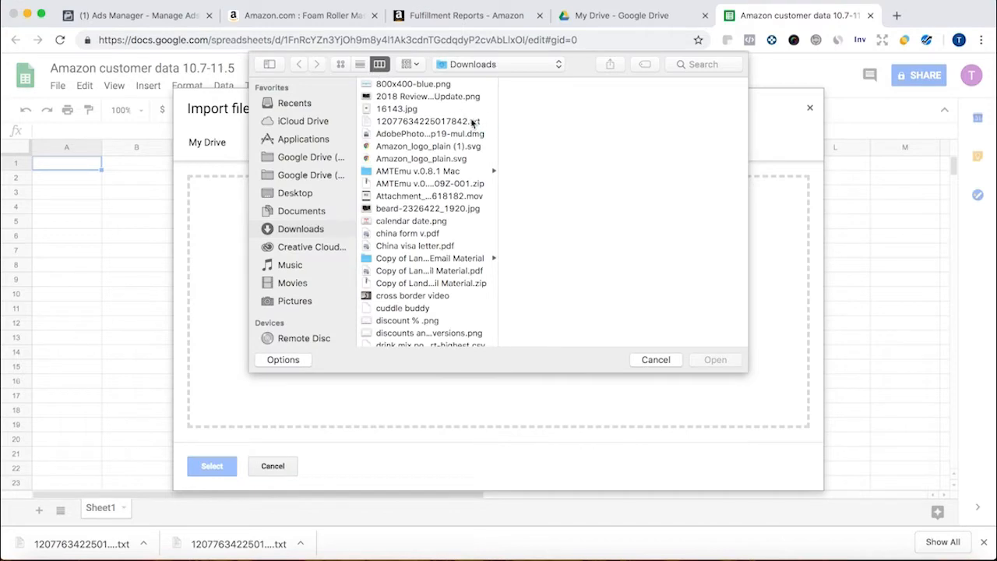
pyautogui.click(714, 359)
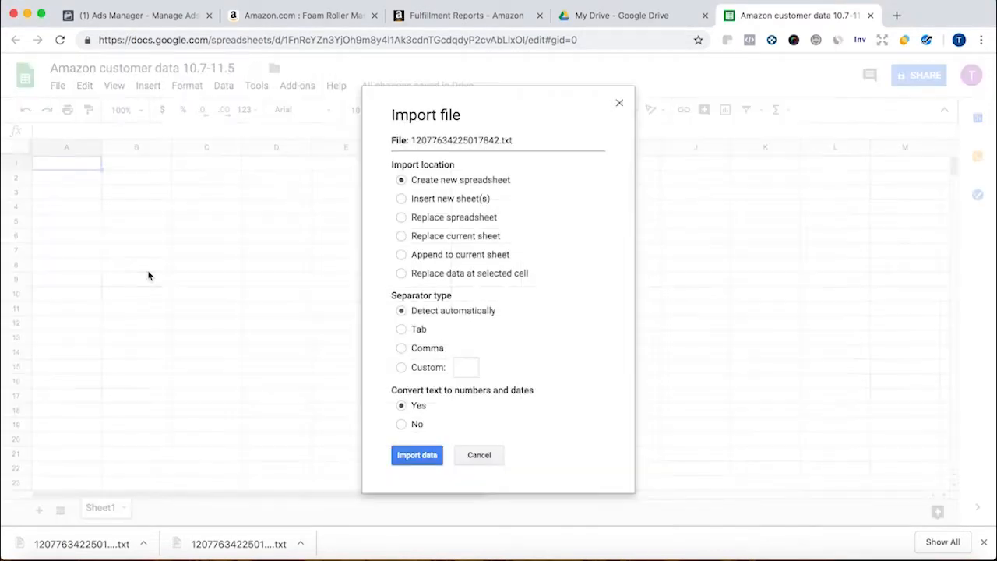
pyautogui.click(401, 272)
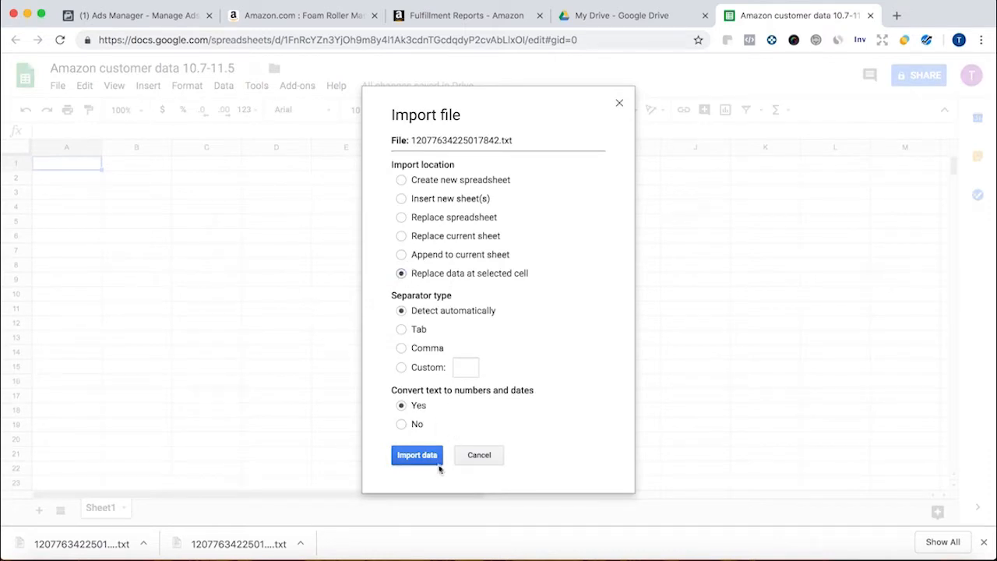
pyautogui.click(417, 455)
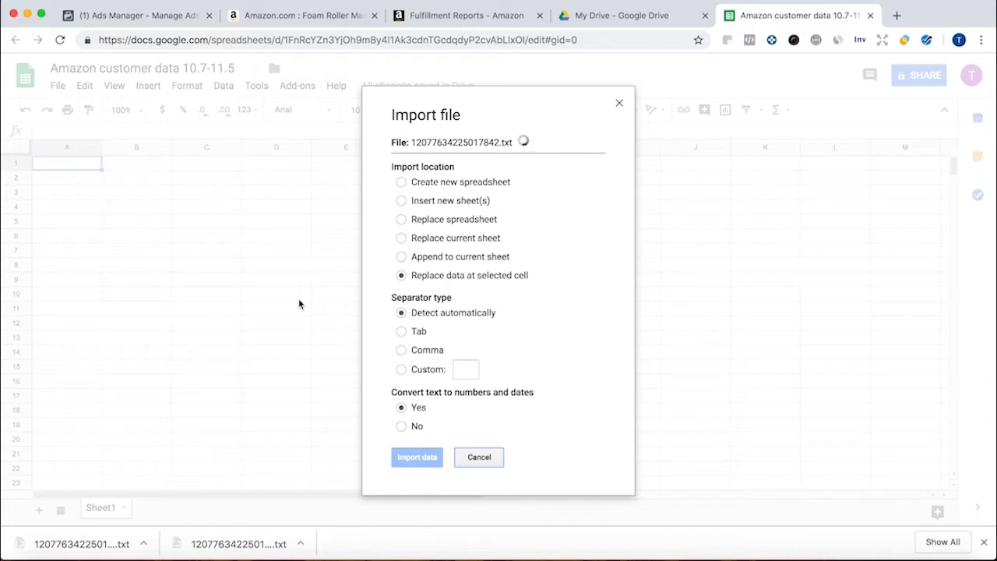
pyautogui.click(416, 457)
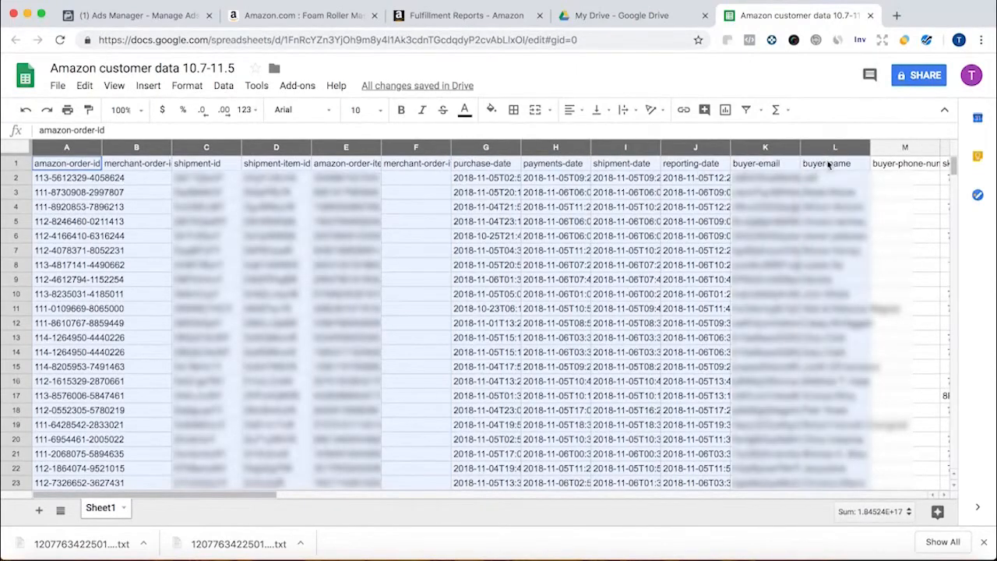
# Delete columns A–L, then the quantity through shipping-service columns B–J.
pyautogui.rightClick(834, 147)
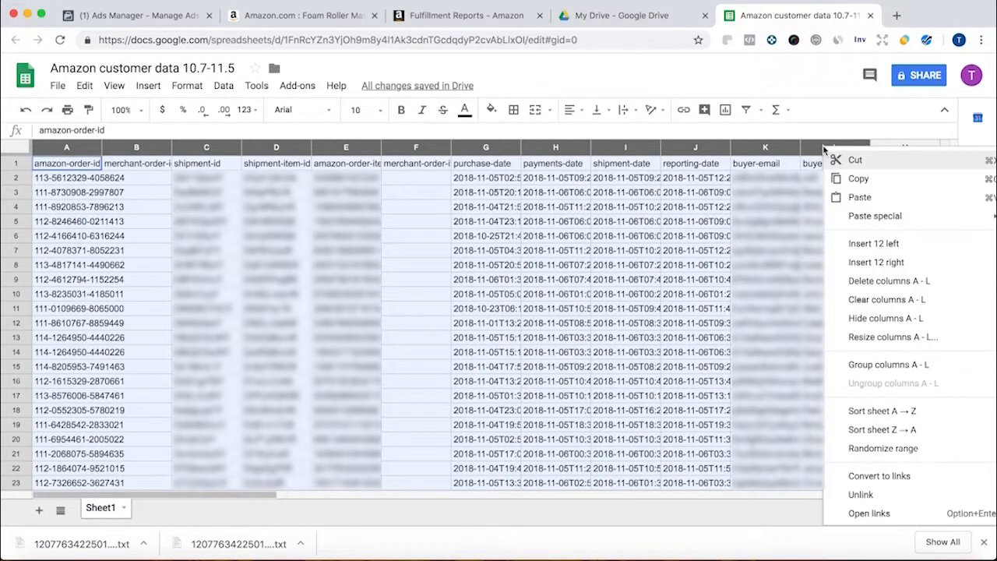
pyautogui.moveTo(889, 281)
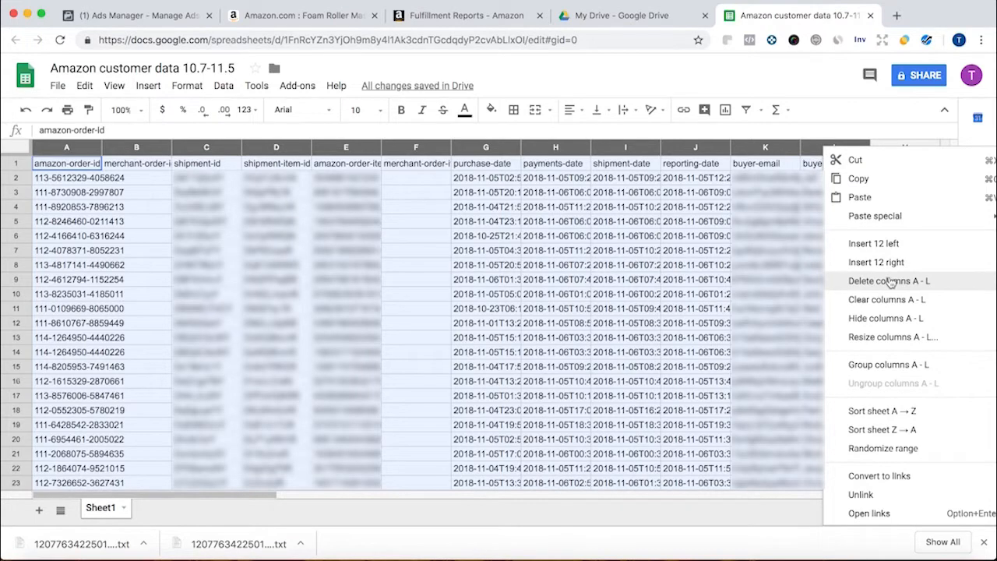
pyautogui.click(889, 280)
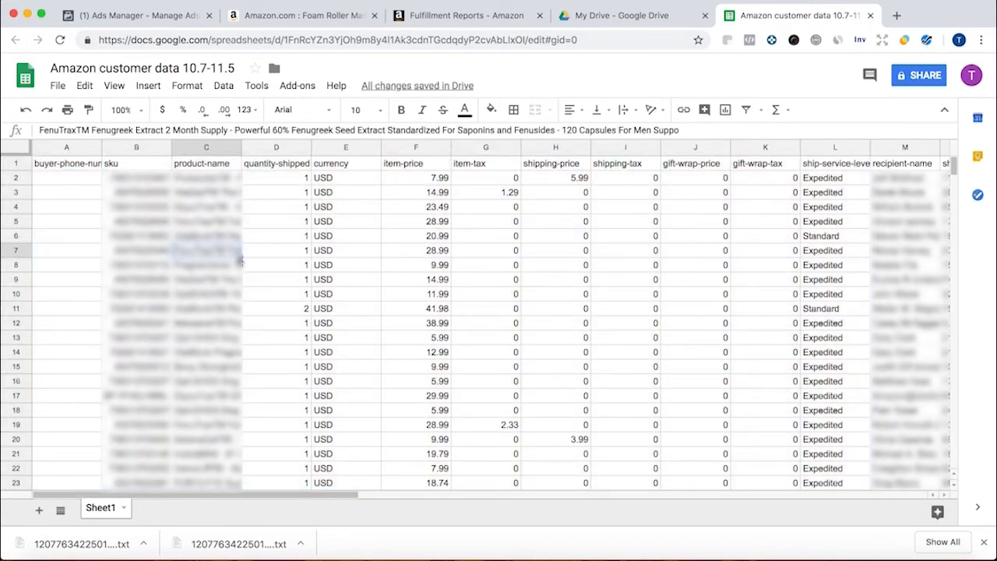
pyautogui.click(834, 148)
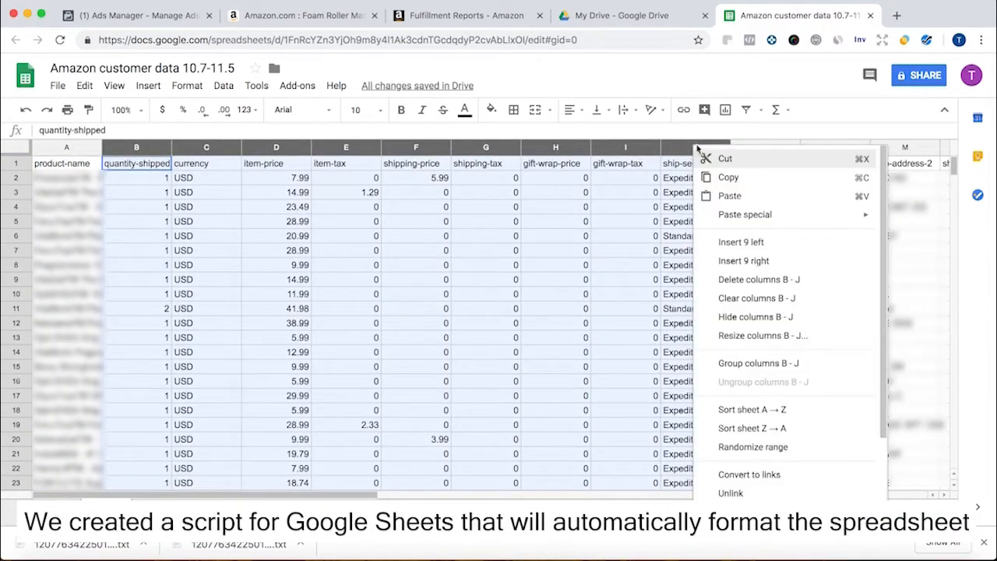
pyautogui.click(758, 279)
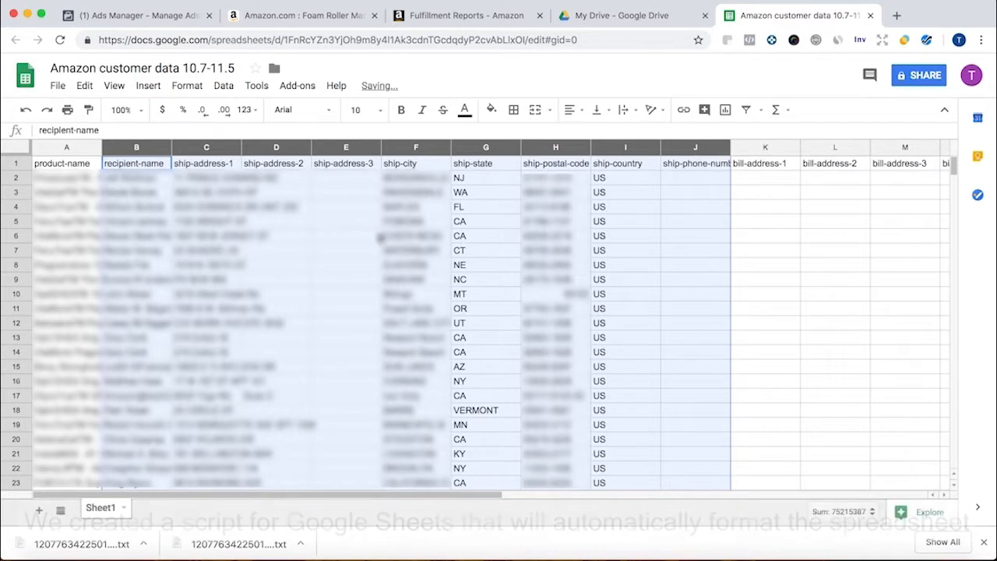
# Select the ship-phone-number column and scroll across the remaining address columns.
pyautogui.click(485, 235)
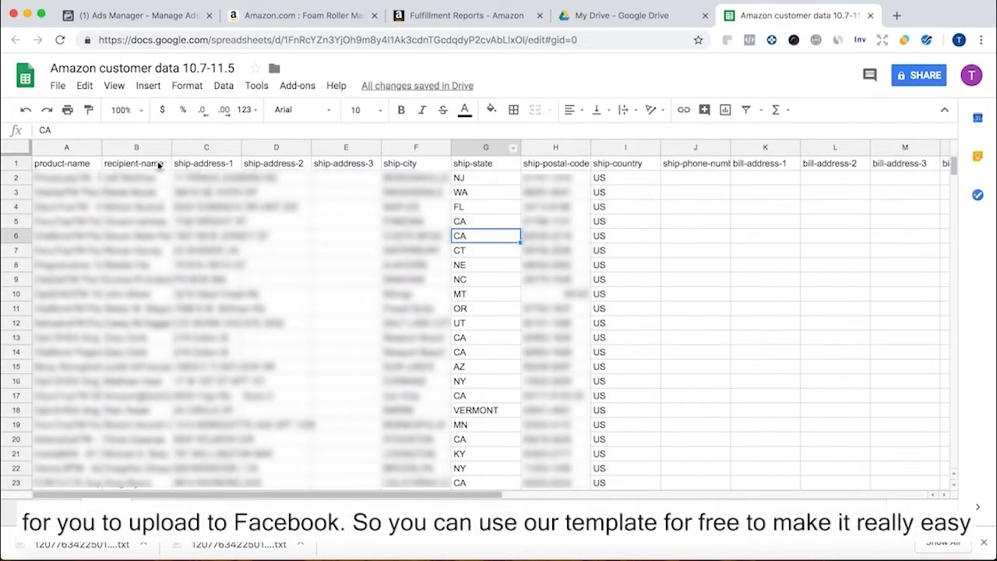
pyautogui.hscroll(3)
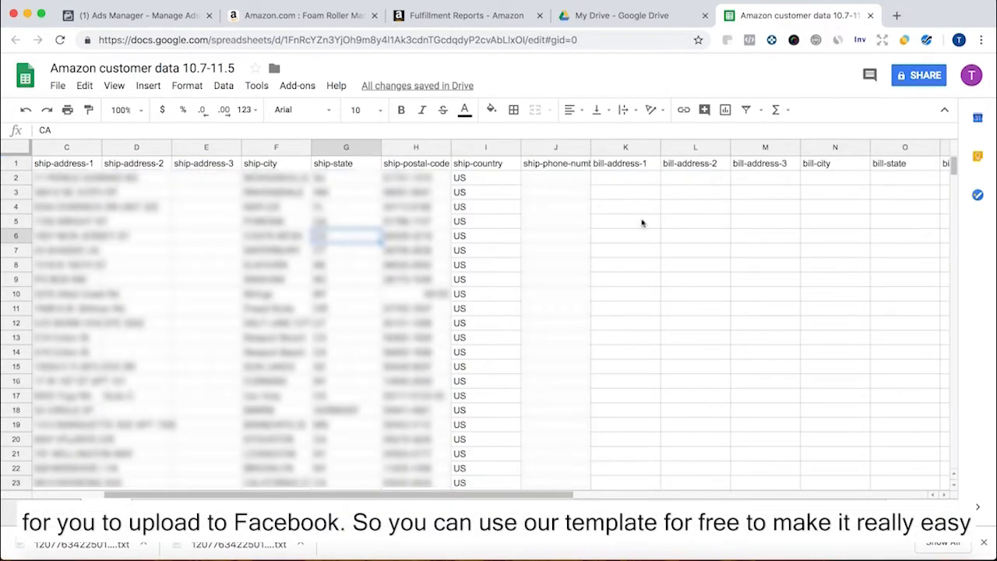
pyautogui.click(555, 147)
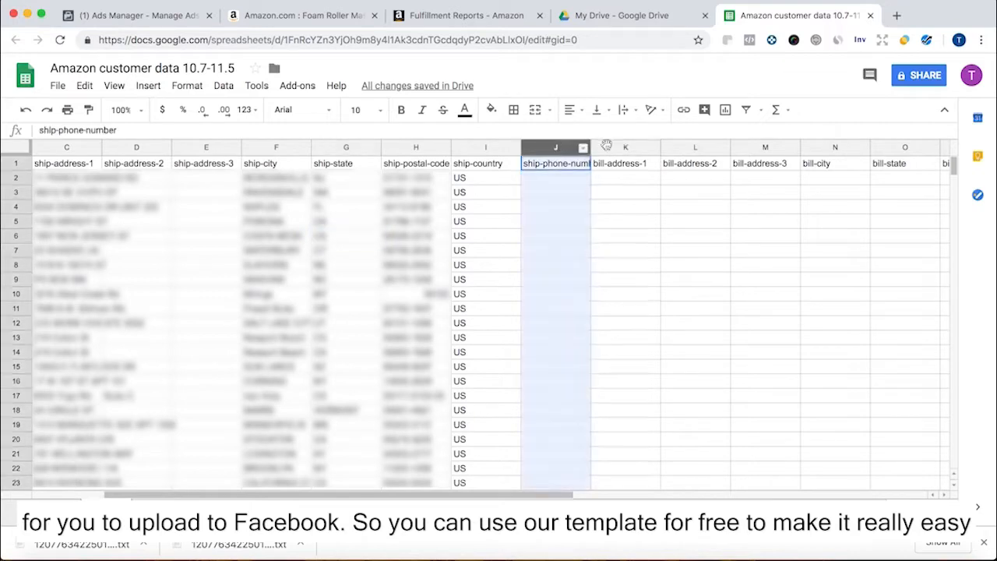
pyautogui.hscroll(3)
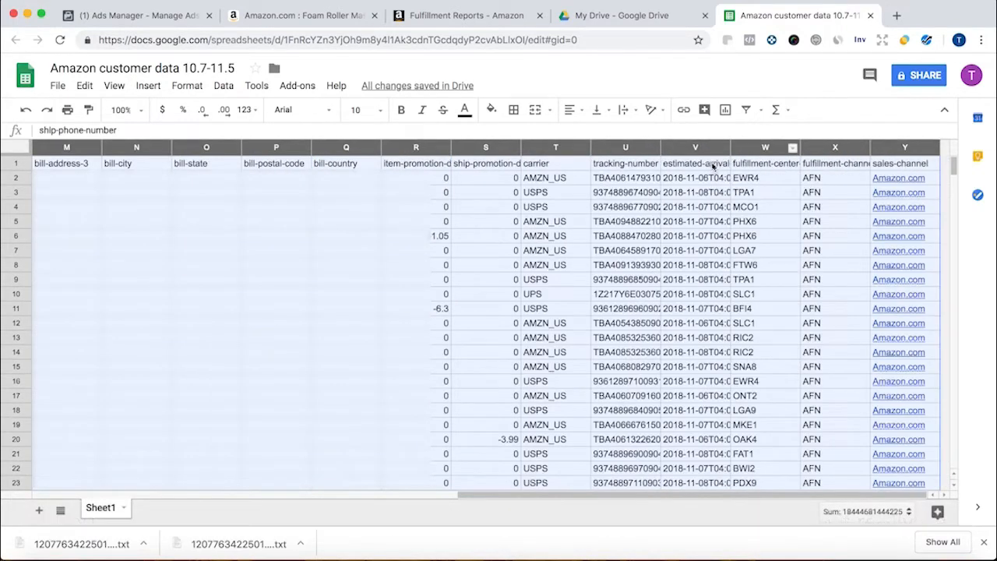
pyautogui.hscroll(-3)
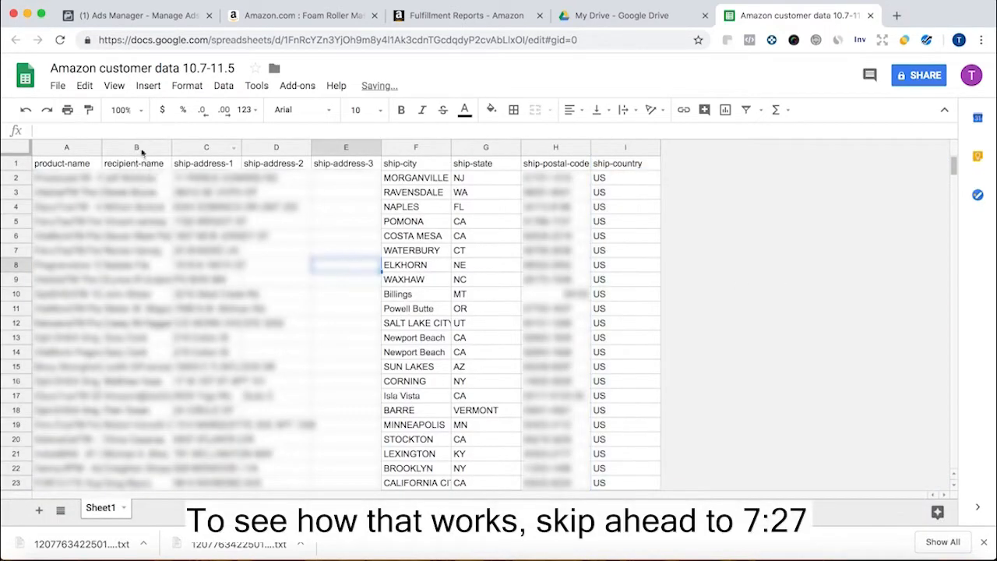
# Split recipient-name column B at spaces with Data > Split text to columns, then review.
pyautogui.click(15, 163)
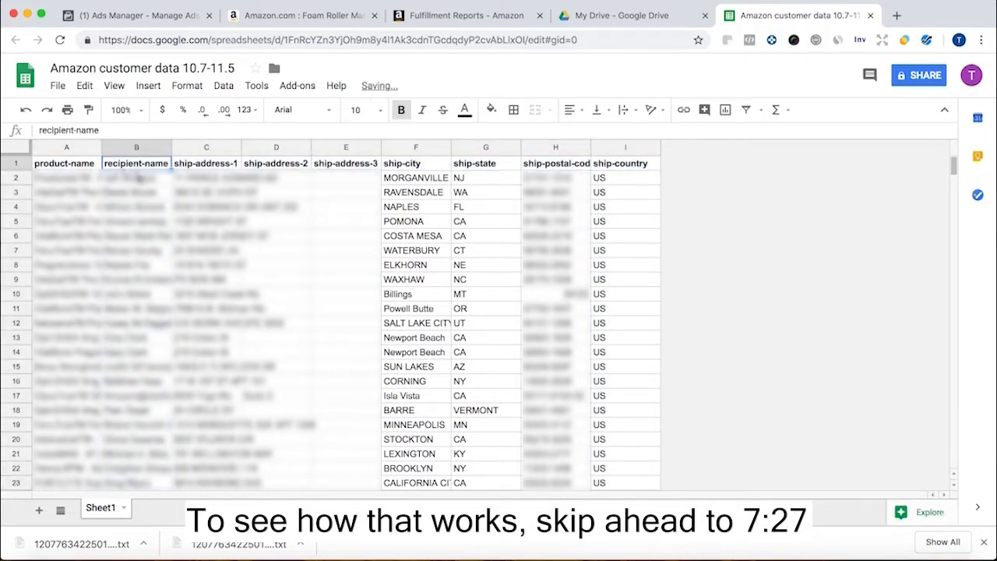
pyautogui.click(137, 163)
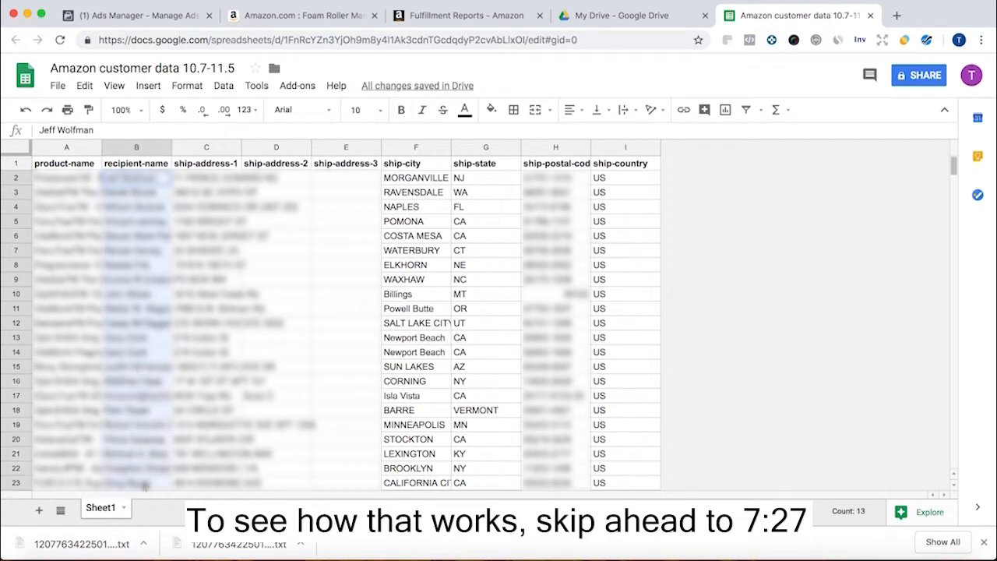
pyautogui.click(136, 322)
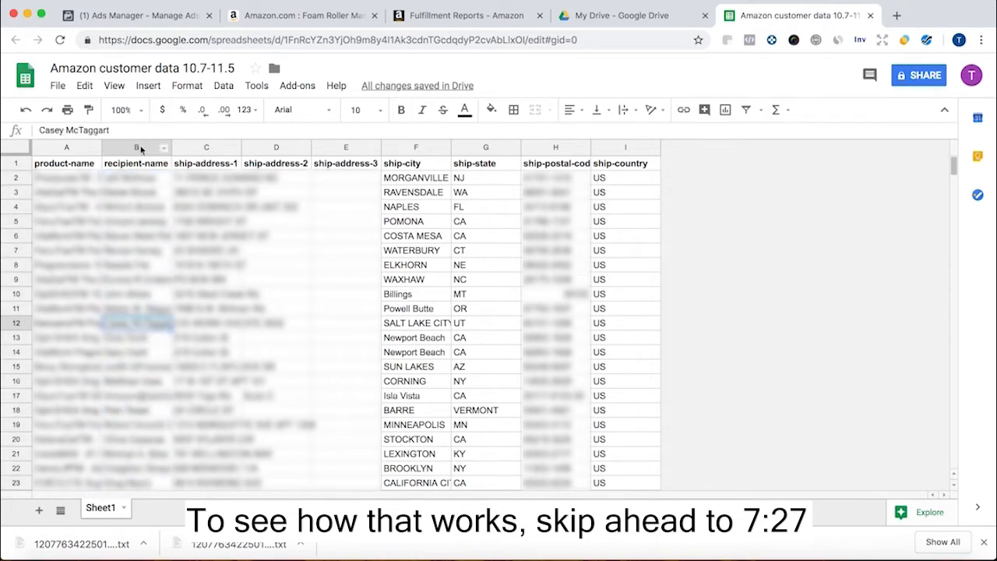
pyautogui.click(135, 147)
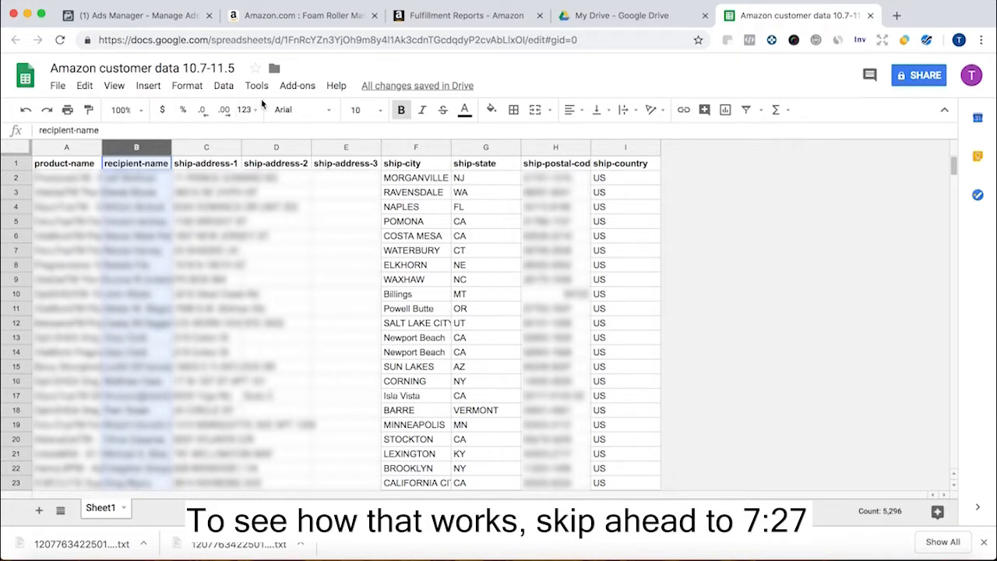
pyautogui.click(223, 86)
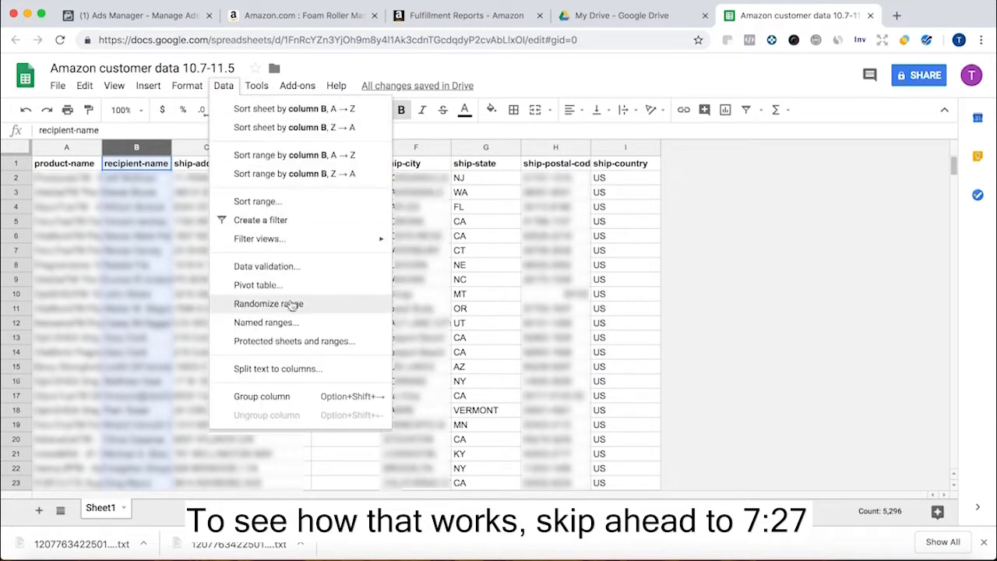
pyautogui.moveTo(278, 368)
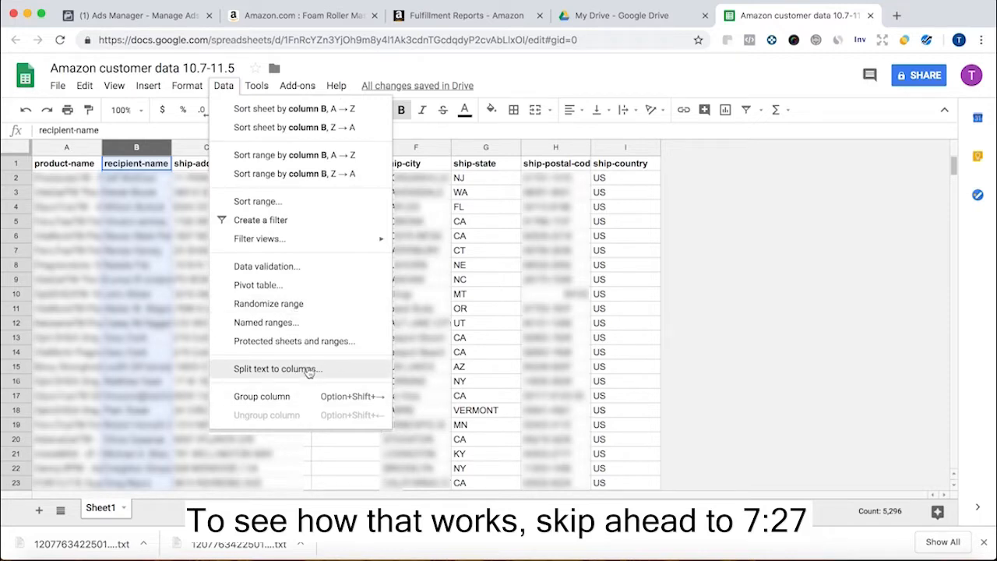
pyautogui.click(277, 368)
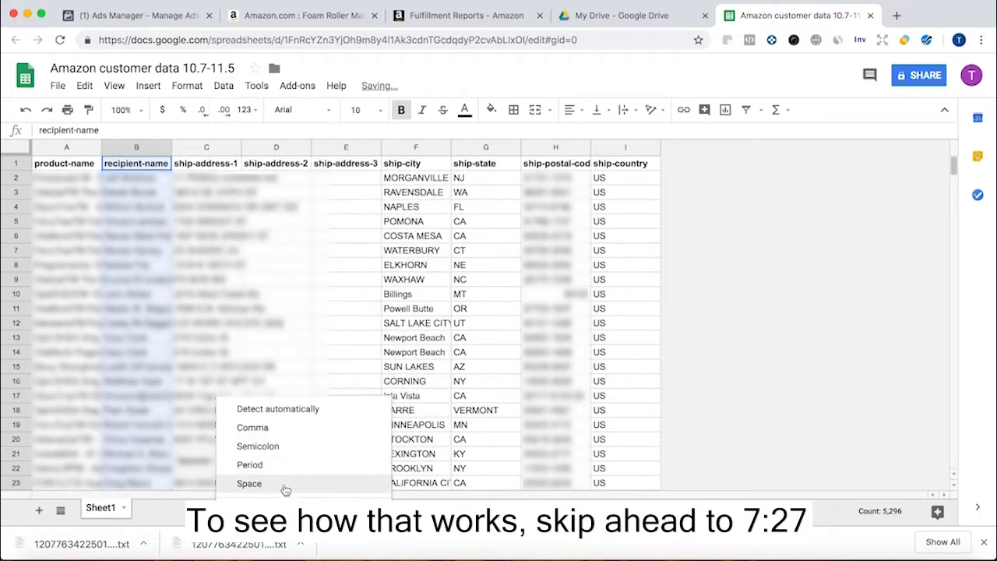
pyautogui.click(249, 482)
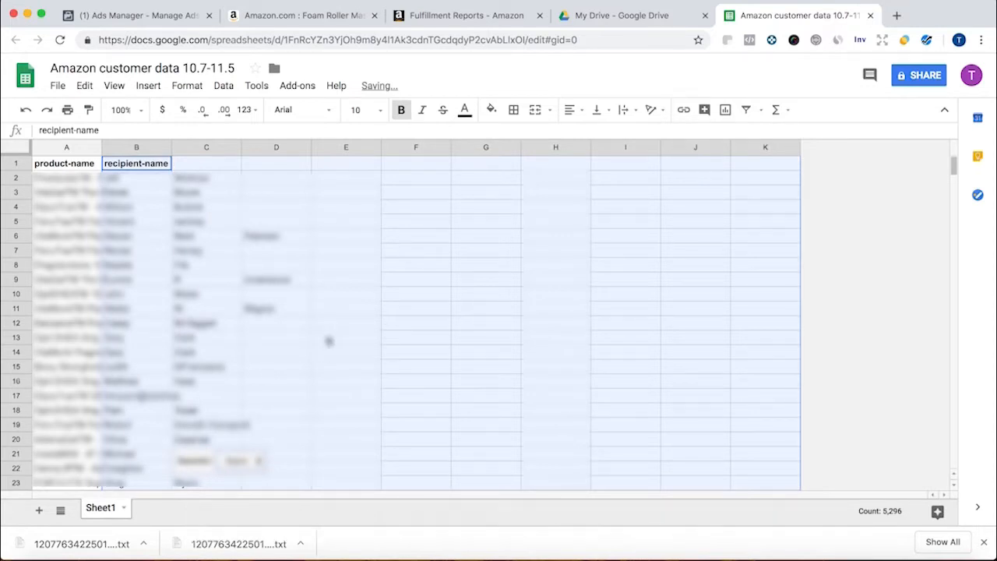
pyautogui.click(346, 293)
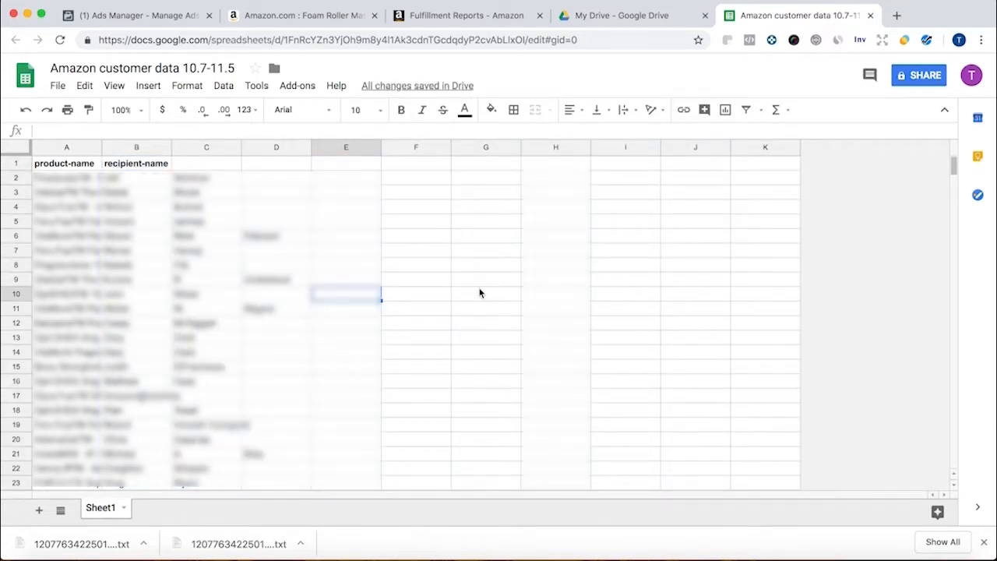
pyautogui.moveTo(411, 153)
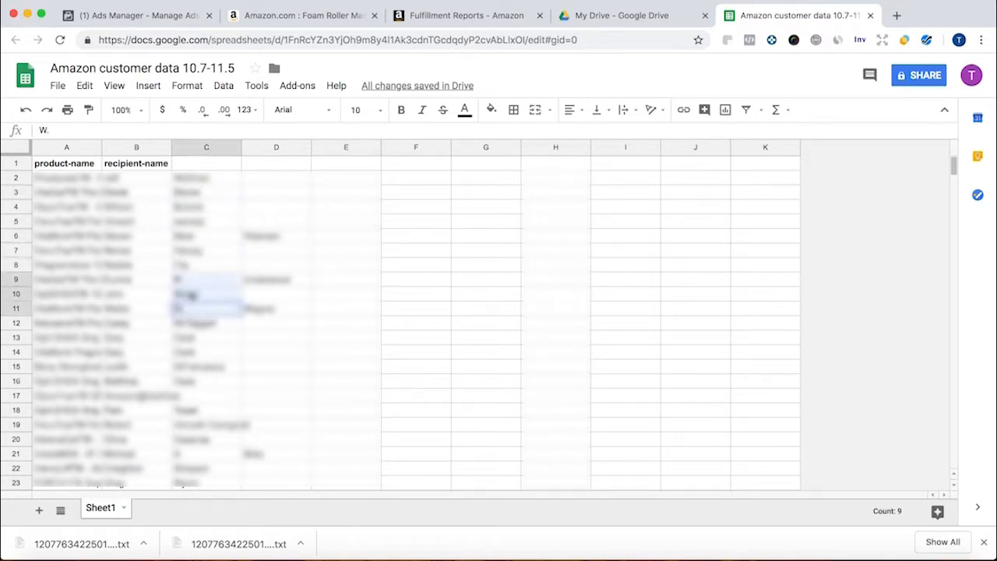
pyautogui.click(276, 308)
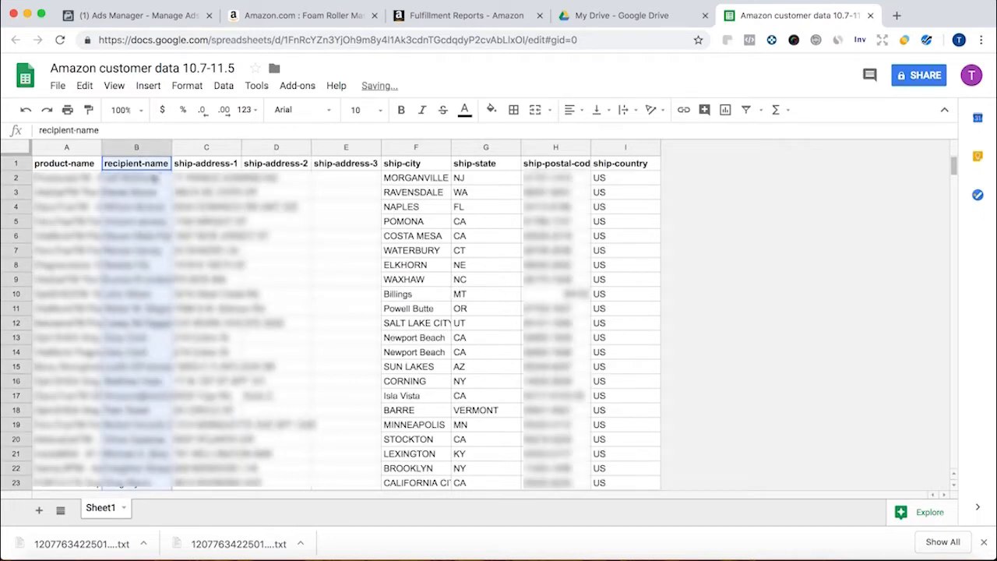
# Run the Split Names add-on on column B with First and Middle name ticked.
pyautogui.click(345, 220)
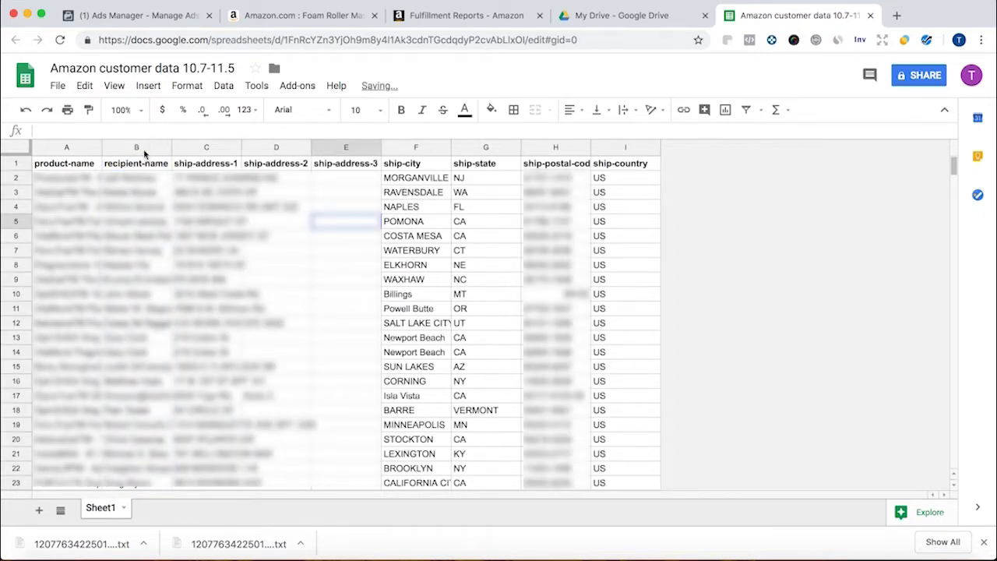
pyautogui.click(297, 85)
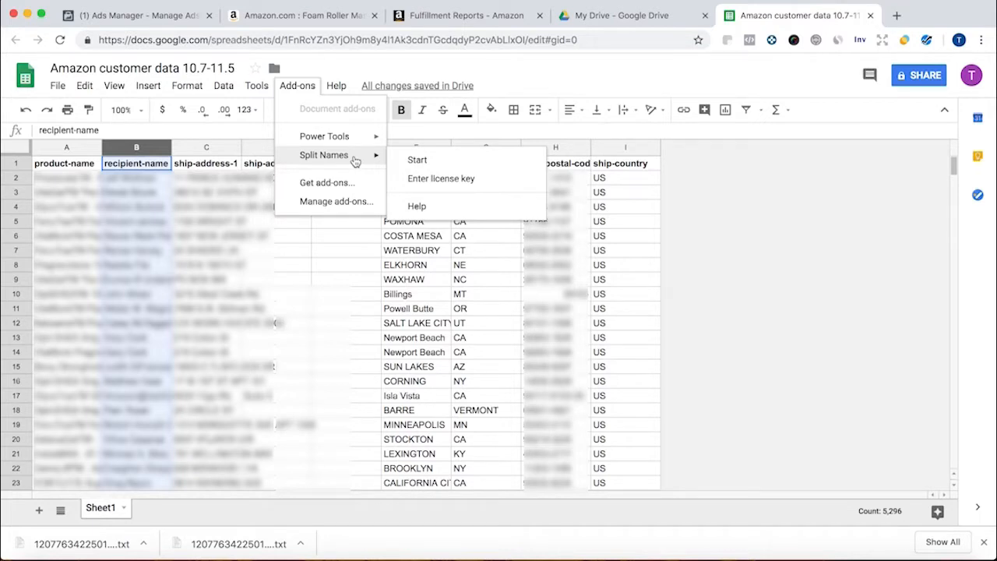
pyautogui.moveTo(434, 163)
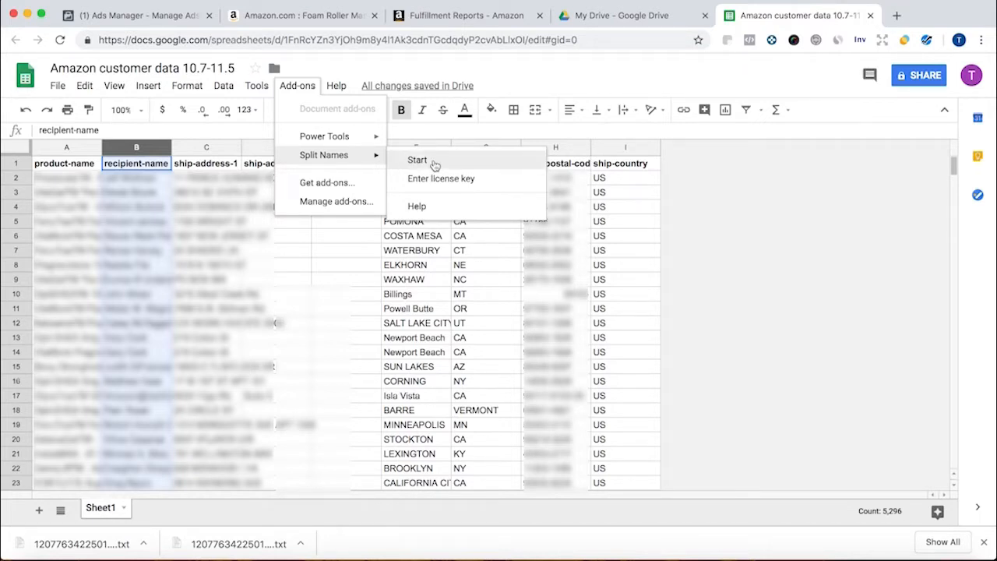
pyautogui.click(418, 160)
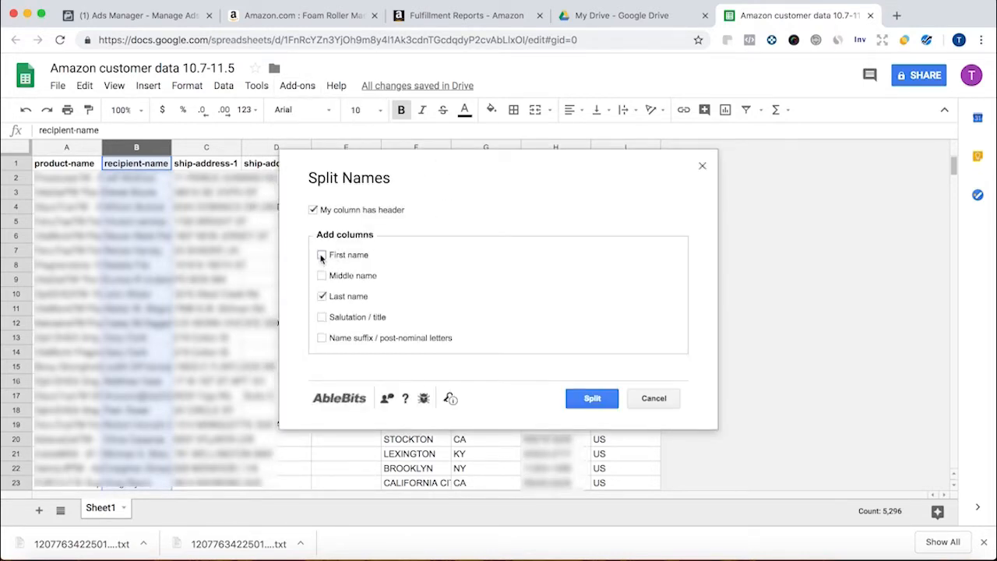
pyautogui.click(321, 255)
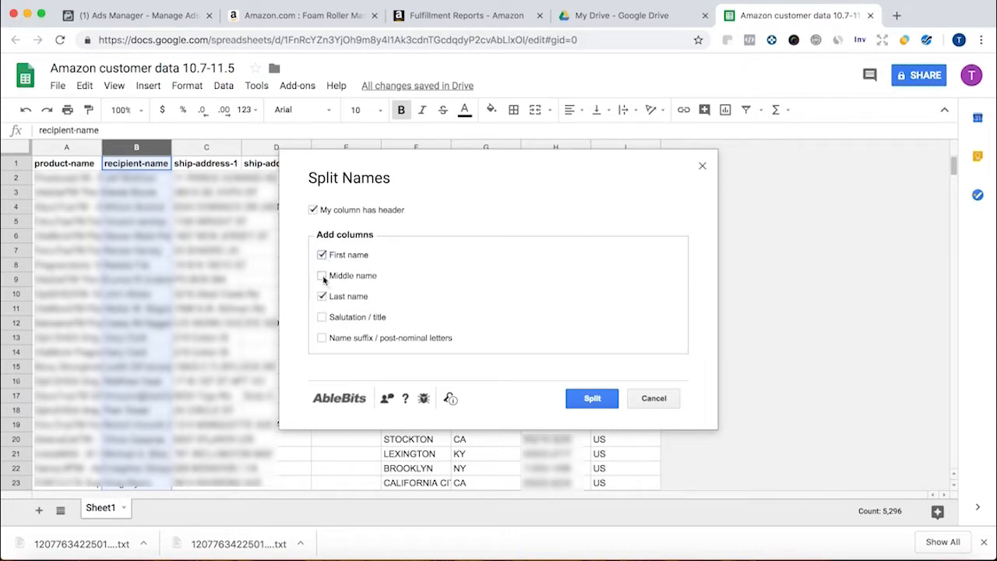
pyautogui.click(322, 275)
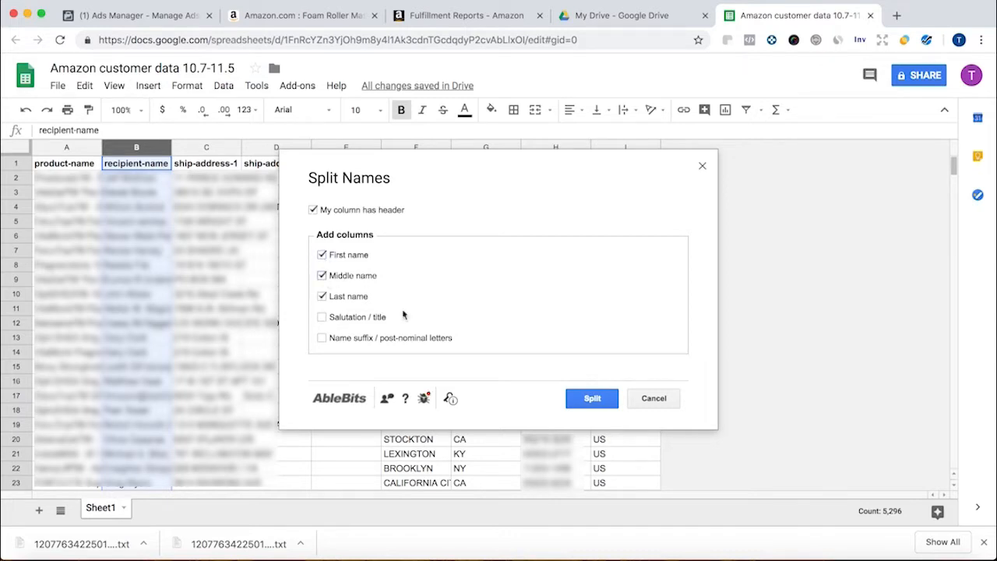
pyautogui.click(591, 398)
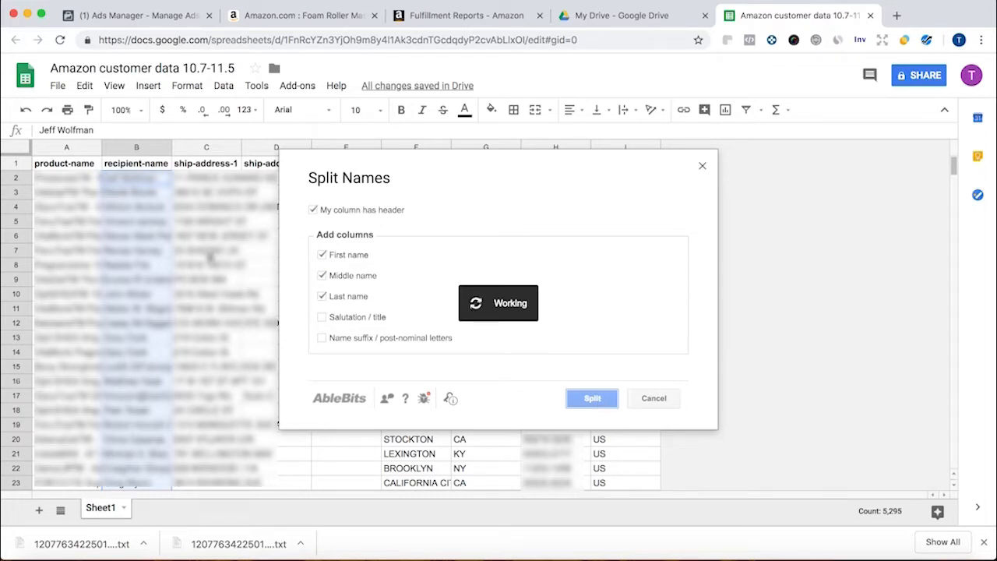
pyautogui.click(591, 398)
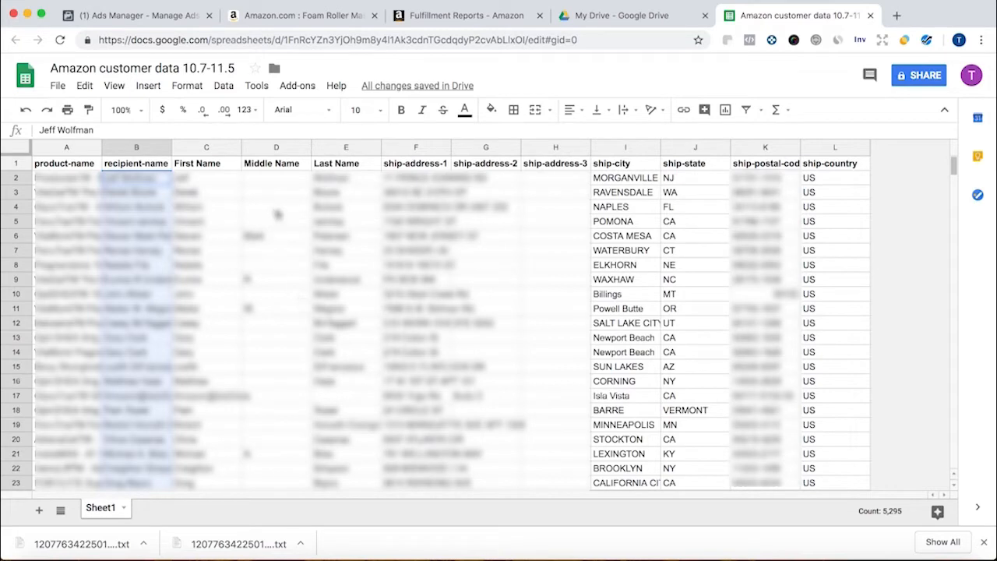
pyautogui.moveTo(378, 196)
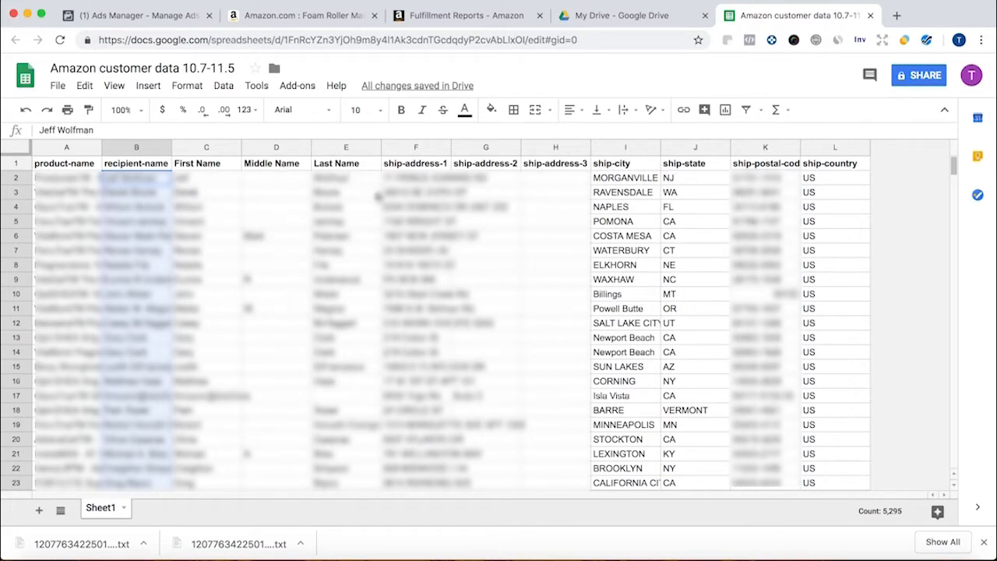
pyautogui.moveTo(284, 220)
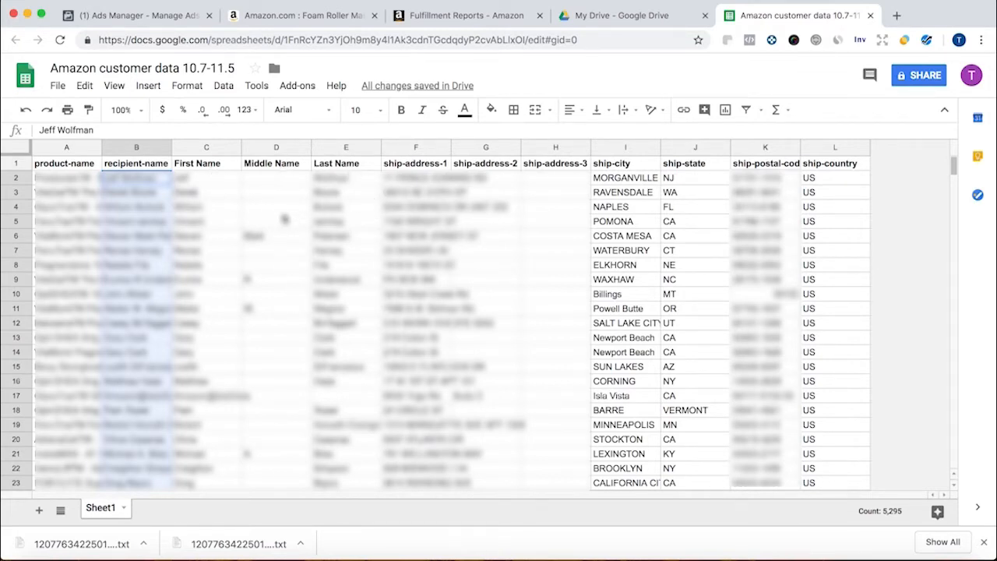
pyautogui.click(485, 250)
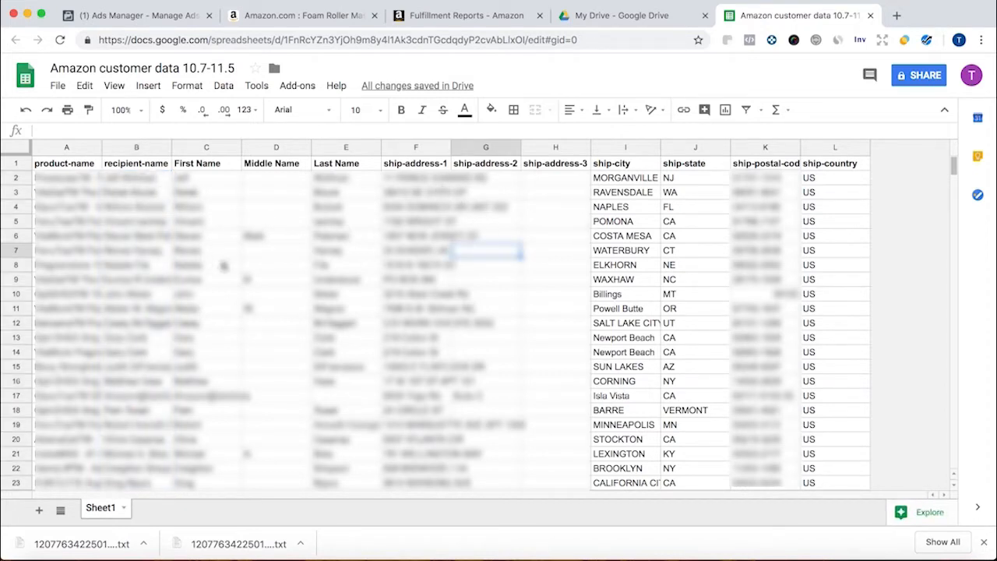
# Add a filter to the sheet and filter the product-name column by a searched value.
pyautogui.click(66, 163)
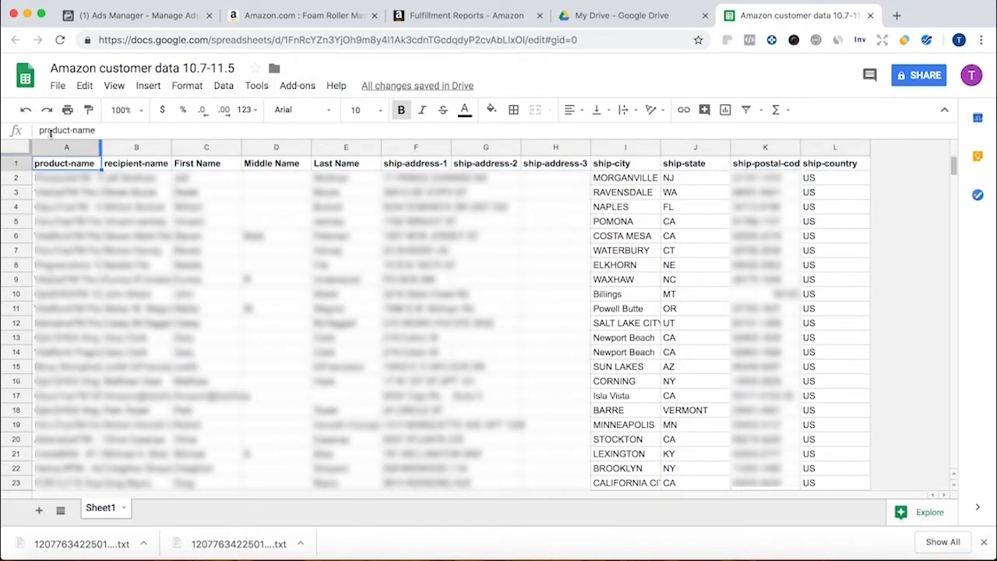
pyautogui.click(67, 147)
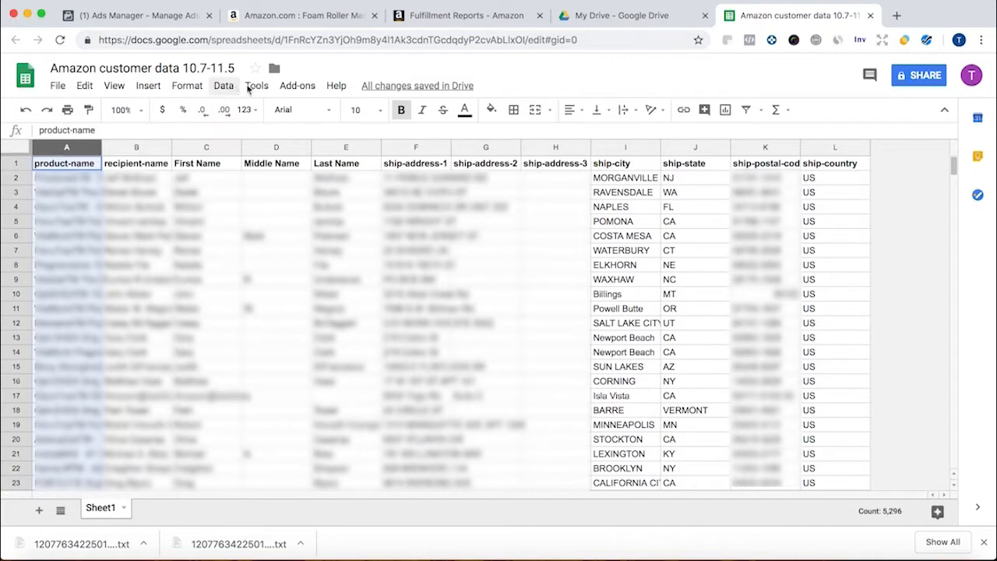
pyautogui.click(224, 86)
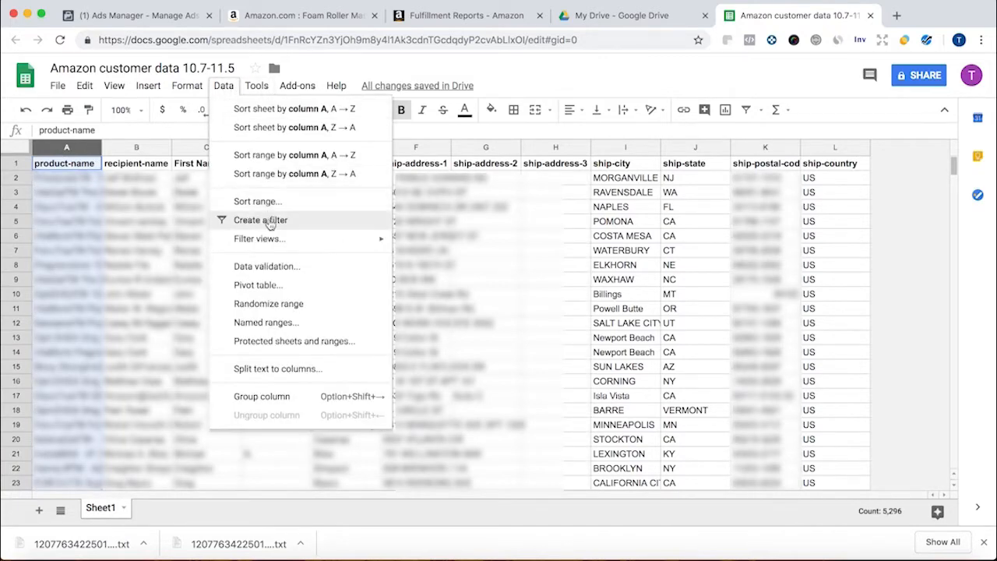
pyautogui.click(260, 219)
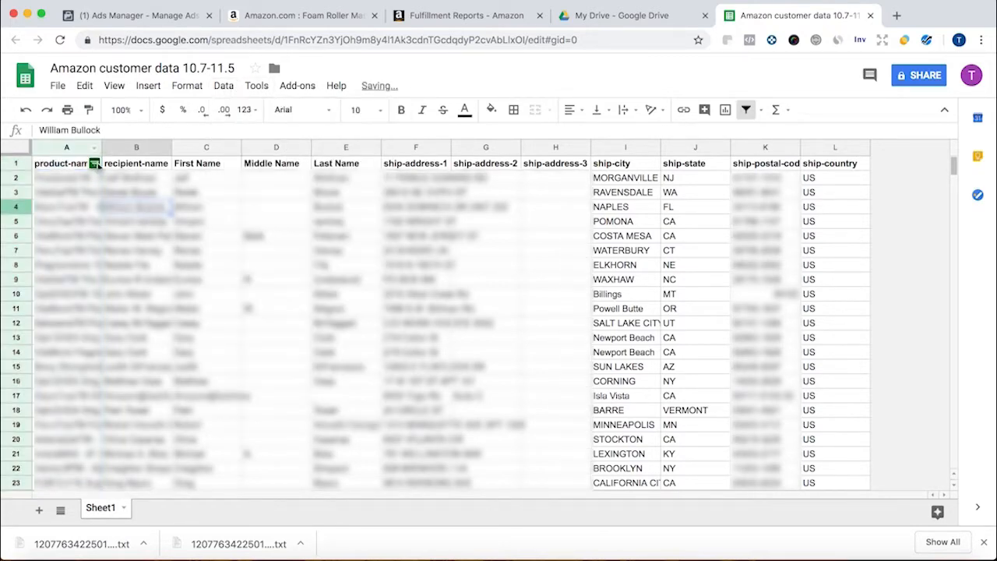
pyautogui.click(95, 163)
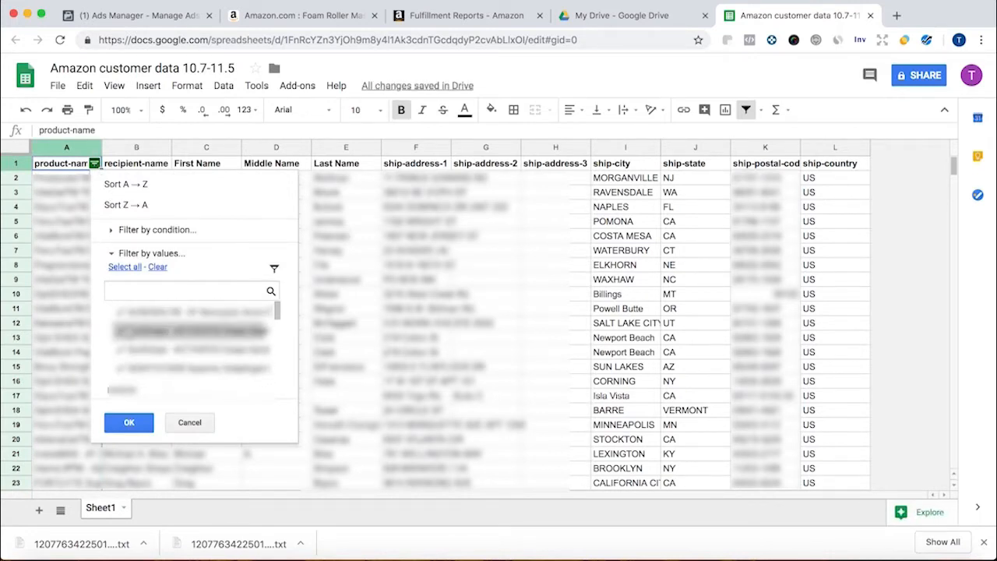
pyautogui.click(187, 291)
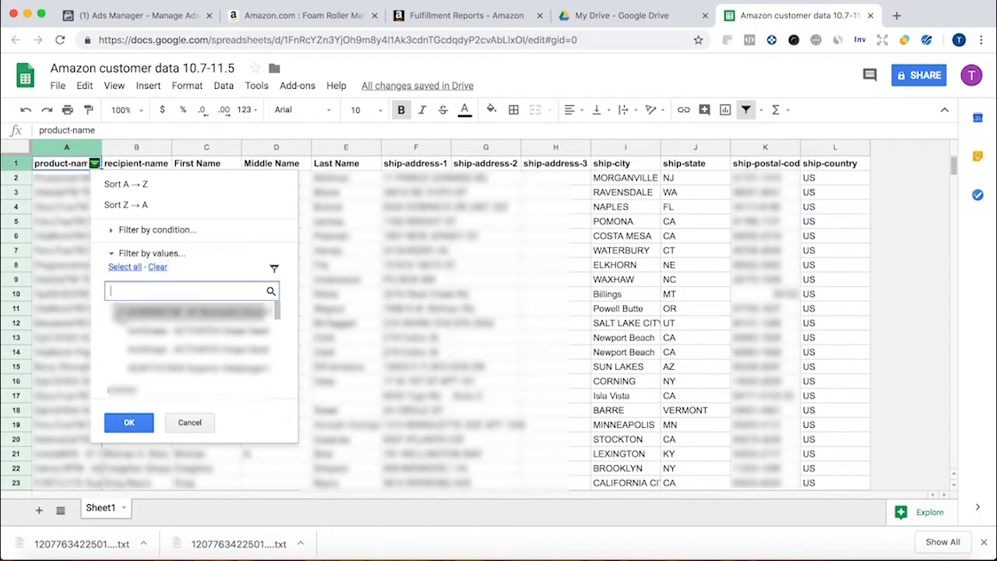
pyautogui.click(129, 422)
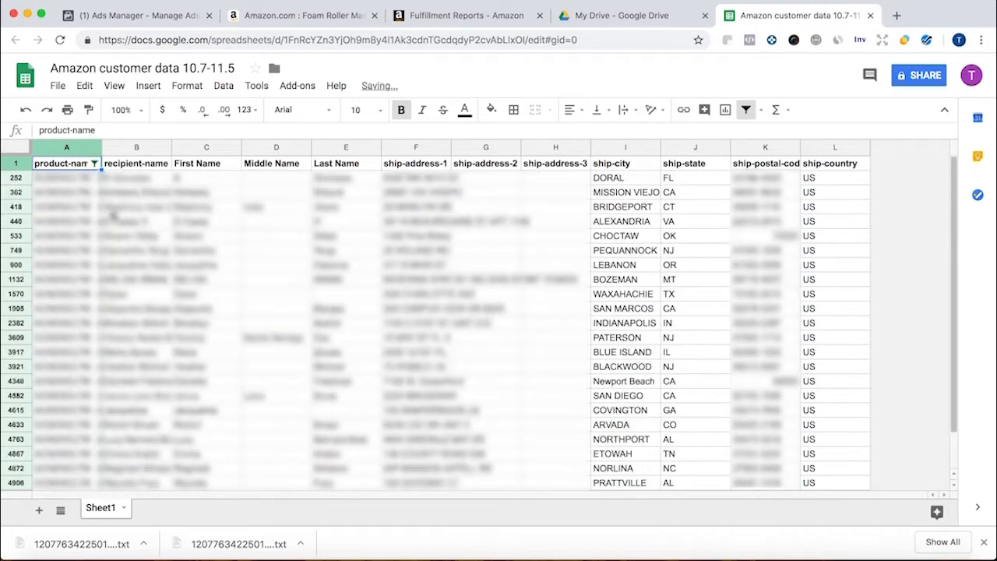
# Clear the product-name filter so every customer row shows again.
pyautogui.click(136, 221)
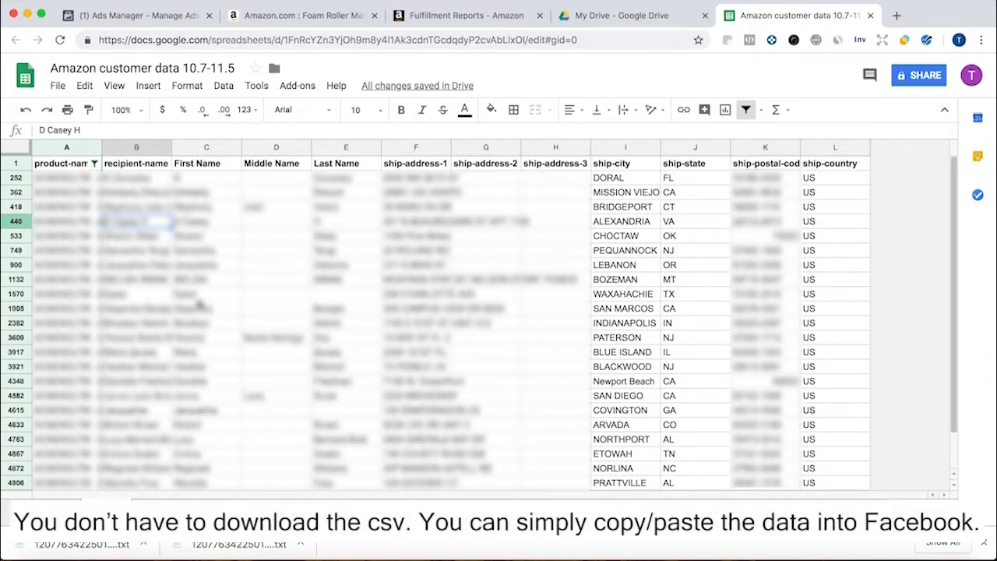
pyautogui.click(164, 67)
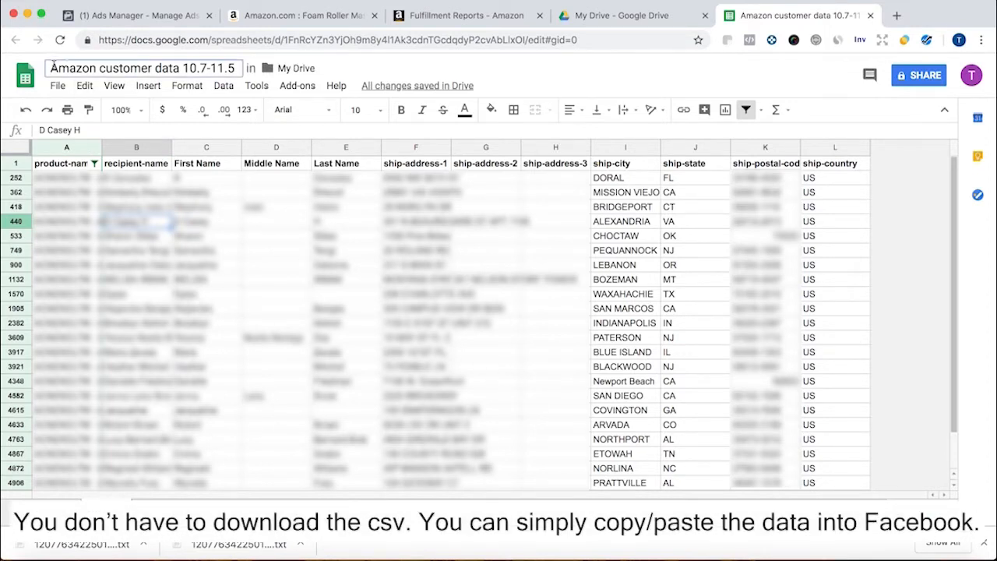
pyautogui.click(275, 235)
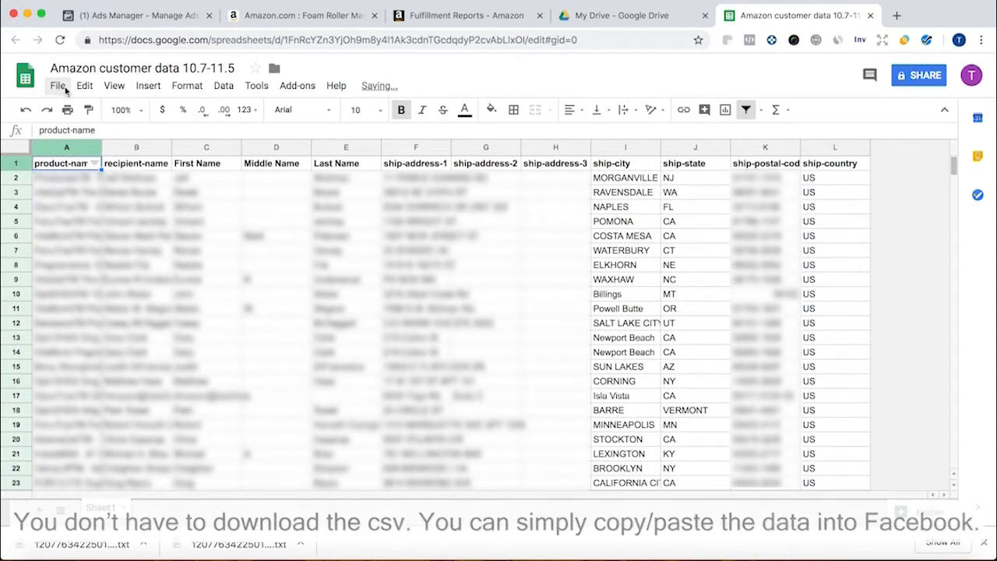
# Download the current sheet as a comma-separated values (.csv) file.
pyautogui.click(57, 86)
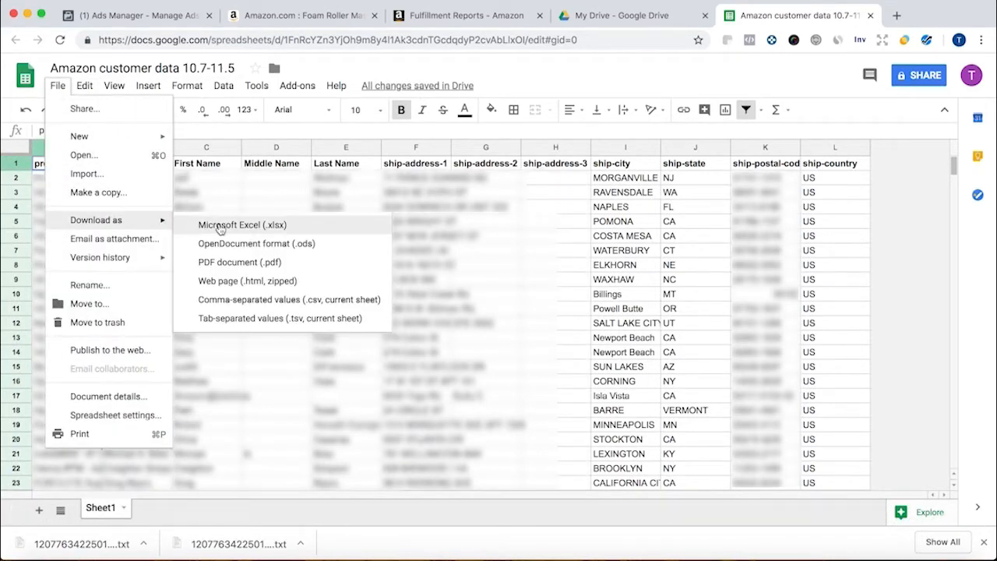
pyautogui.moveTo(351, 304)
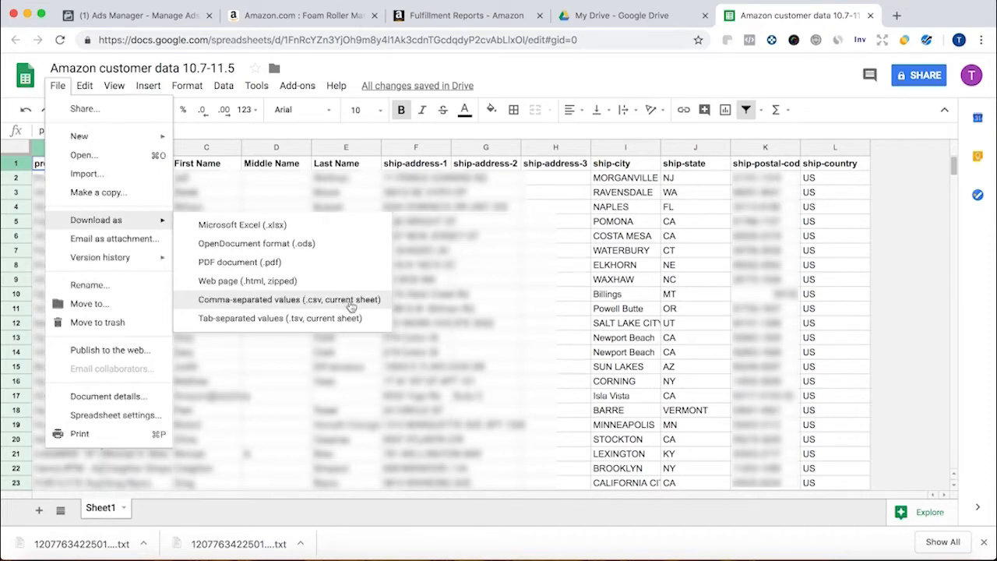
pyautogui.click(289, 299)
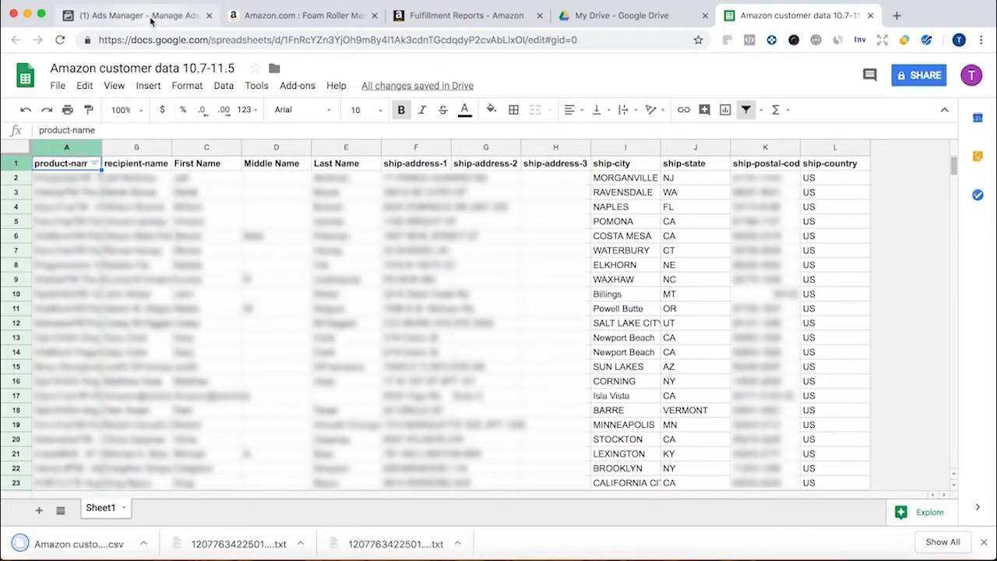
# Create a new Custom Audience via 'Add customers from your own file' and accept the terms.
pyautogui.click(133, 14)
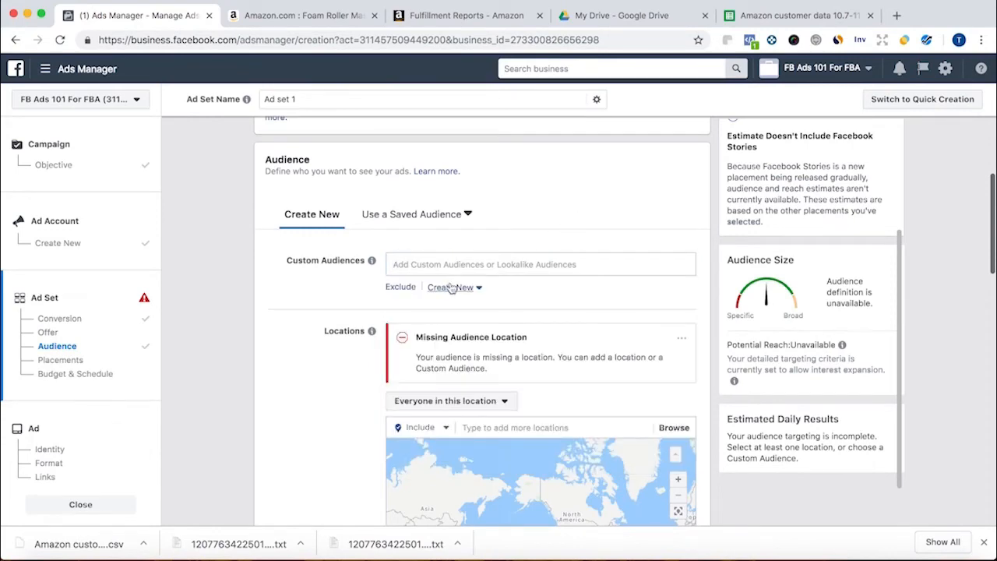
pyautogui.click(454, 286)
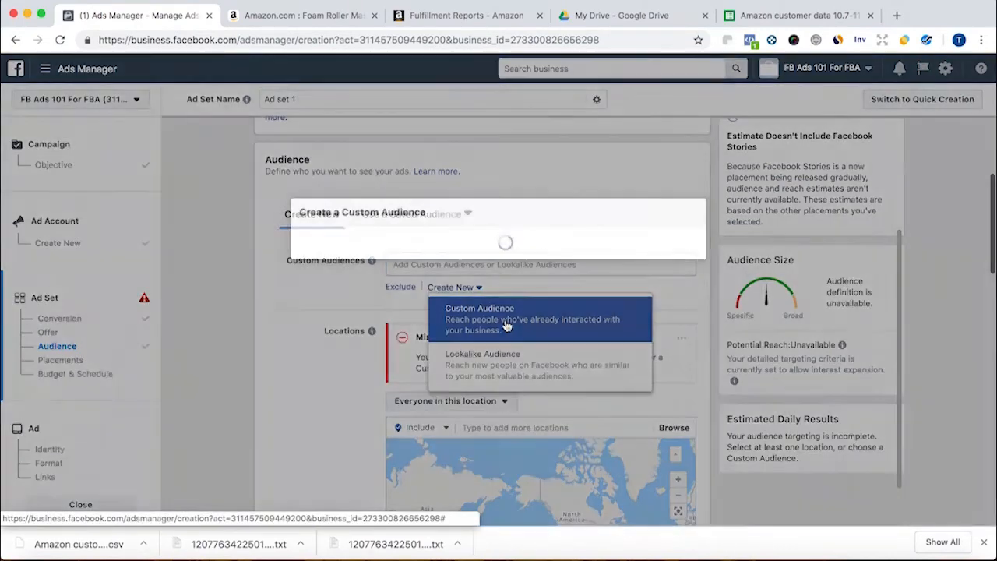
pyautogui.click(479, 307)
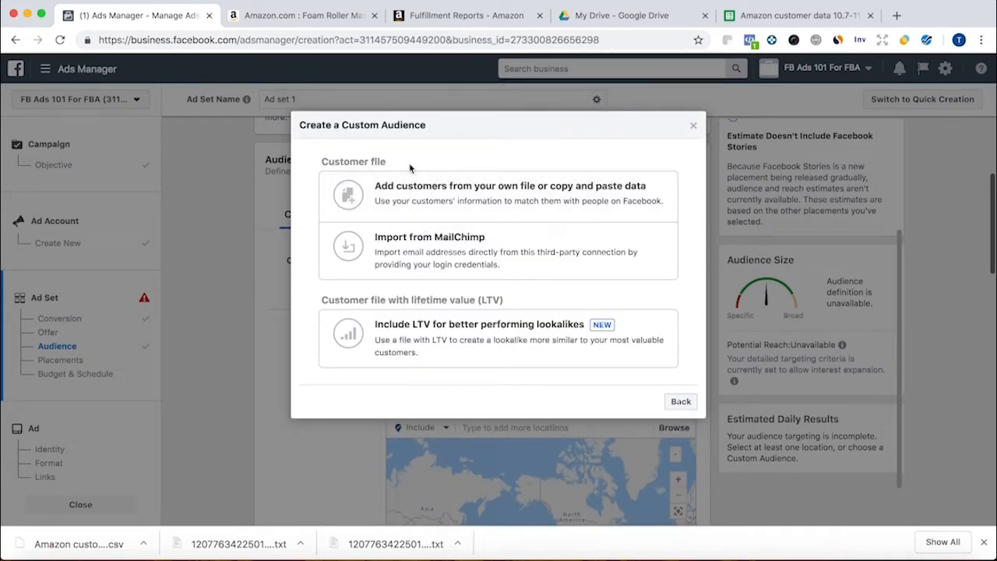
pyautogui.click(509, 192)
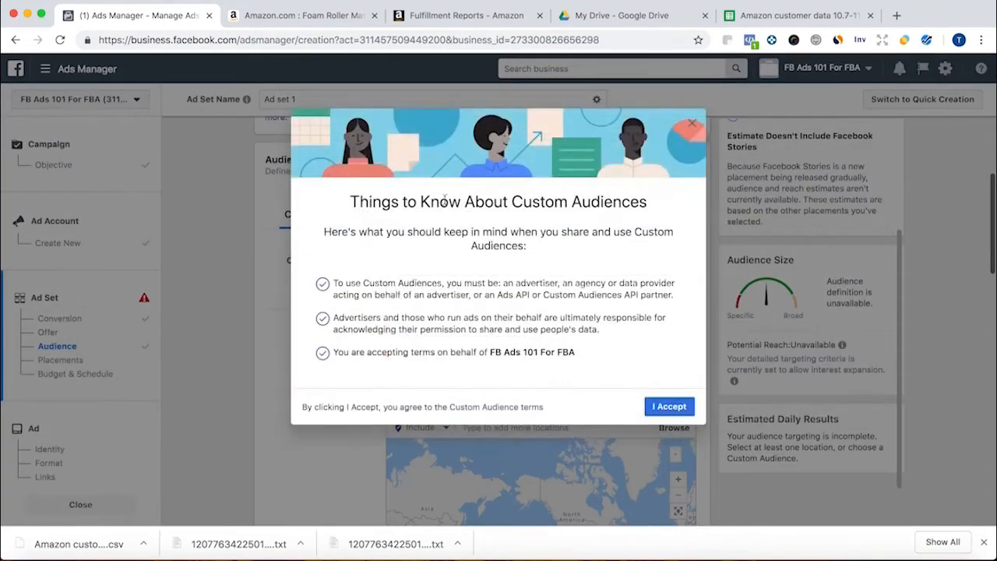
pyautogui.click(668, 406)
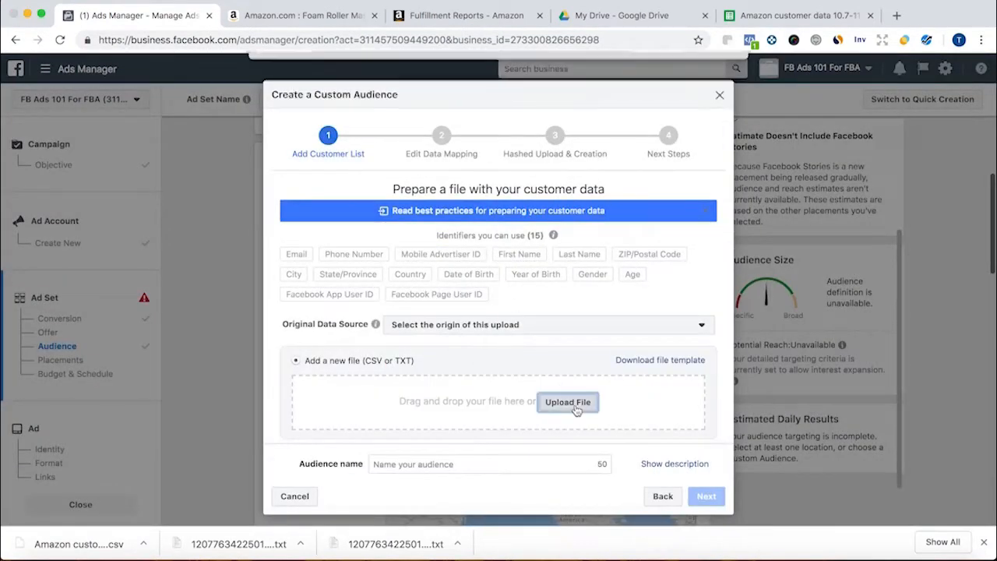
# Upload the Amazon customer CSV with its data source set to Directly from customers, and continue.
pyautogui.click(568, 402)
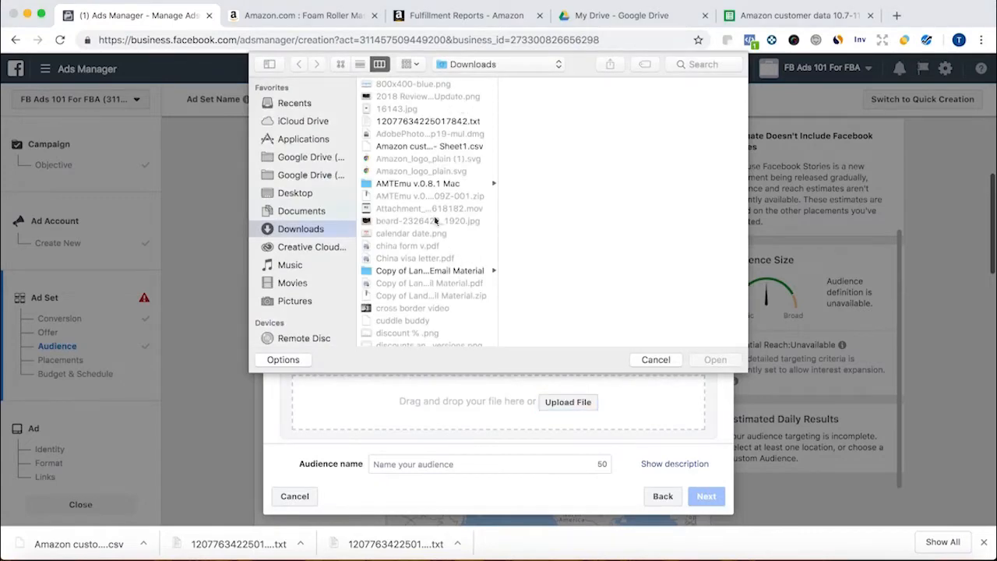
pyautogui.click(655, 359)
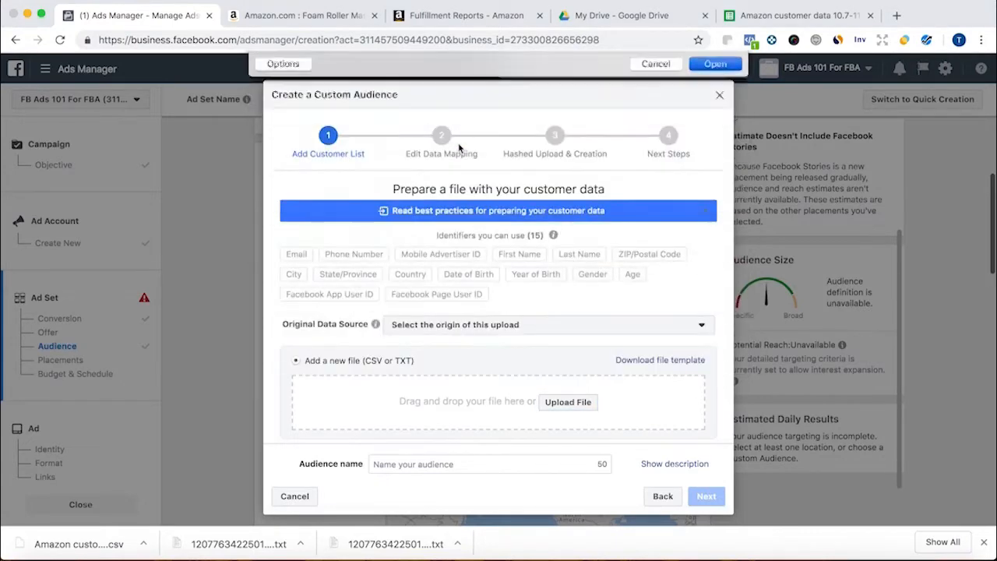
pyautogui.click(545, 324)
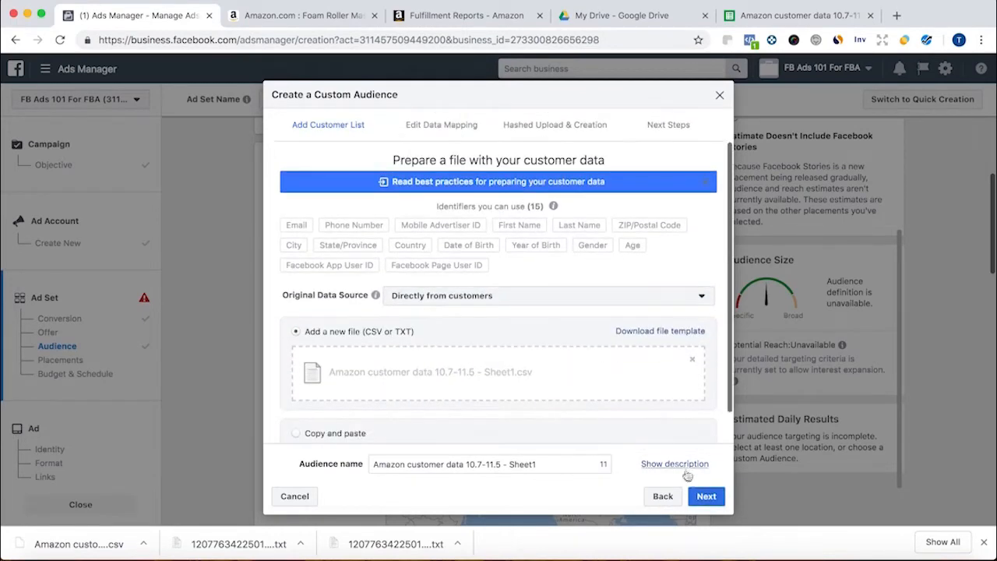
pyautogui.click(705, 496)
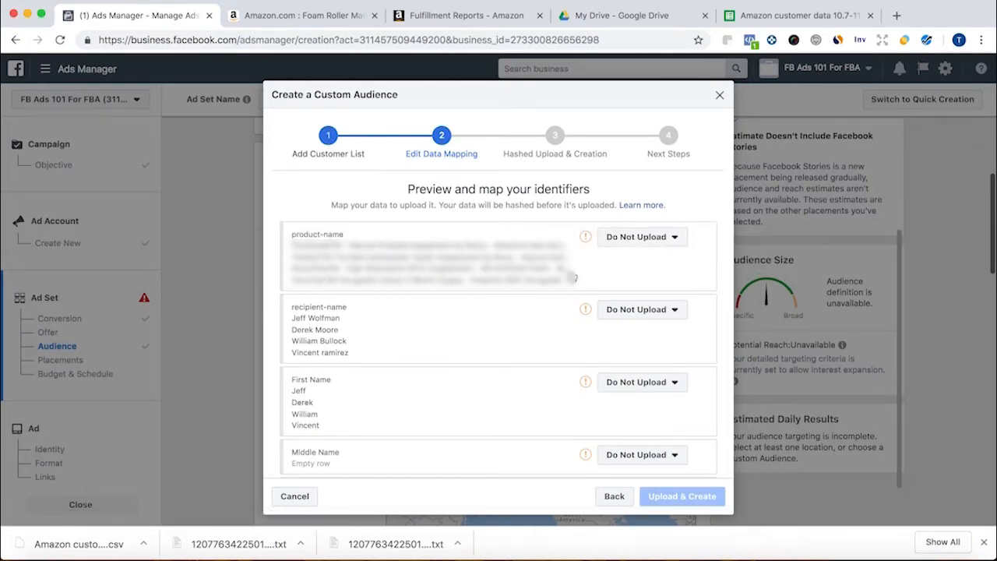
# Map the First Name and Last Name columns to their identifiers.
pyautogui.scroll(-3)
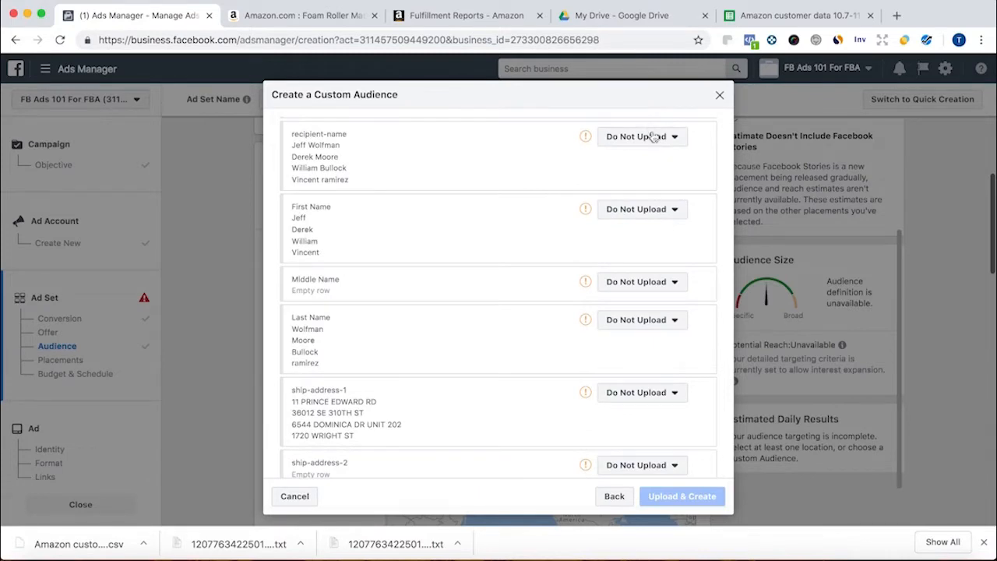
pyautogui.click(641, 209)
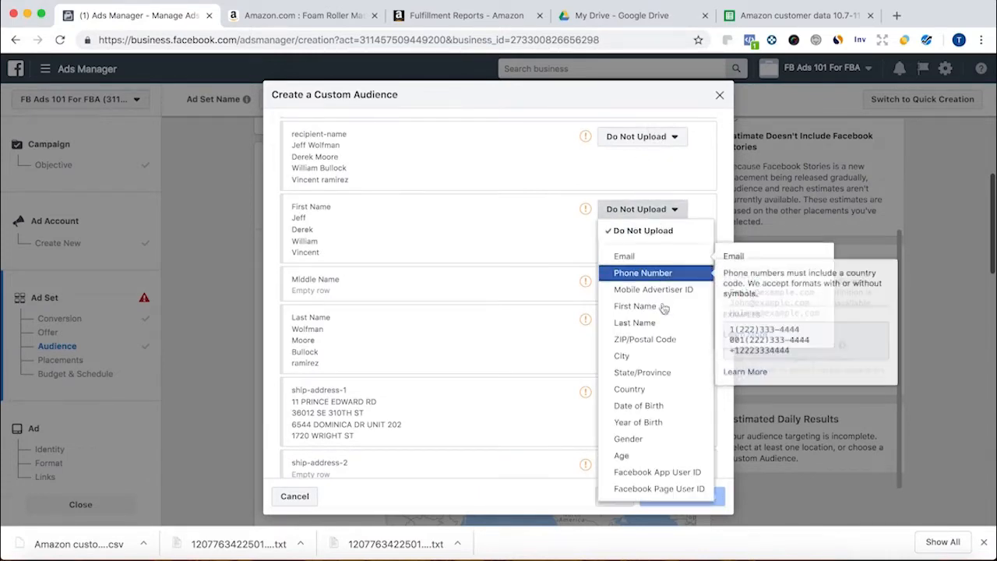
pyautogui.click(634, 305)
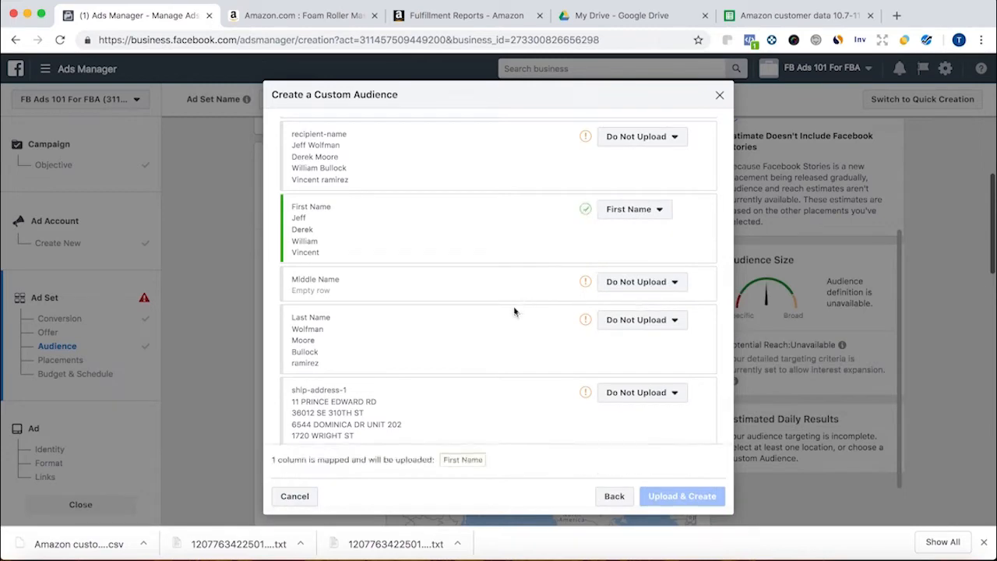
pyautogui.scroll(-3)
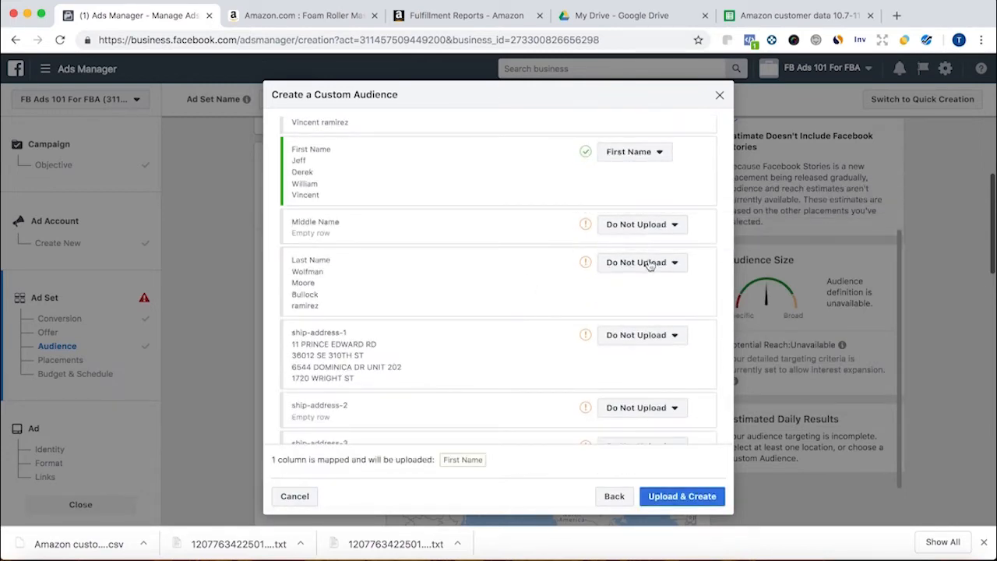
pyautogui.click(641, 262)
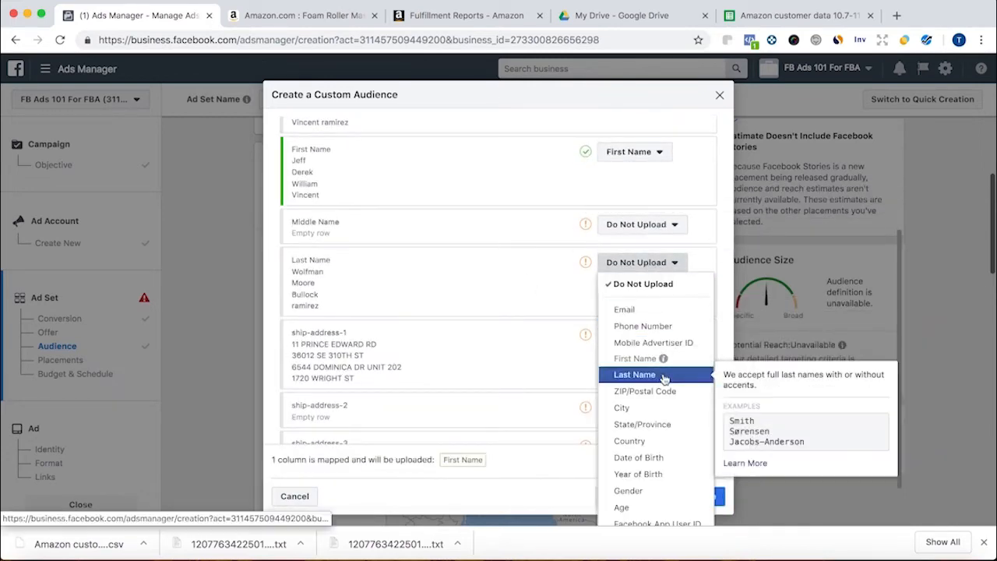
pyautogui.click(633, 374)
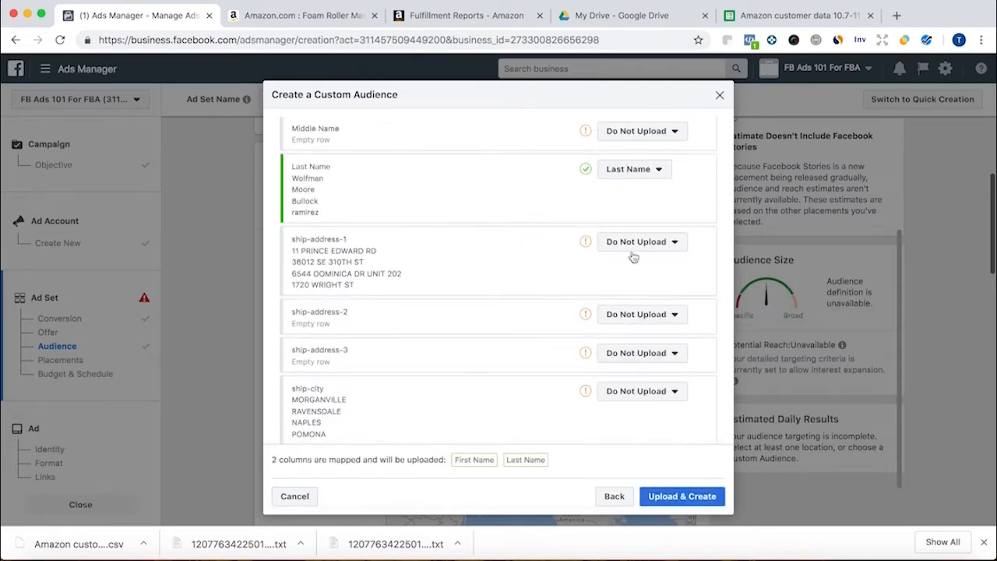
# Map ship-city, ship-state, ship-postal-code and ship-country as location identifiers, then upload the 5296-row list.
pyautogui.click(641, 241)
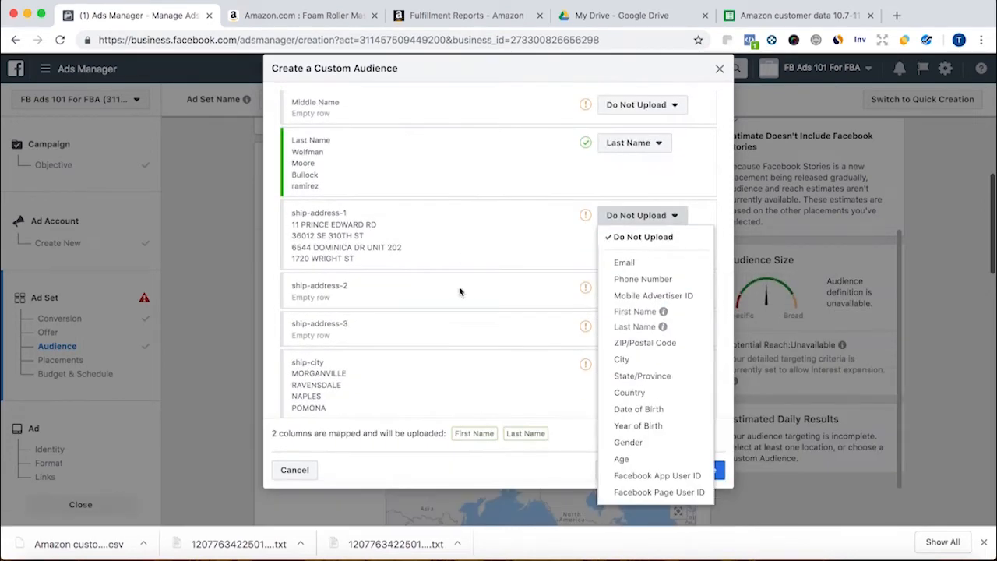
pyautogui.click(640, 375)
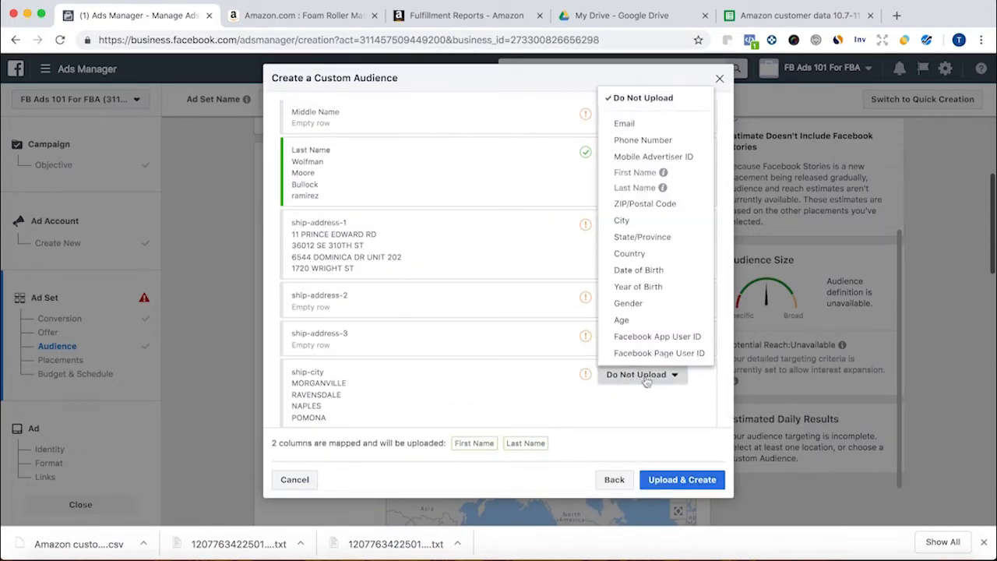
pyautogui.click(621, 219)
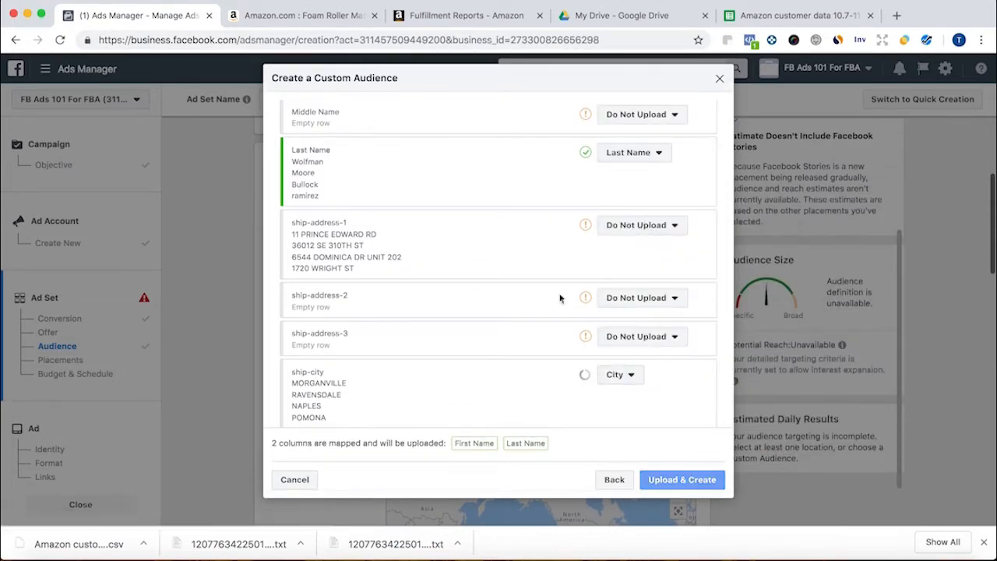
pyautogui.click(641, 285)
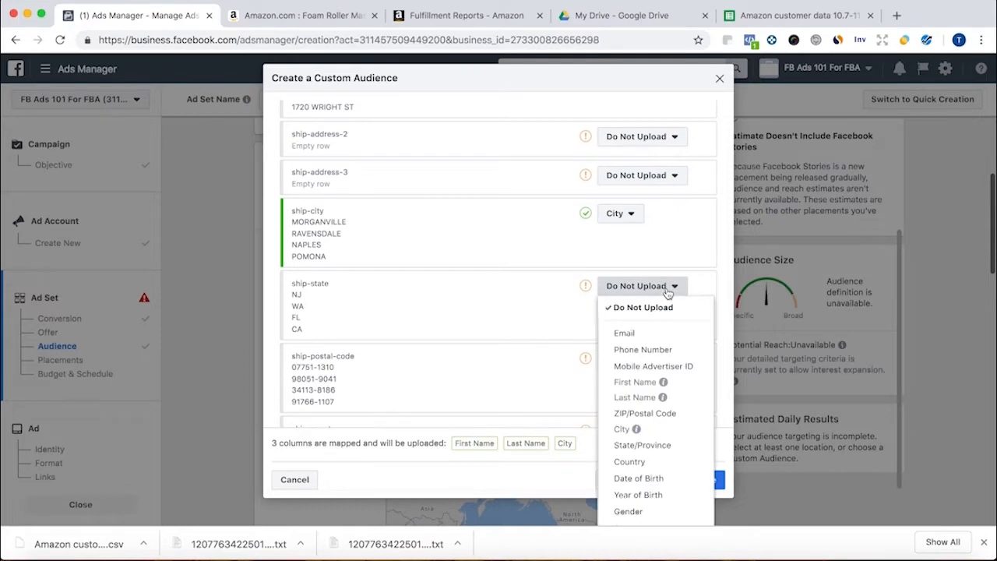
pyautogui.click(642, 445)
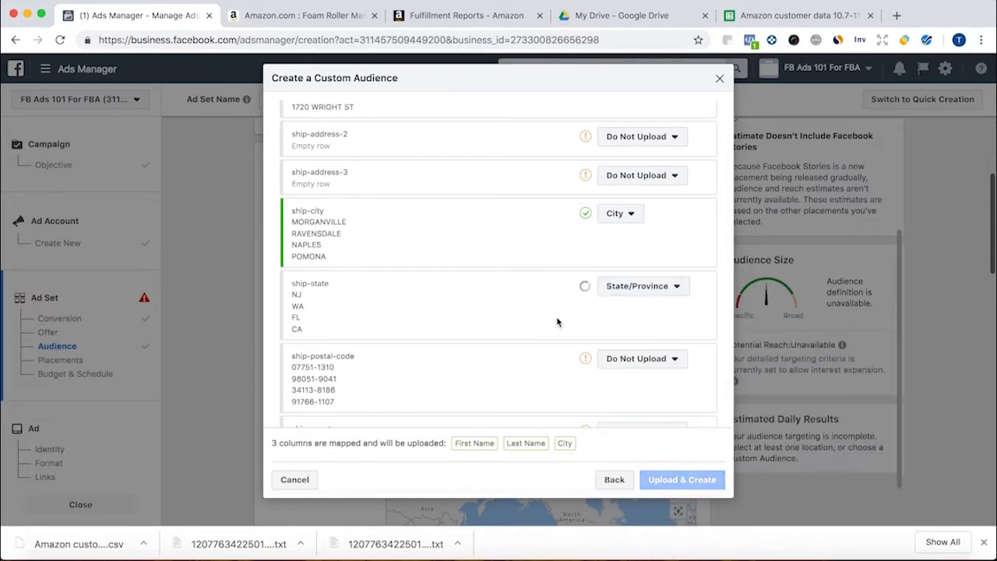
pyautogui.click(641, 272)
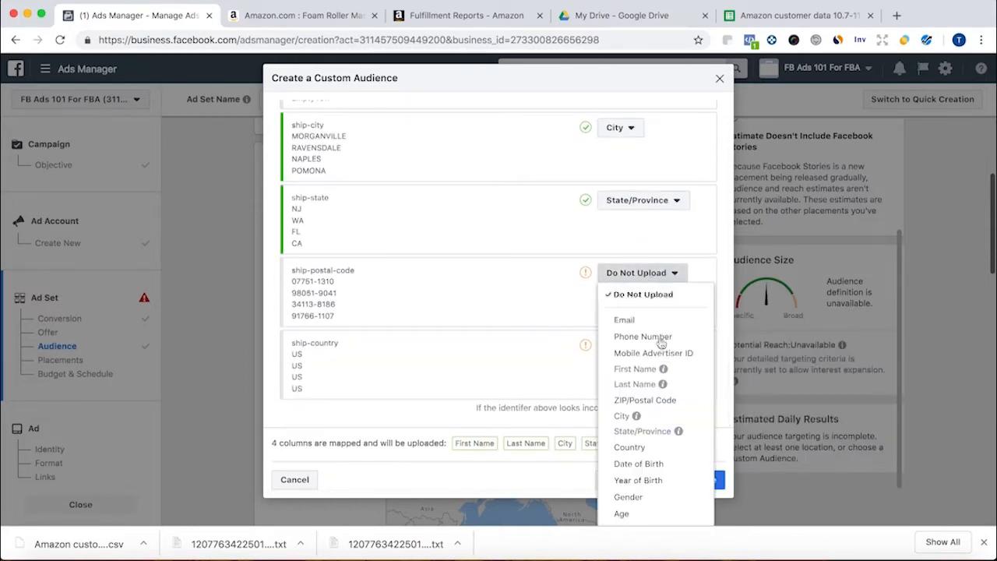
pyautogui.click(644, 400)
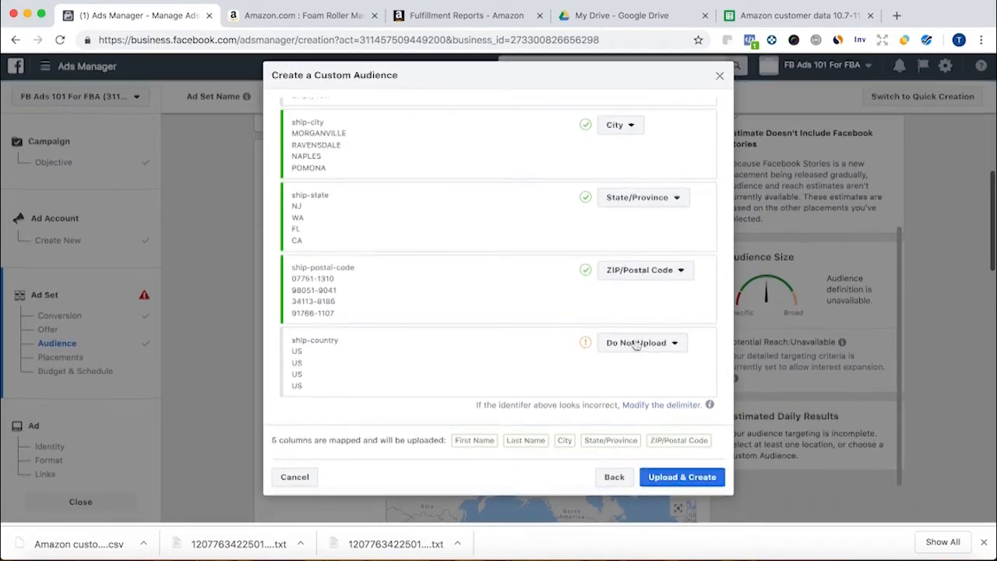
pyautogui.click(642, 342)
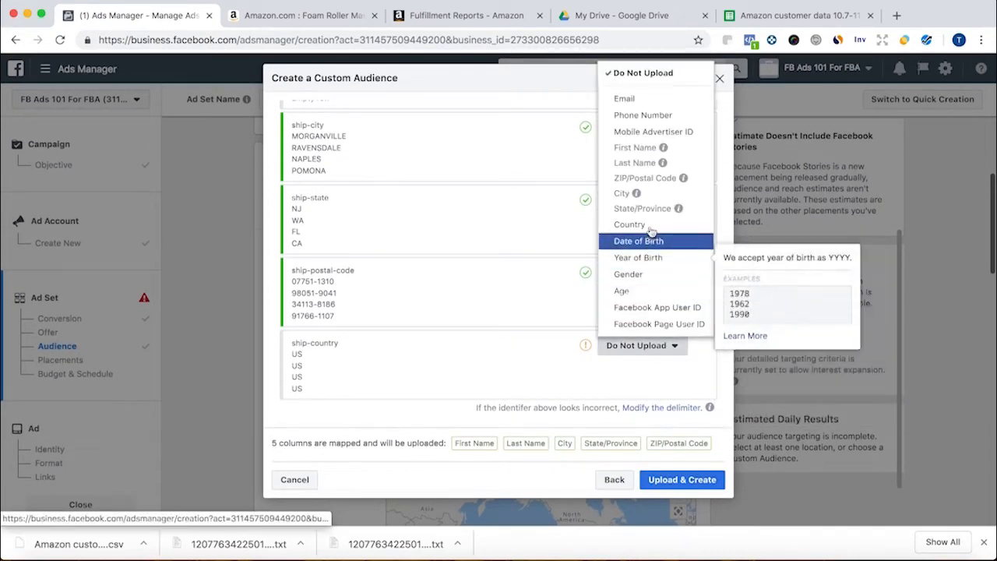
pyautogui.click(629, 225)
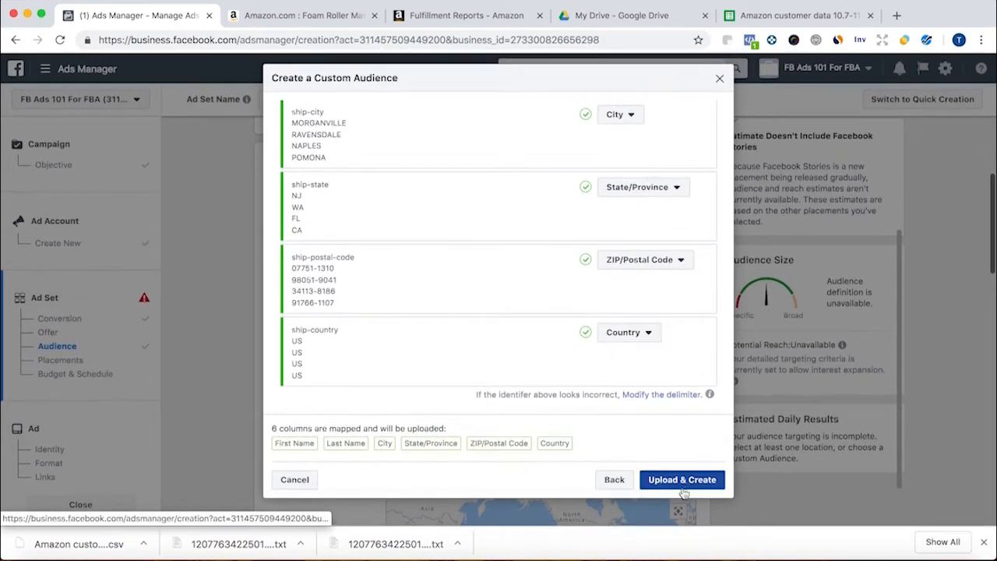
pyautogui.click(681, 479)
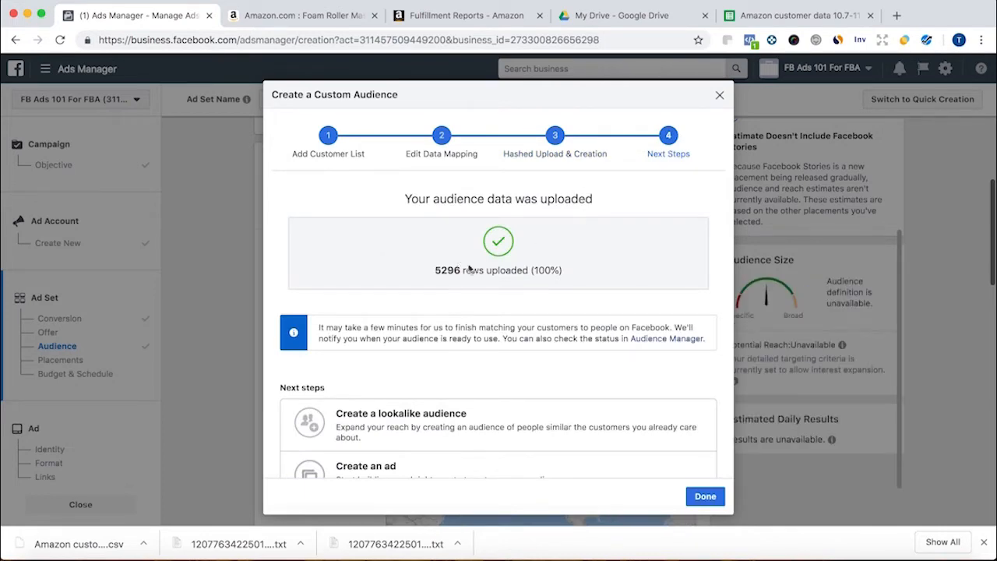
# Create a 1% lookalike located in United States from the uploaded Amazon customer list.
pyautogui.click(401, 413)
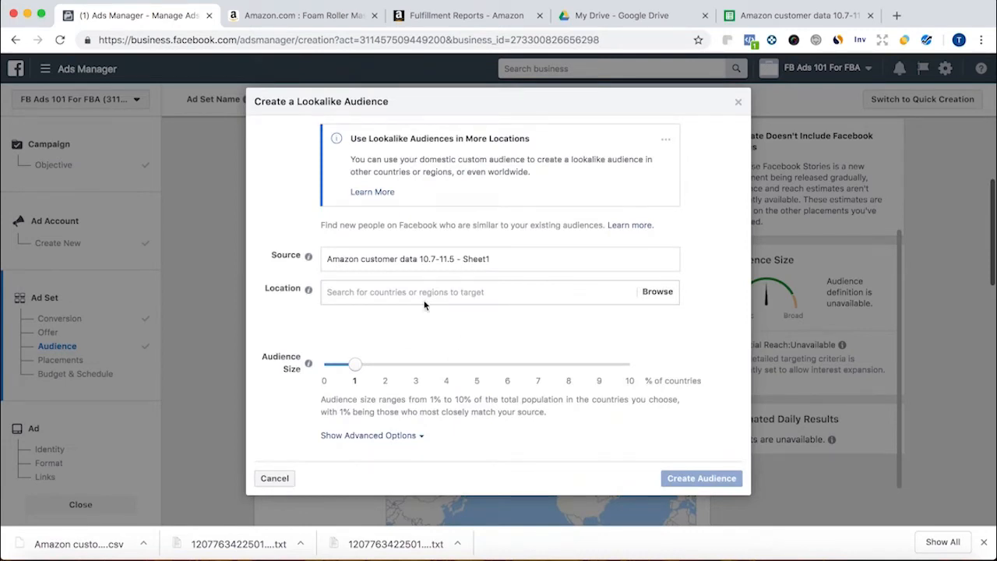
pyautogui.write('unite')
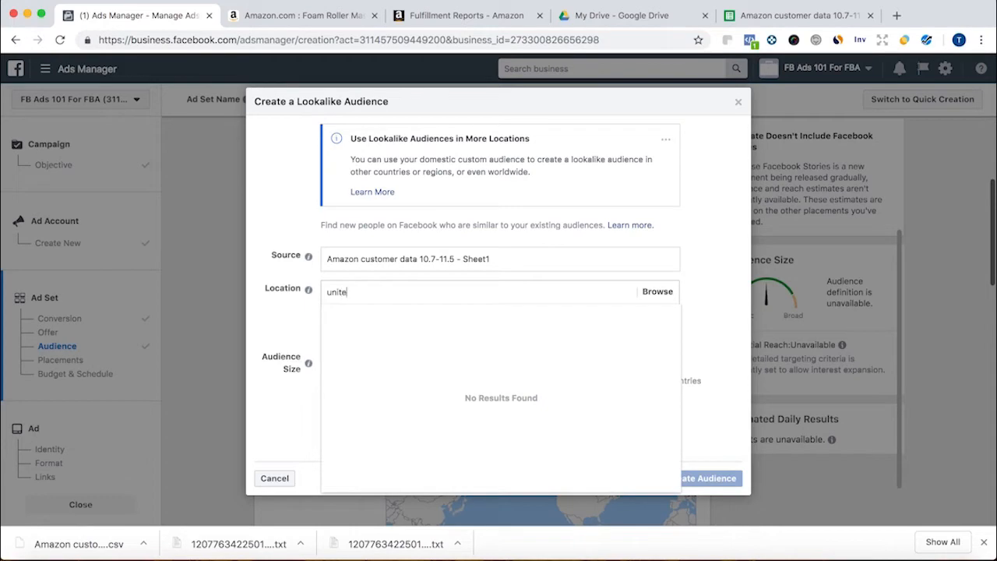
pyautogui.write('ed states')
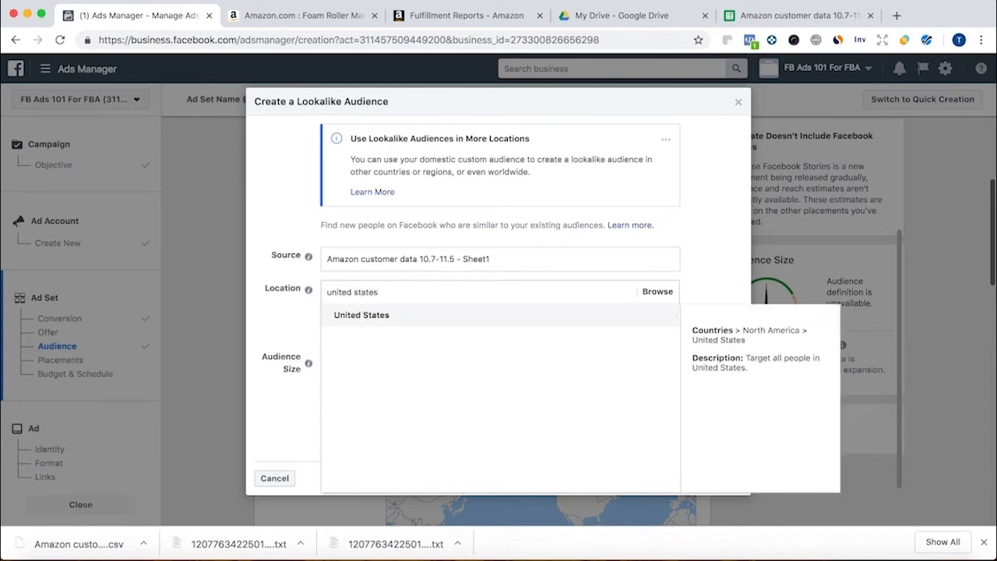
pyautogui.click(361, 314)
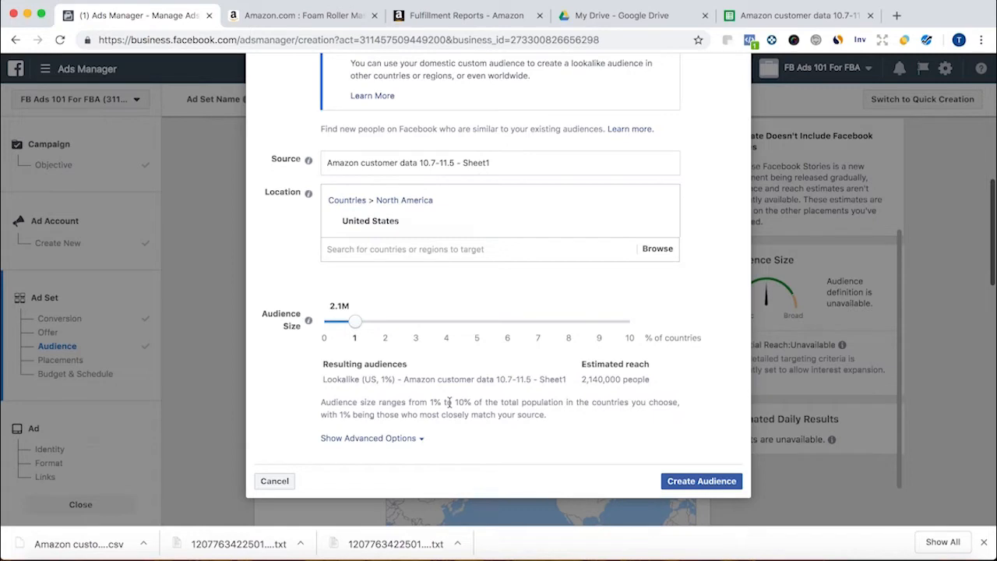
pyautogui.moveTo(627, 325)
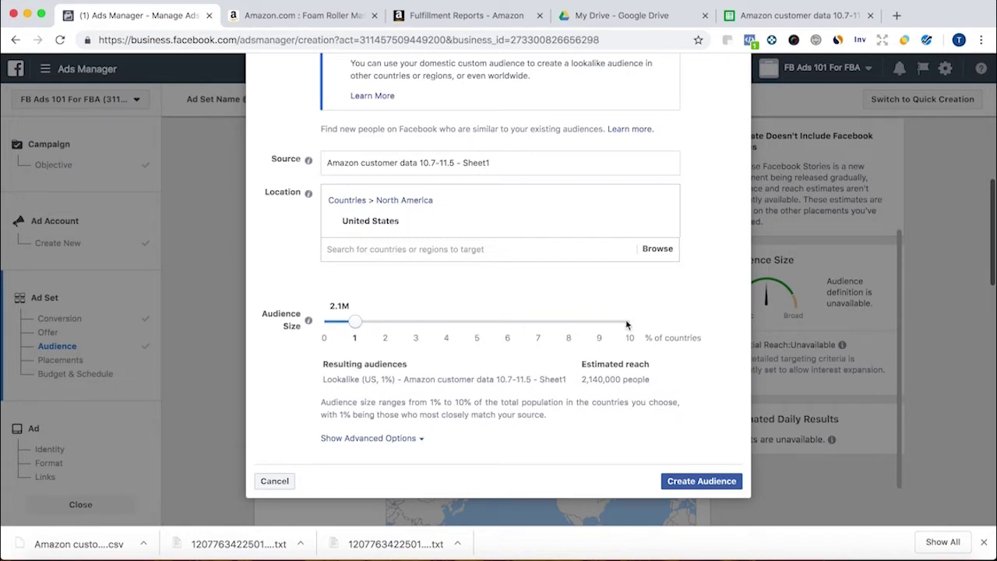
pyautogui.moveTo(613, 419)
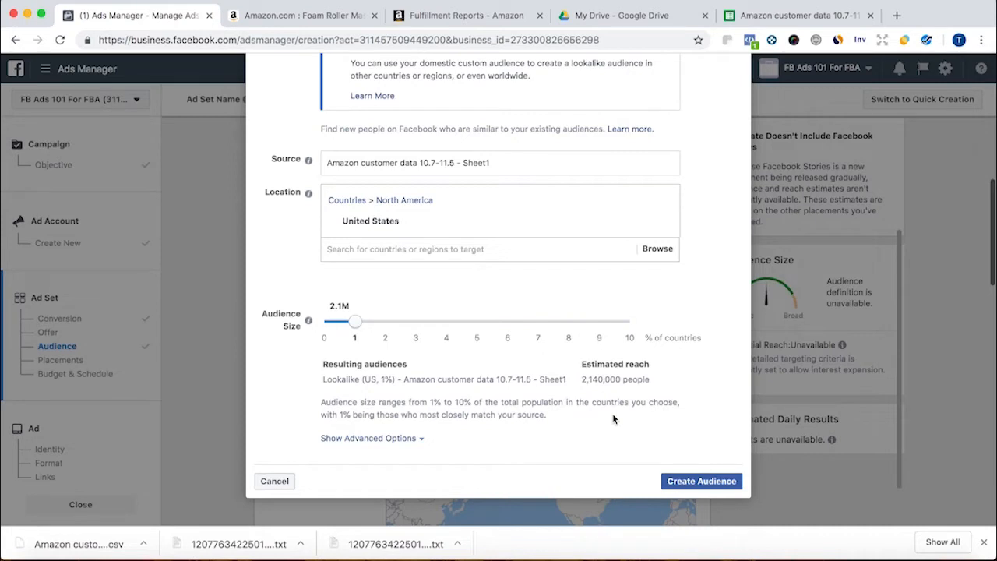
pyautogui.click(700, 480)
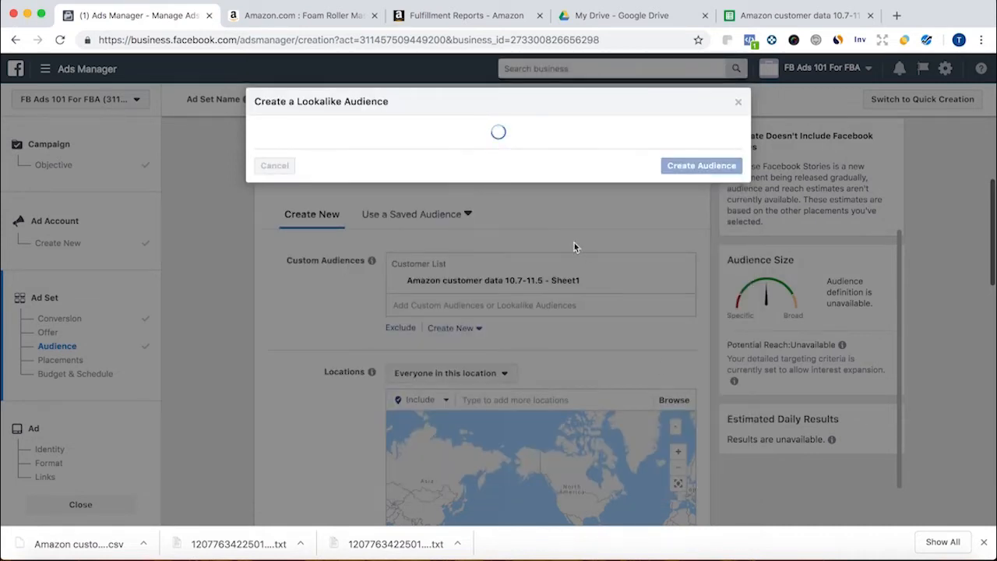
pyautogui.click(137, 17)
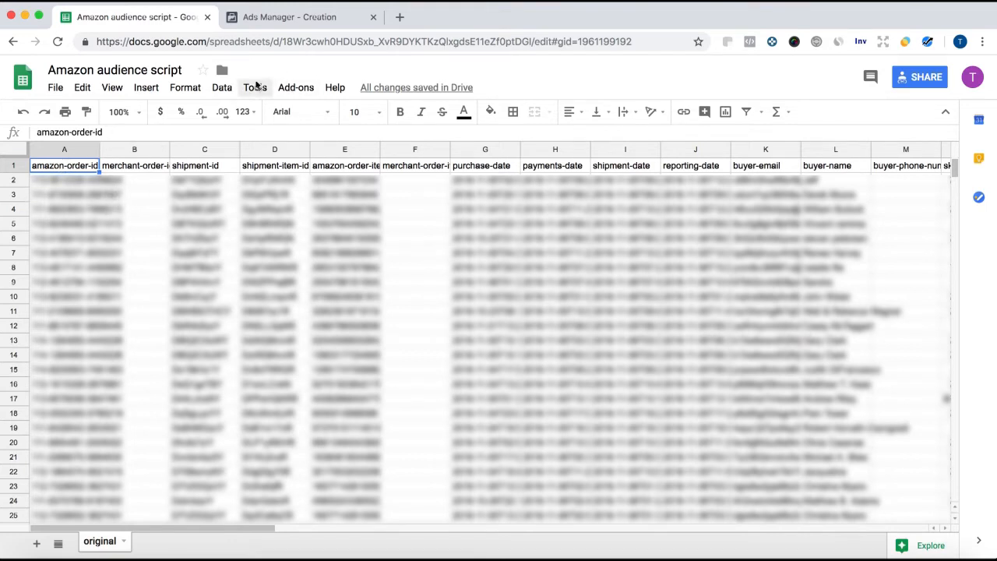
pyautogui.moveTo(295, 87)
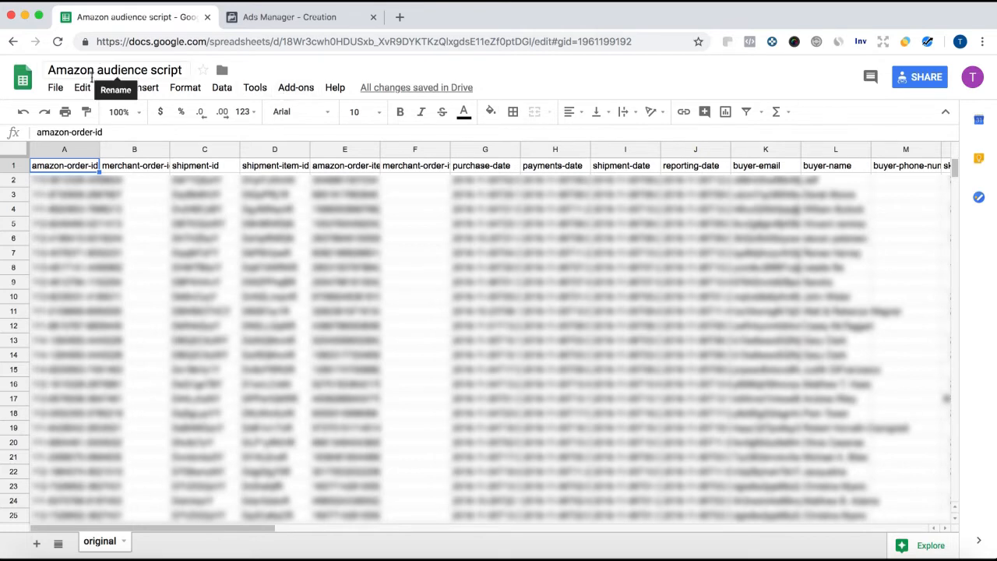
pyautogui.moveTo(143, 87)
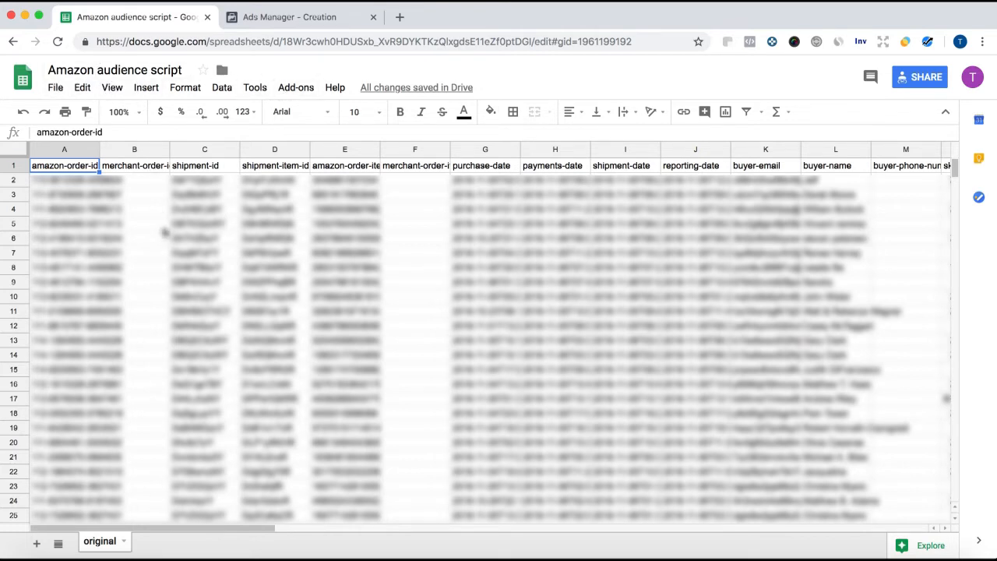
pyautogui.moveTo(295, 87)
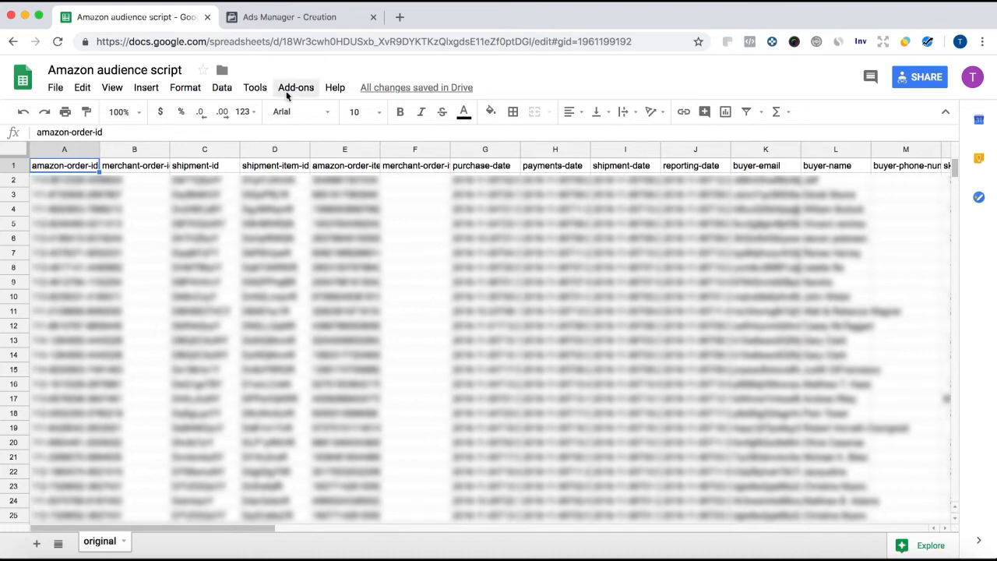
# Open the Add-ons menu to run the Amazon audience script on the order sheet.
pyautogui.click(295, 87)
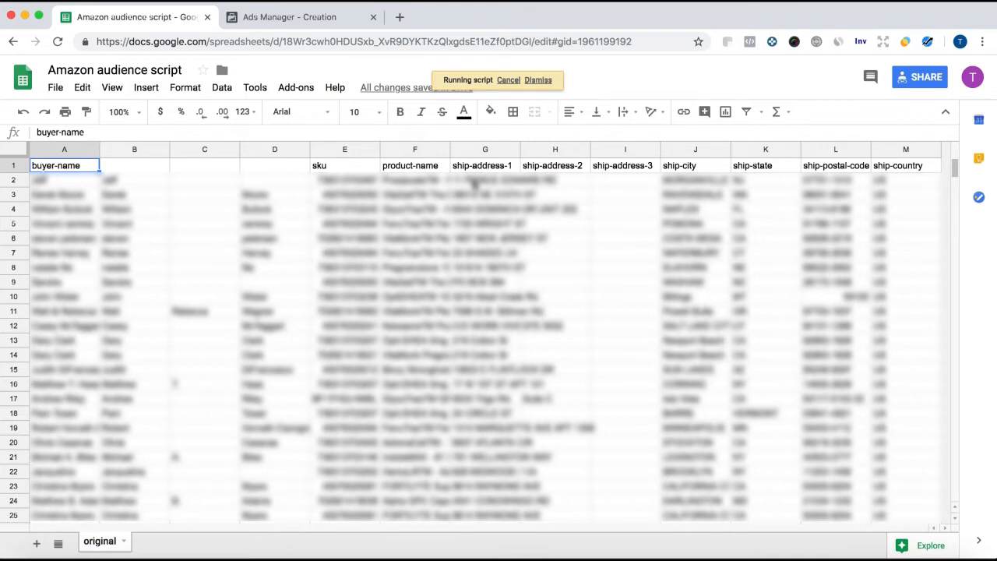
pyautogui.moveTo(302, 201)
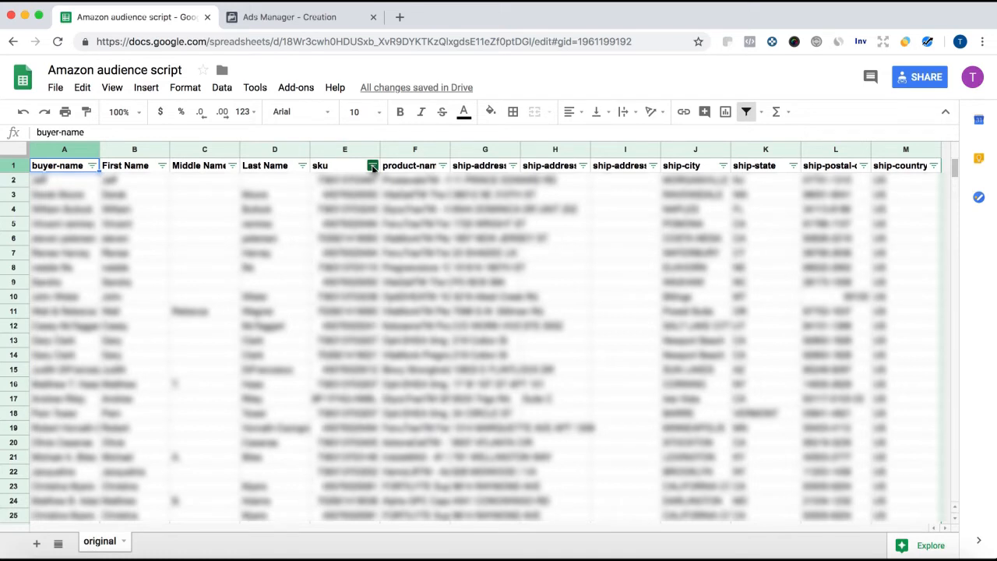
# Filter the sku column down to a single SKU.
pyautogui.click(372, 165)
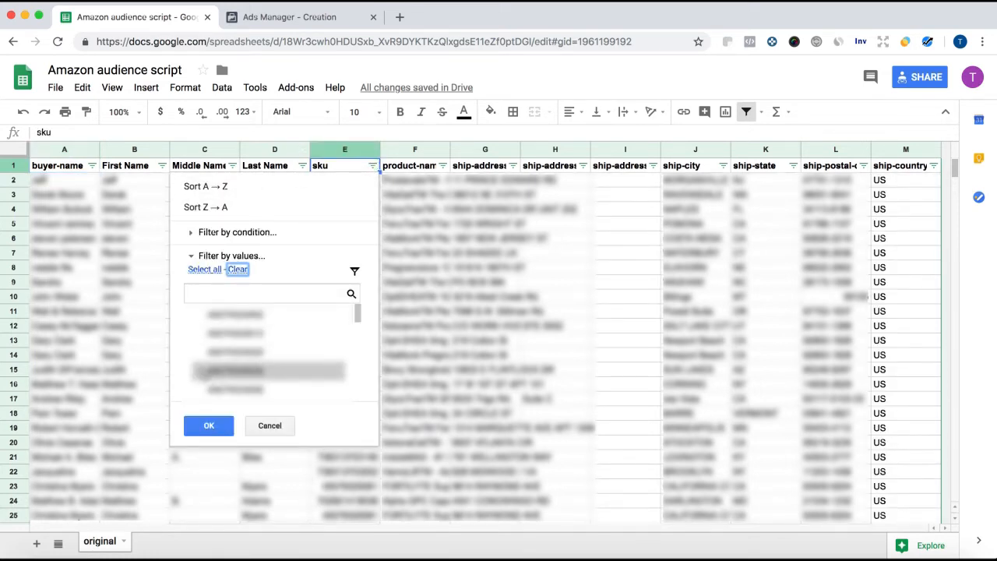
pyautogui.click(208, 425)
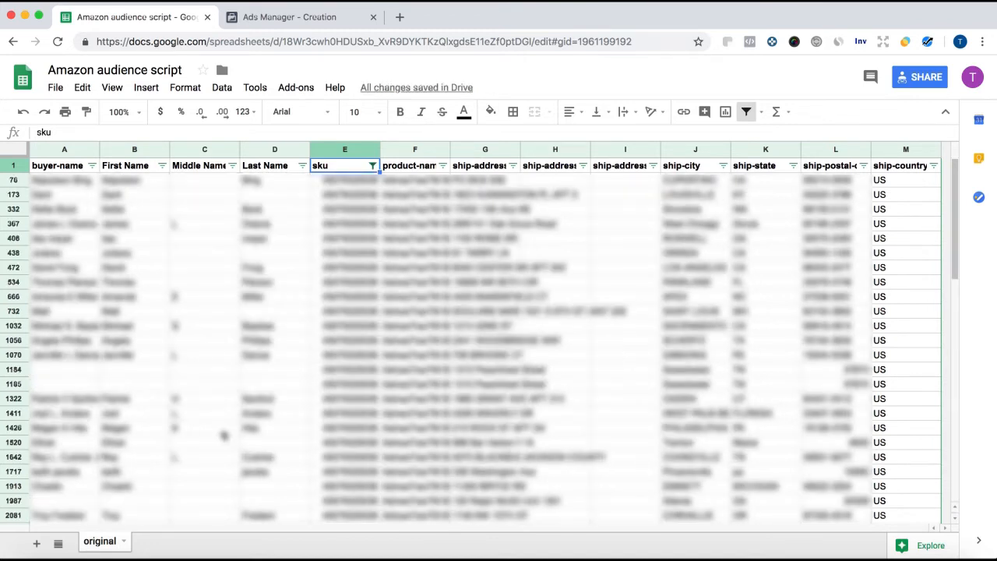
pyautogui.moveTo(352, 305)
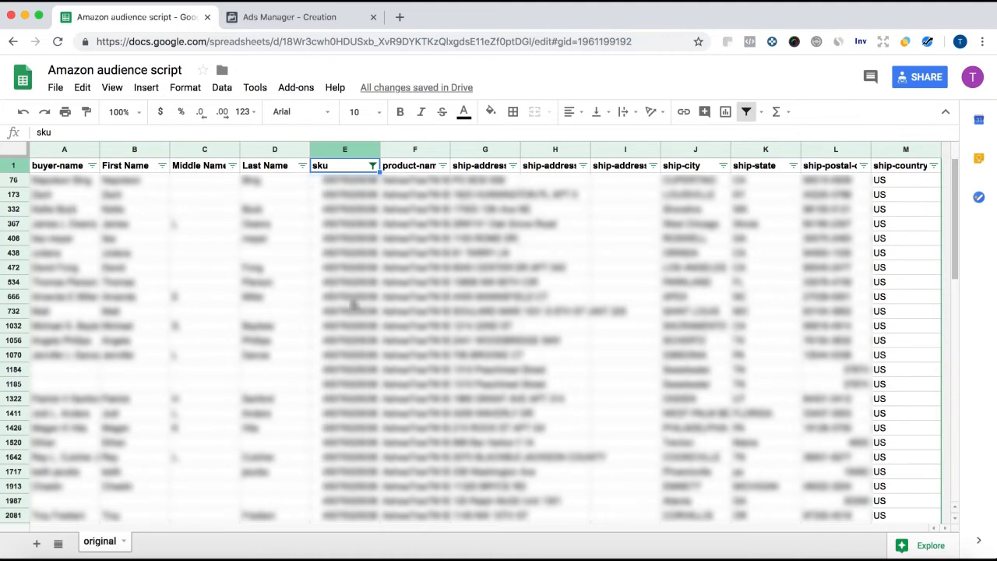
pyautogui.click(222, 87)
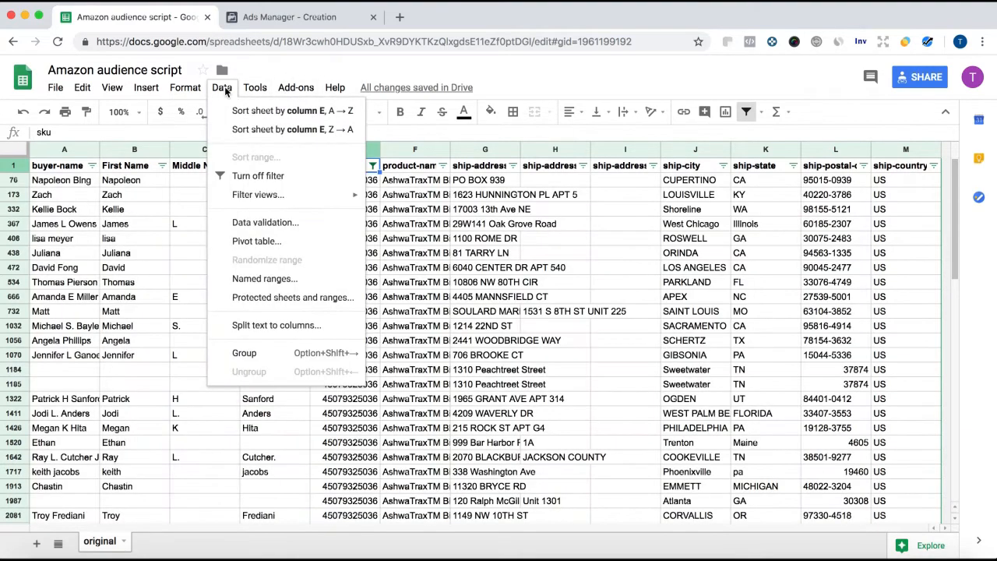
# Run the Amazon audience add-on on the filtered rows and view the new Sheet10.
pyautogui.click(295, 87)
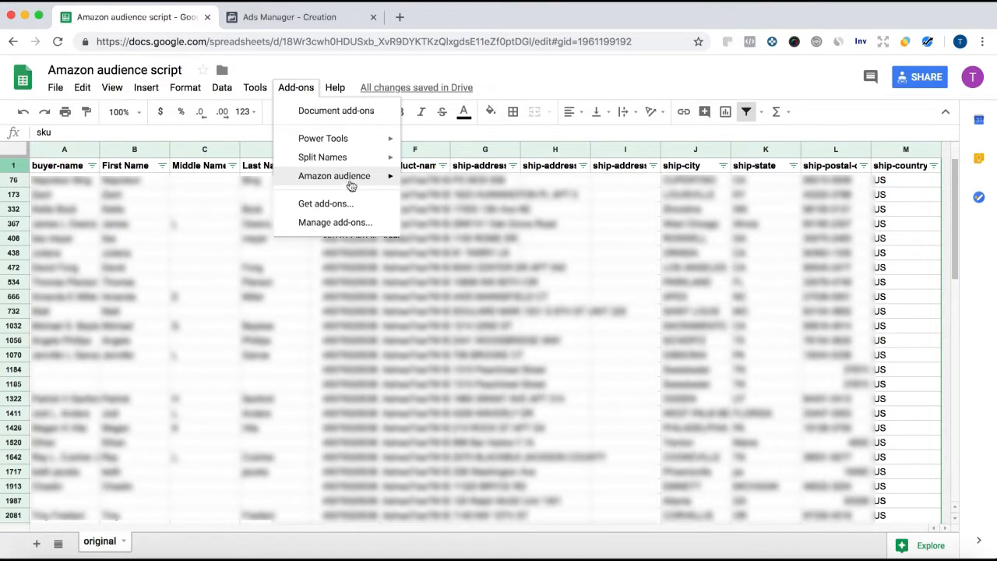
pyautogui.click(334, 175)
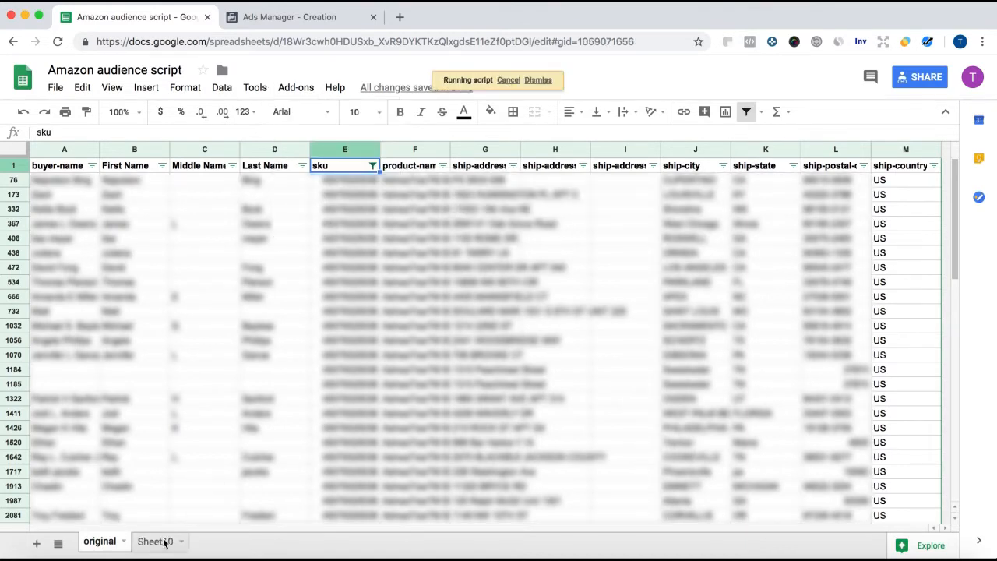
pyautogui.click(154, 541)
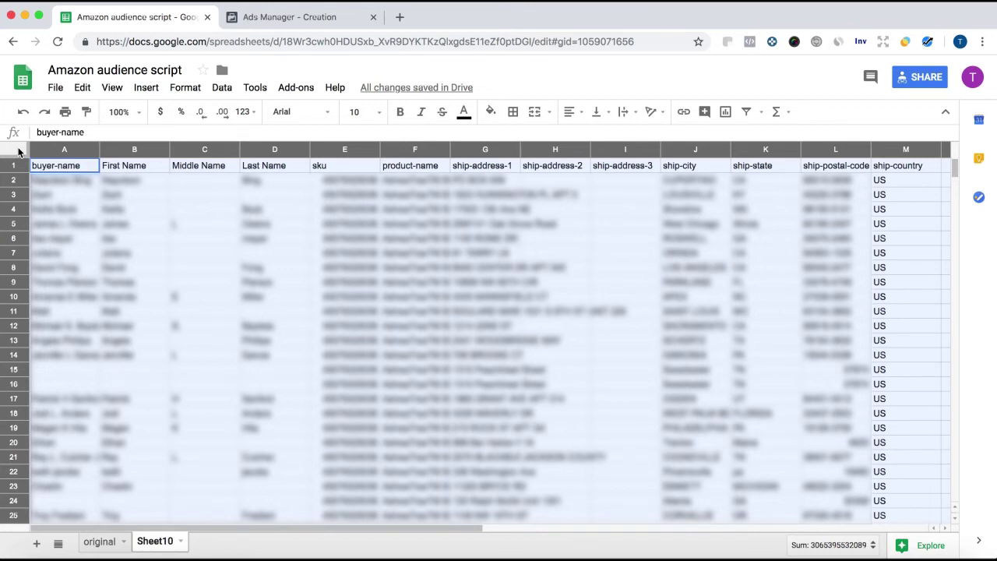
pyautogui.click(299, 17)
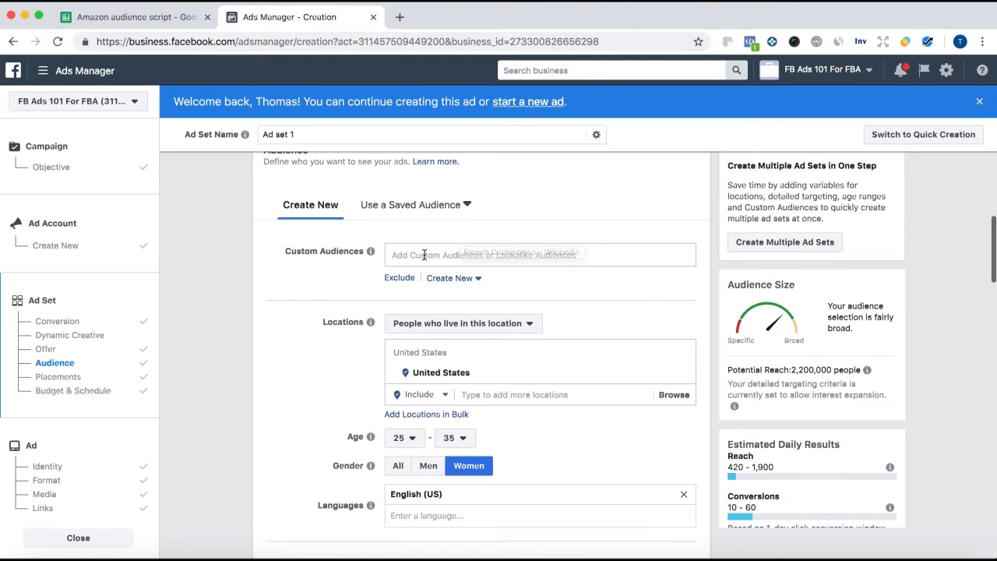
# Start a new custom audience as the source from the ad set's Audience section.
pyautogui.click(540, 255)
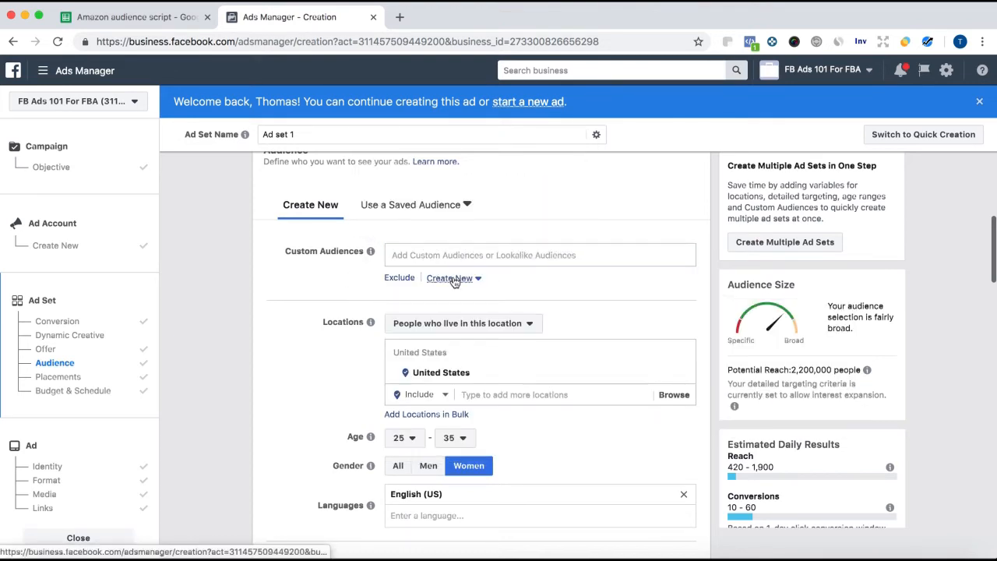
pyautogui.click(449, 278)
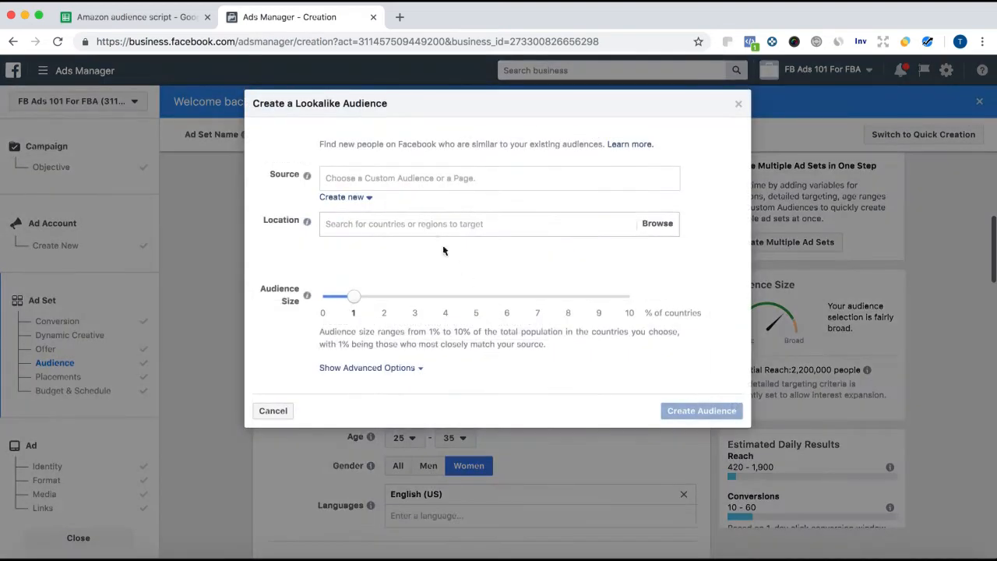
pyautogui.click(498, 177)
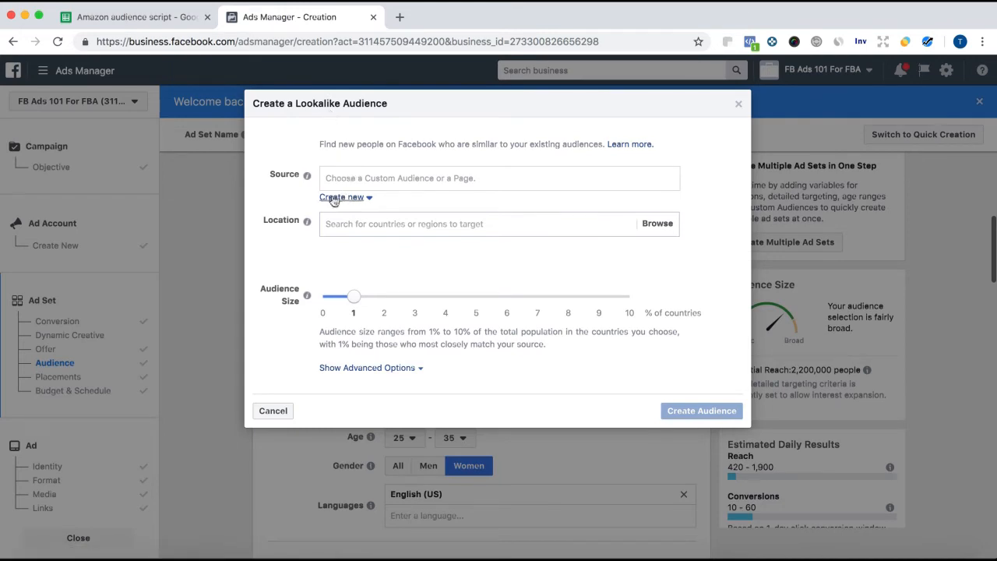
pyautogui.click(341, 196)
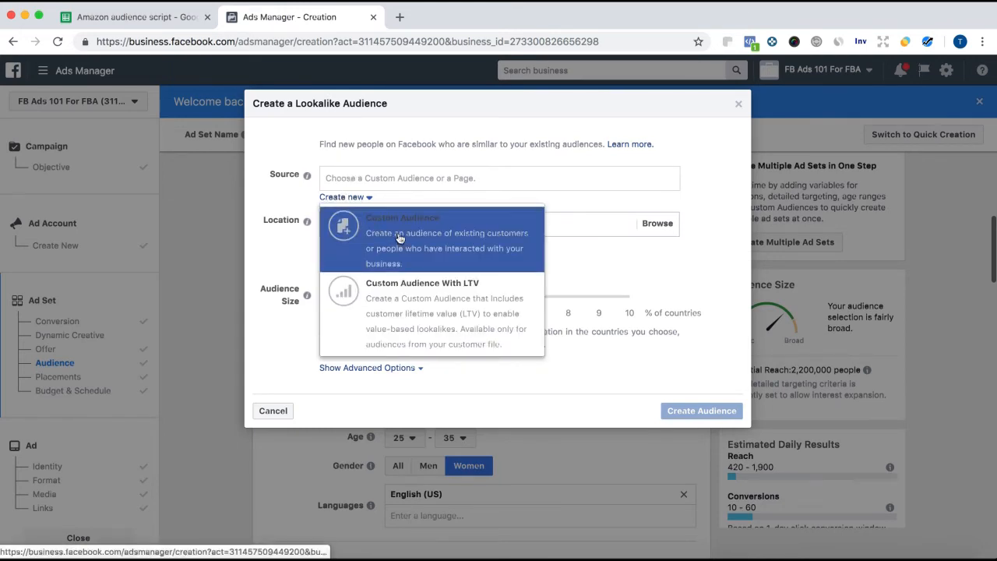
pyautogui.moveTo(425, 242)
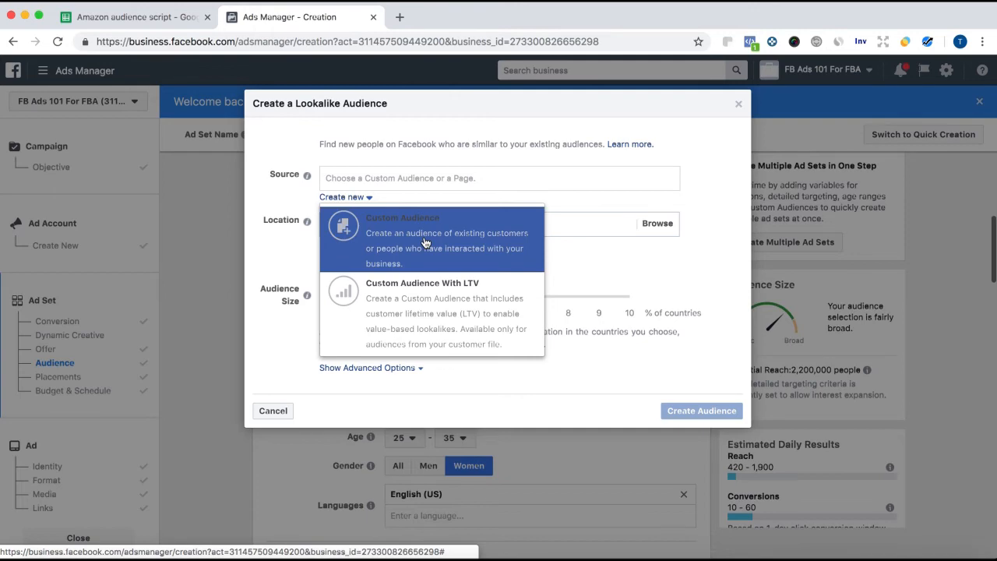
pyautogui.click(424, 234)
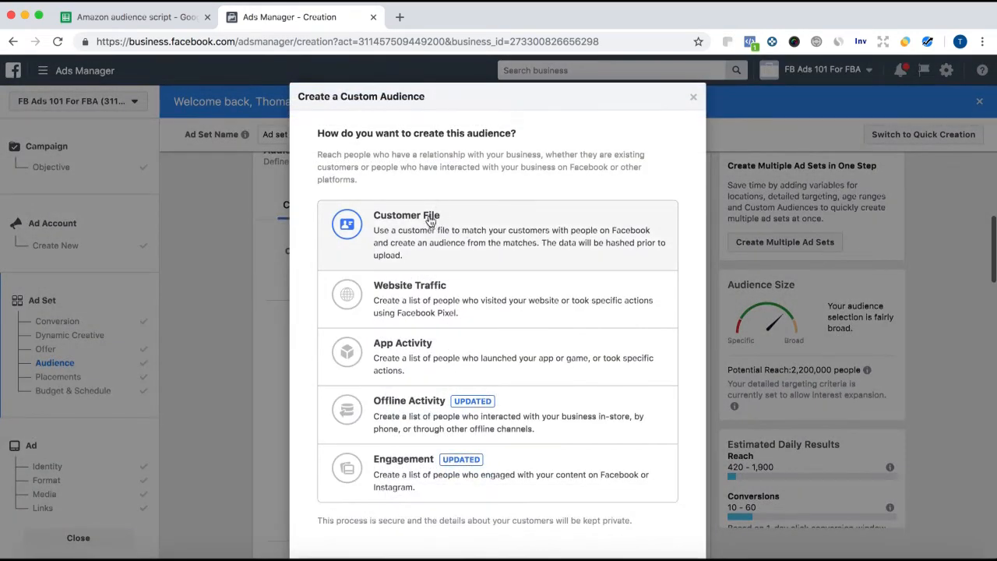
# Choose Customer File with copy and paste, and paste in the customer rows.
pyautogui.click(428, 234)
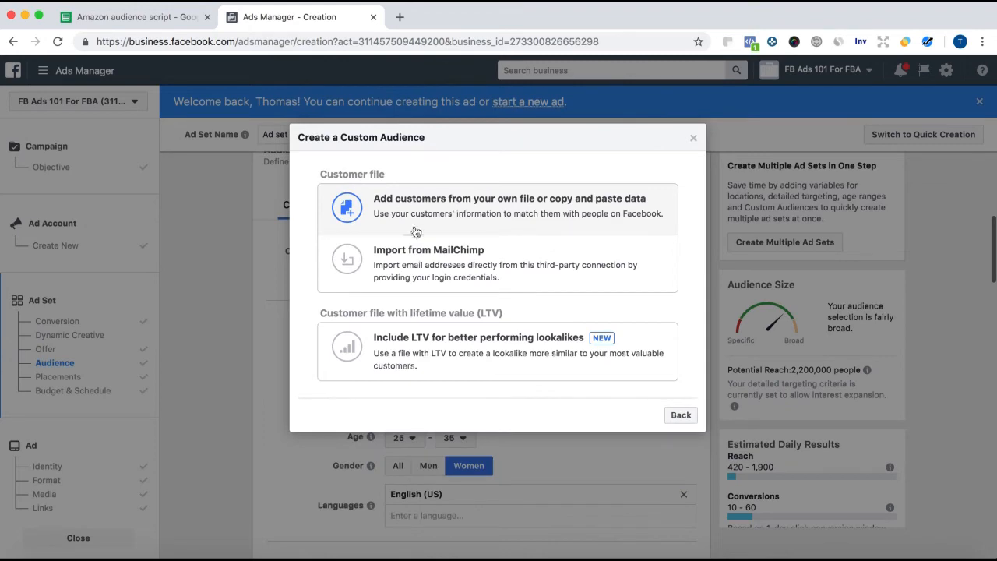
pyautogui.click(692, 137)
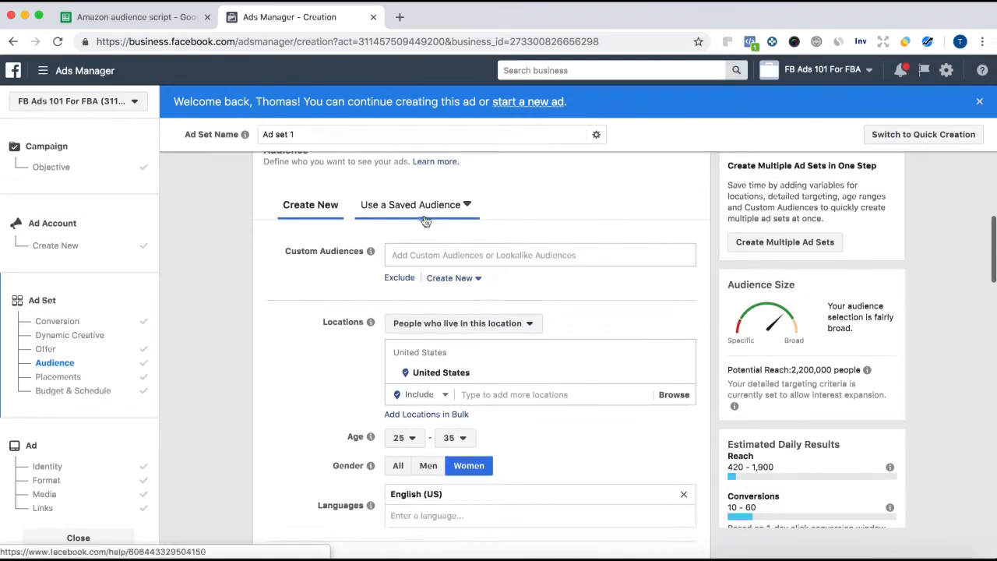
pyautogui.click(449, 277)
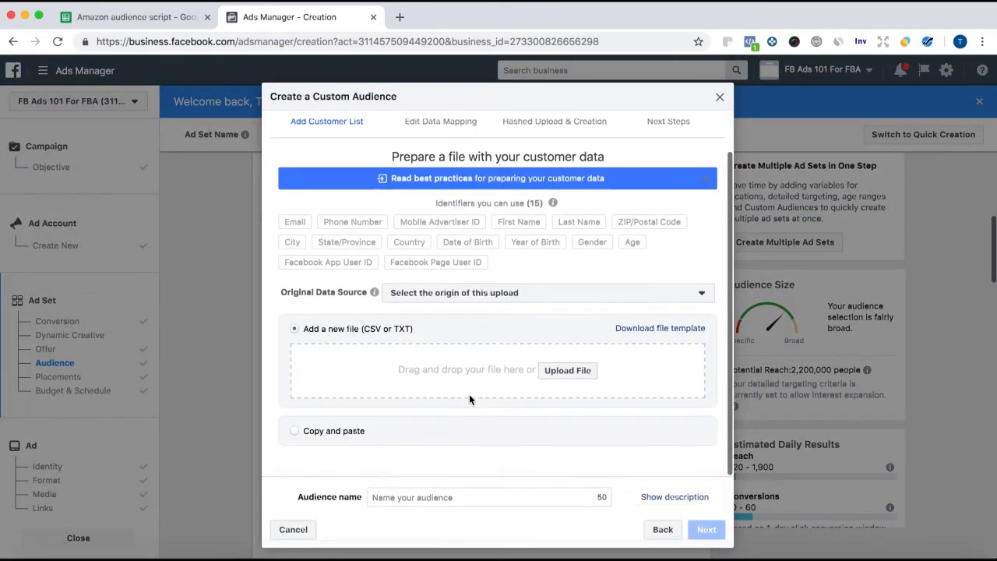
pyautogui.click(295, 430)
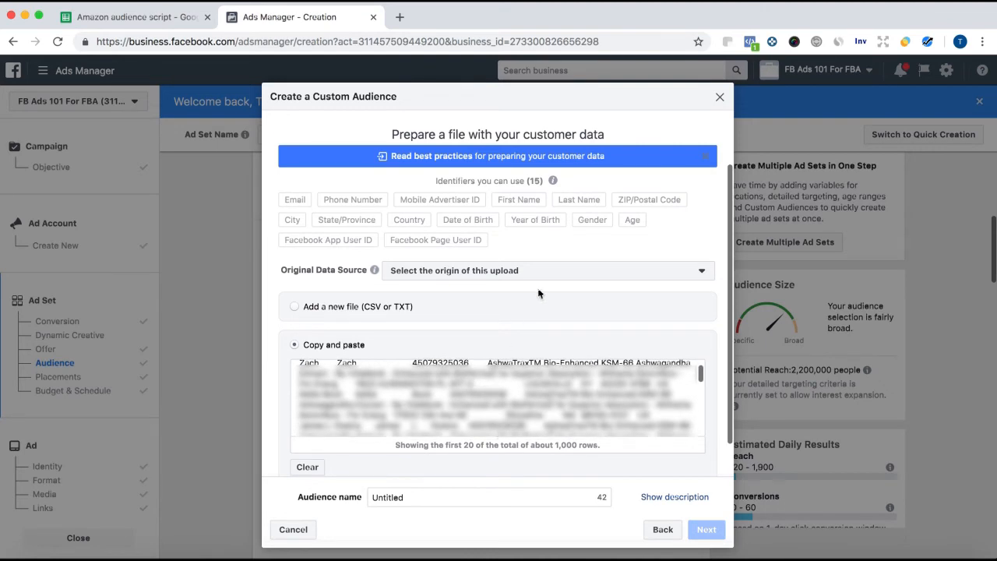
pyautogui.scroll(-3)
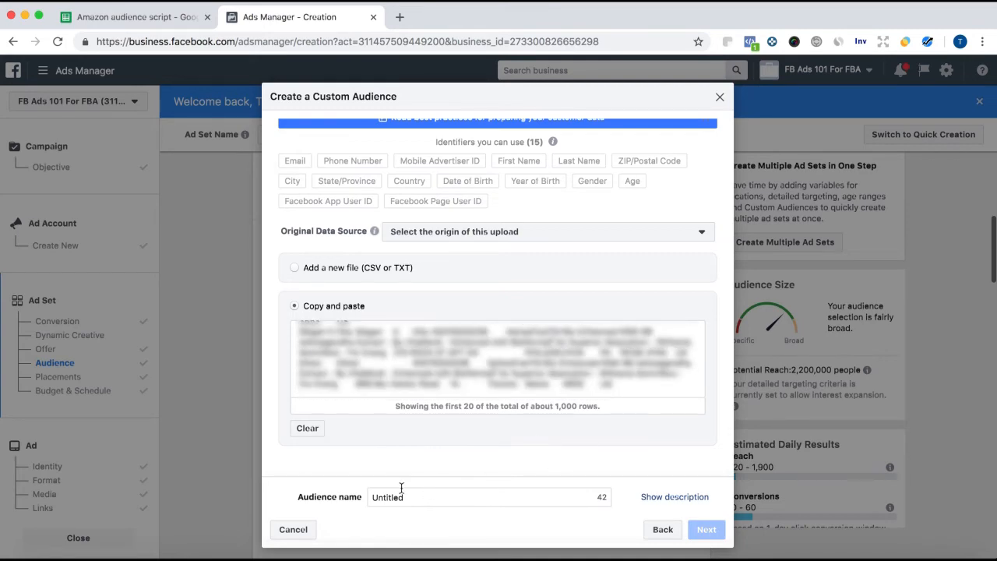
pyautogui.scroll(3)
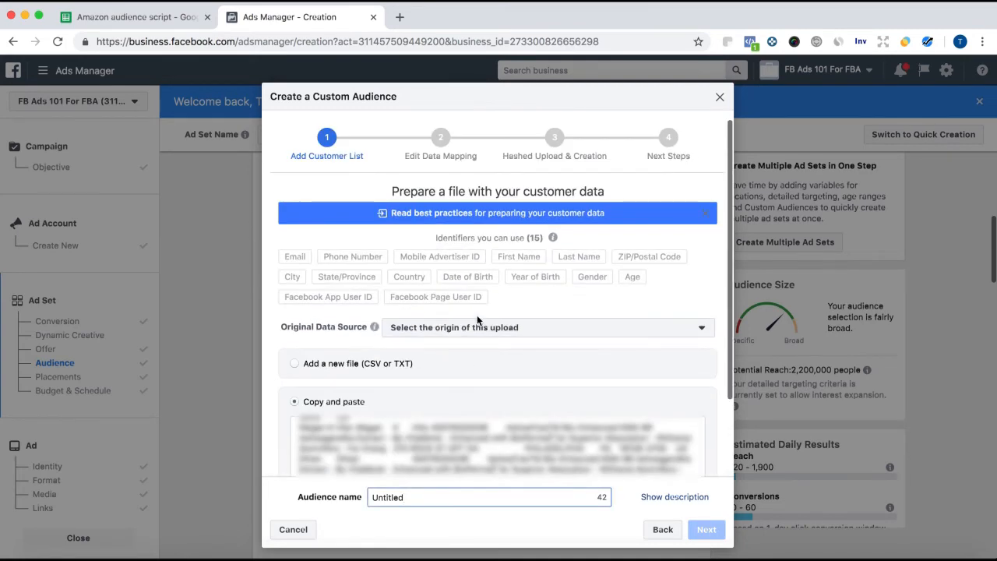
# Set Original Data Source to Directly from customers and name the audience 'SKU ### customer data'.
pyautogui.click(545, 327)
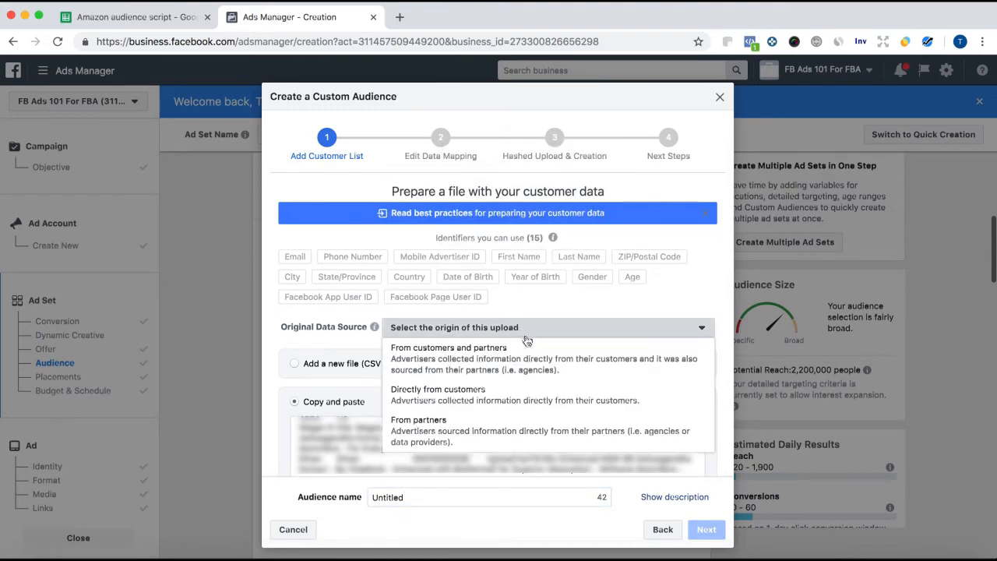
pyautogui.moveTo(514, 395)
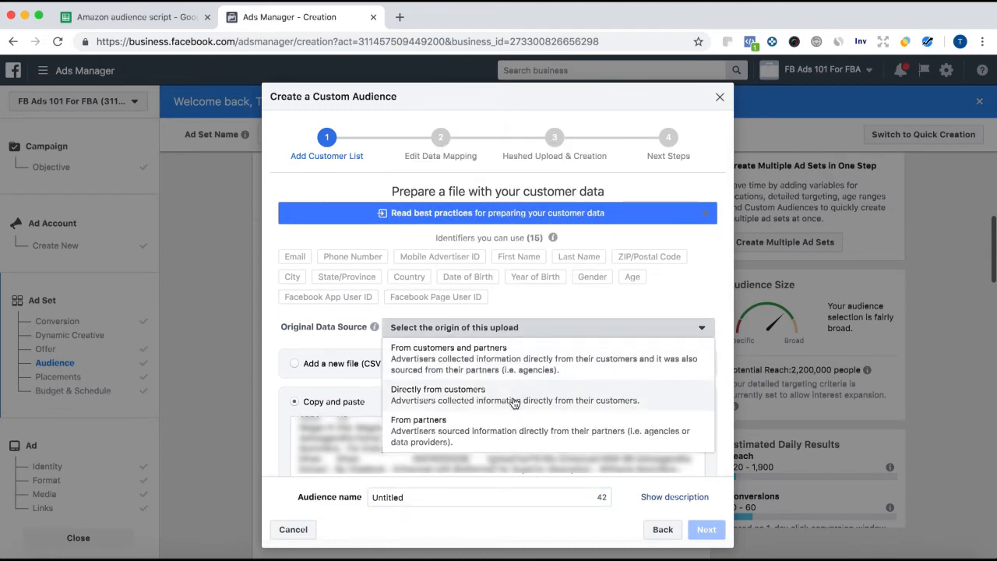
pyautogui.click(438, 394)
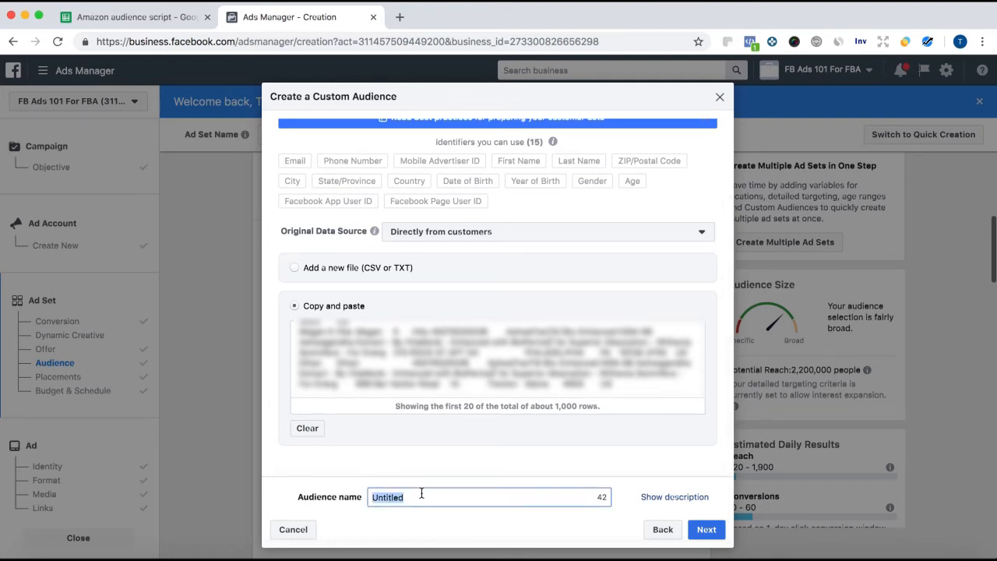
pyautogui.write('AMa')
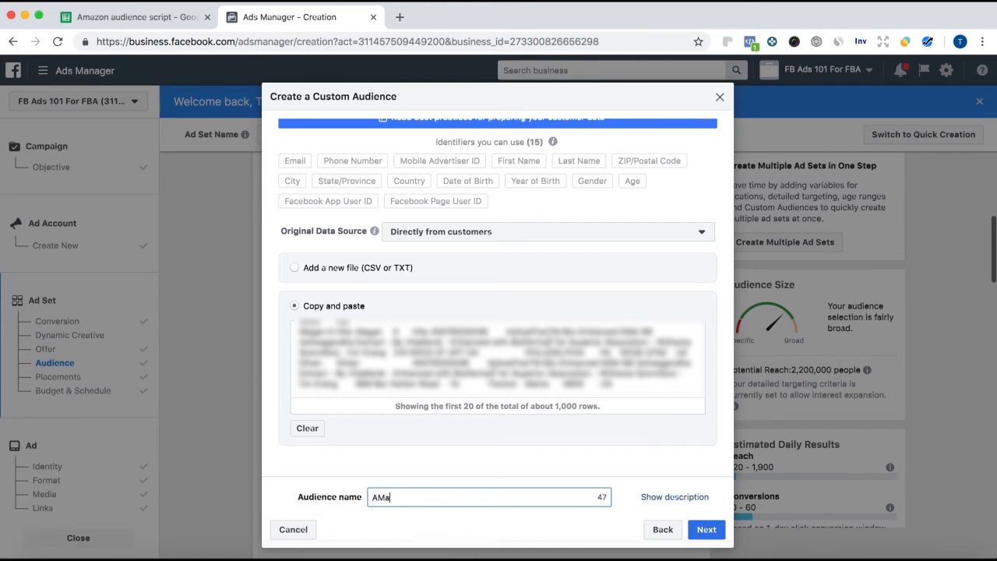
pyautogui.write('SKU')
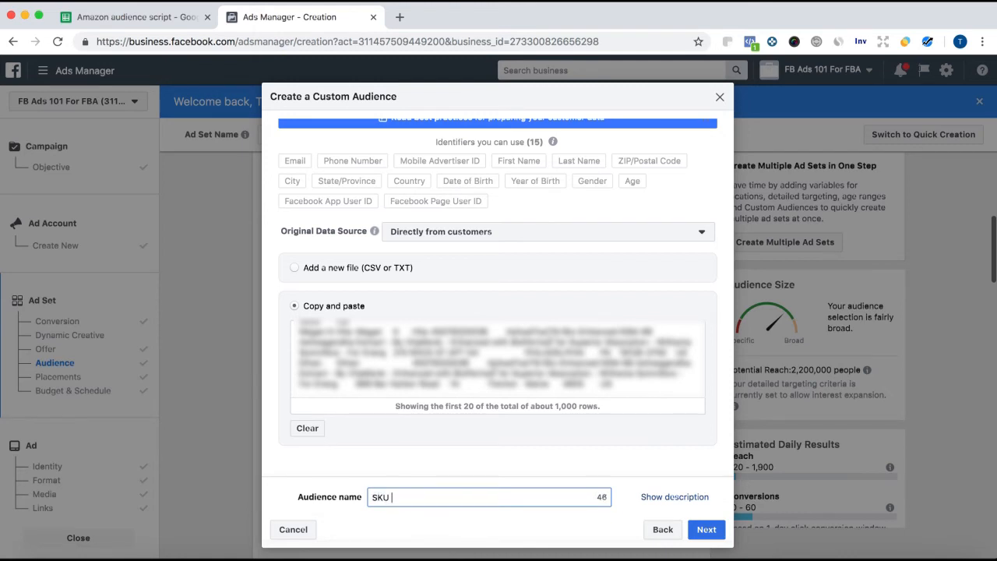
pyautogui.write('customer data')
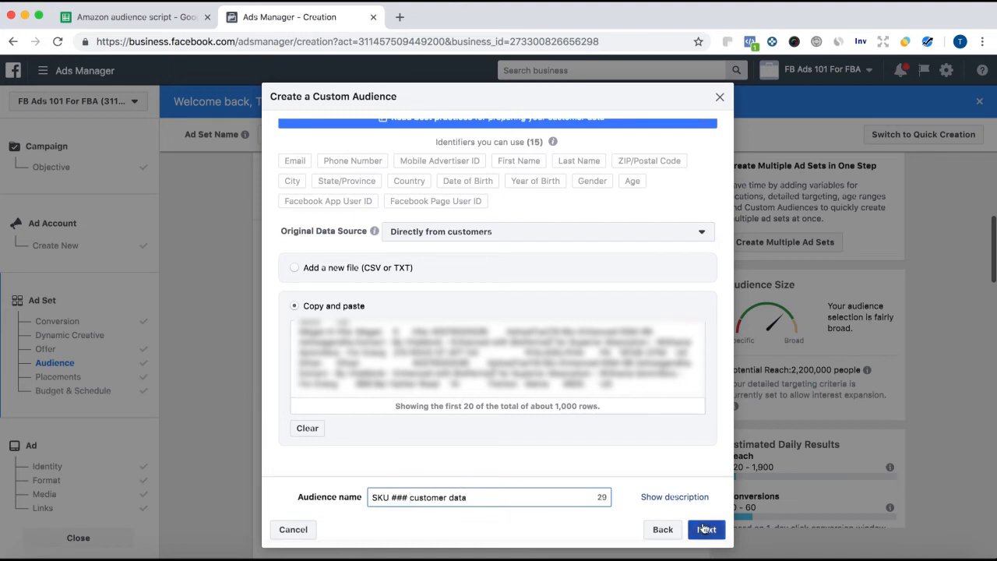
pyautogui.click(705, 529)
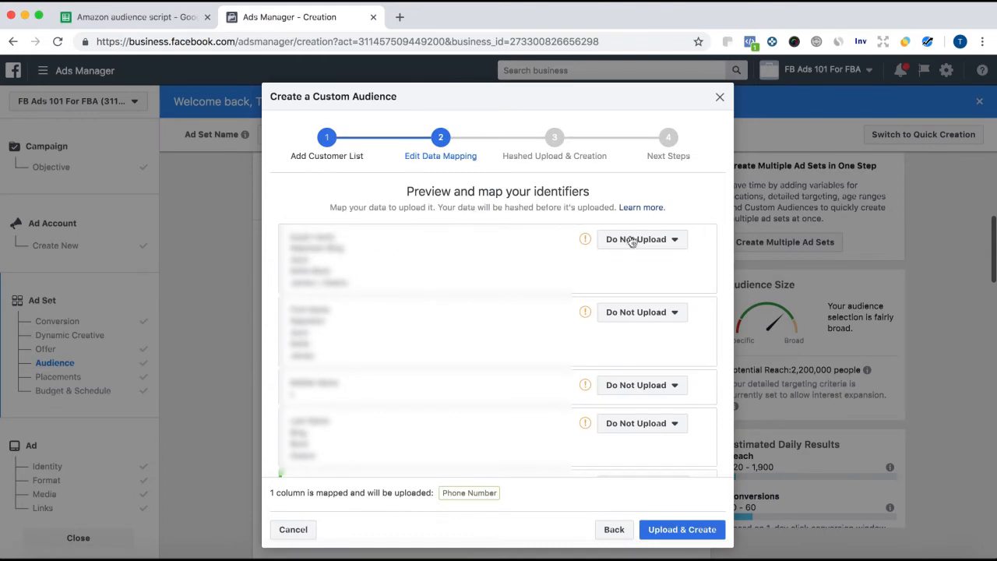
pyautogui.moveTo(526, 235)
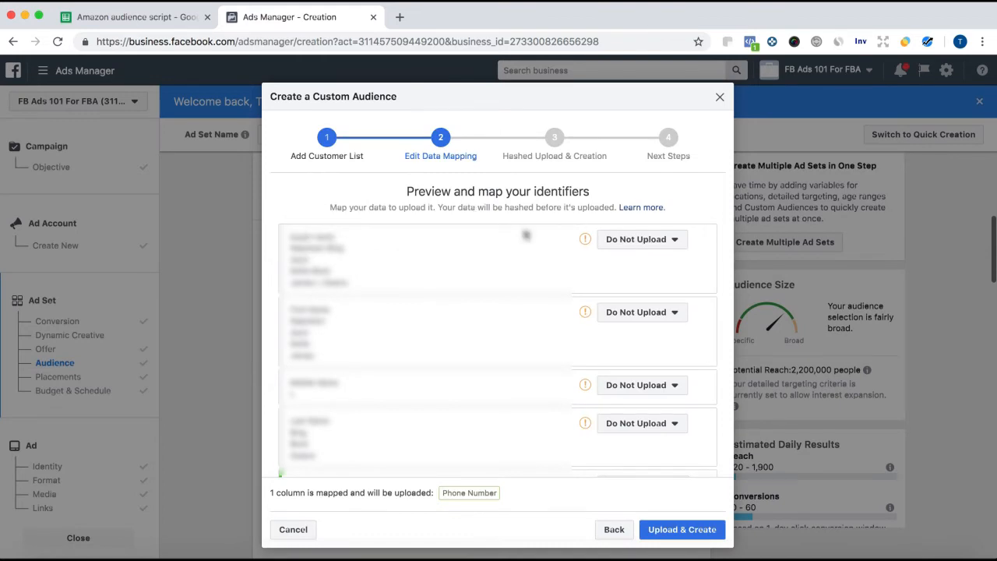
# Map the second column as First Name plus a location column, then upload the 1,000 rows.
pyautogui.click(642, 272)
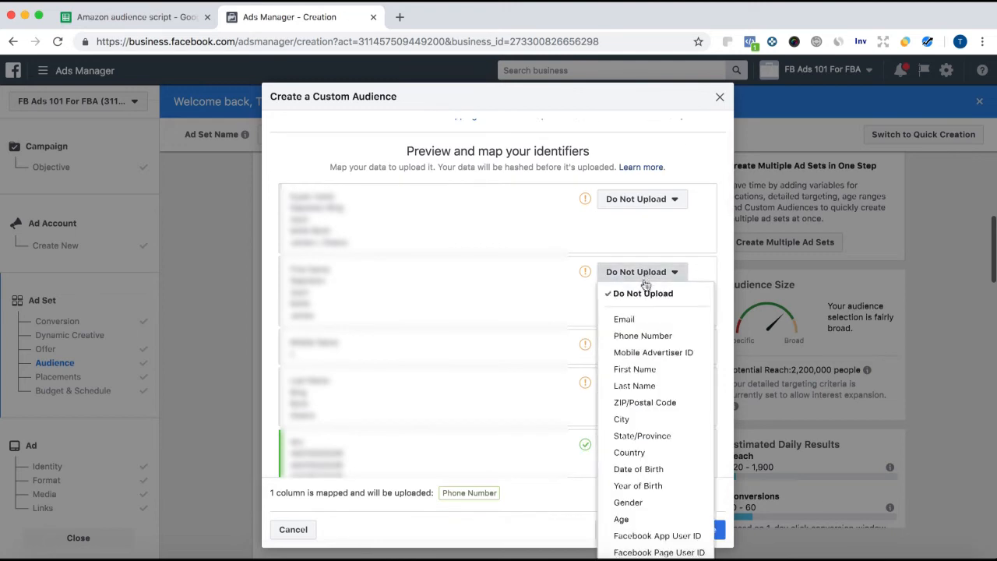
pyautogui.click(634, 368)
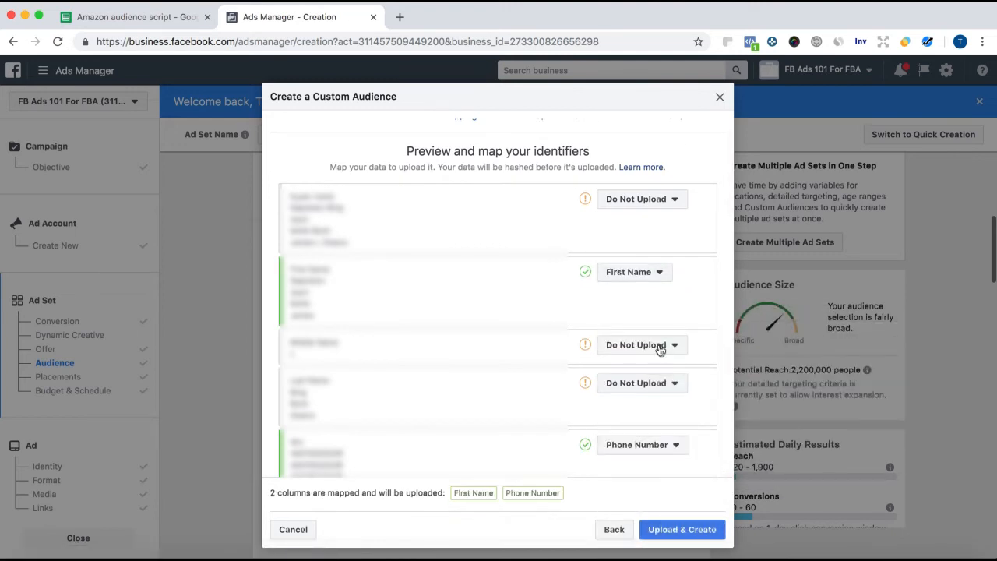
pyautogui.scroll(3)
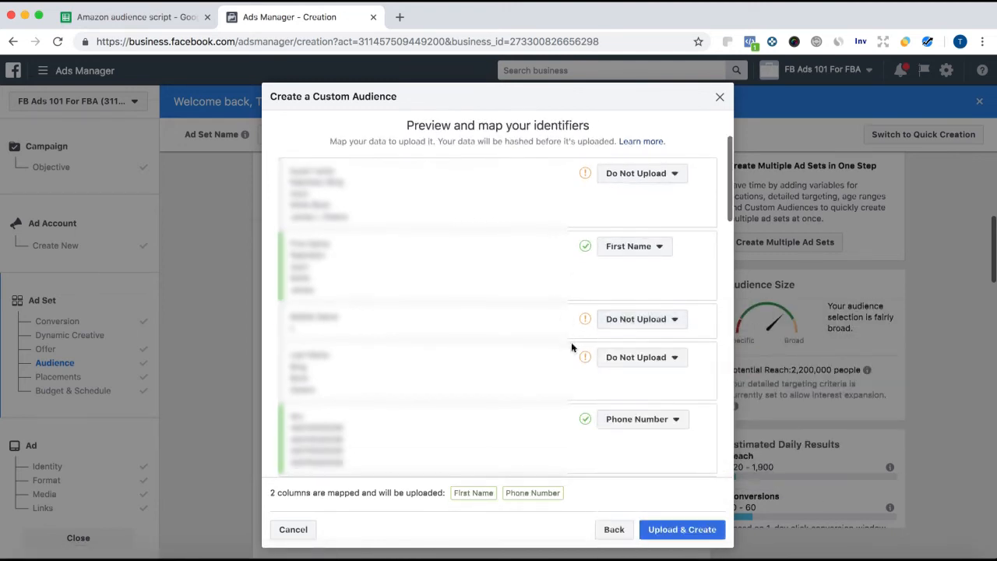
pyautogui.click(642, 173)
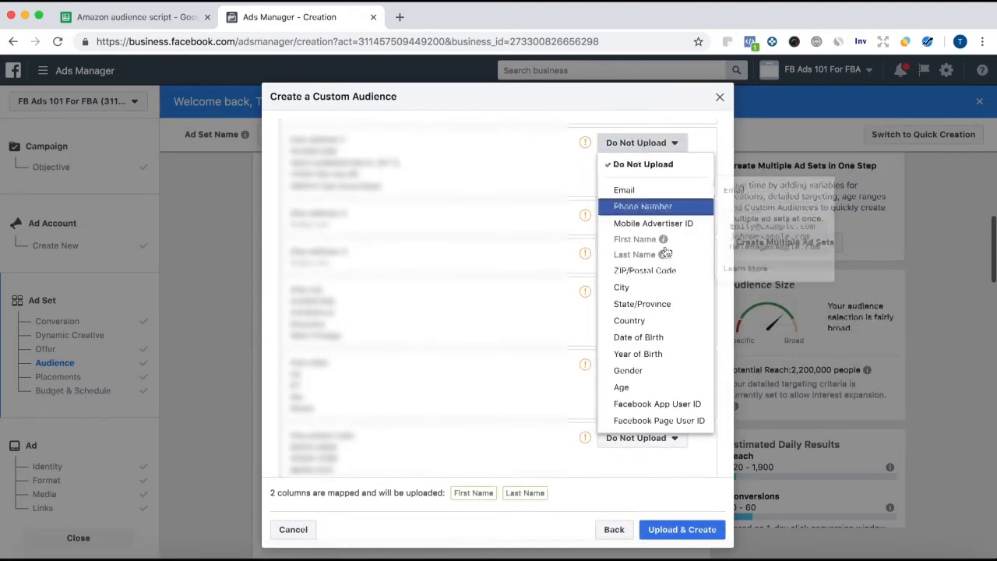
pyautogui.click(621, 286)
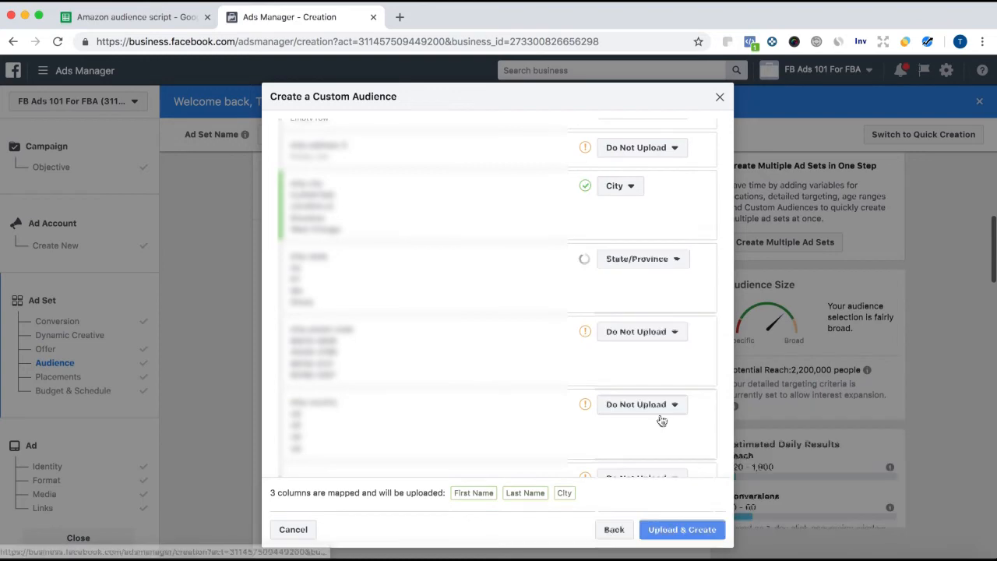
pyautogui.click(681, 529)
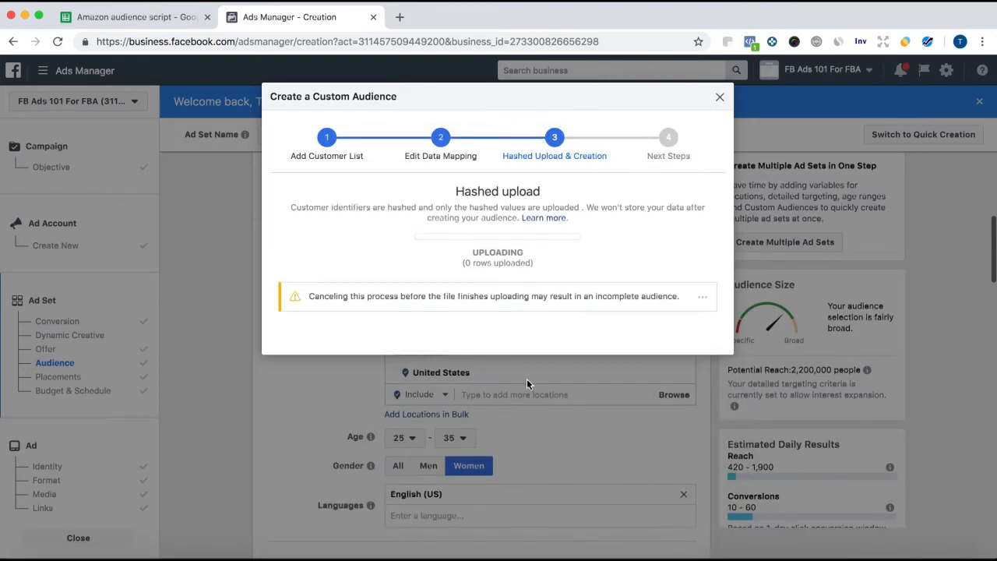
pyautogui.moveTo(560, 287)
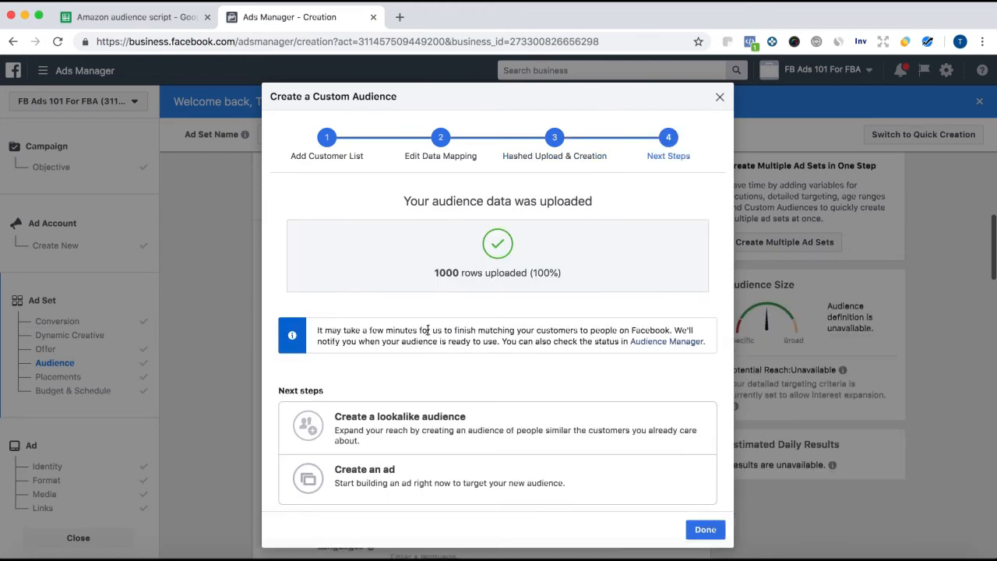
pyautogui.click(399, 415)
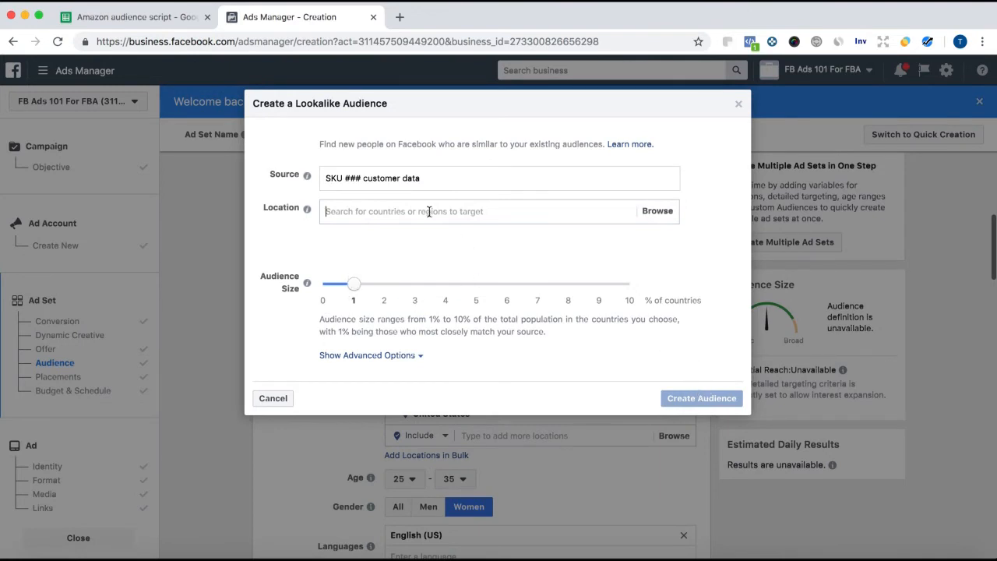
# Set the lookalike location to United States at 1% size and create it.
pyautogui.write('uni')
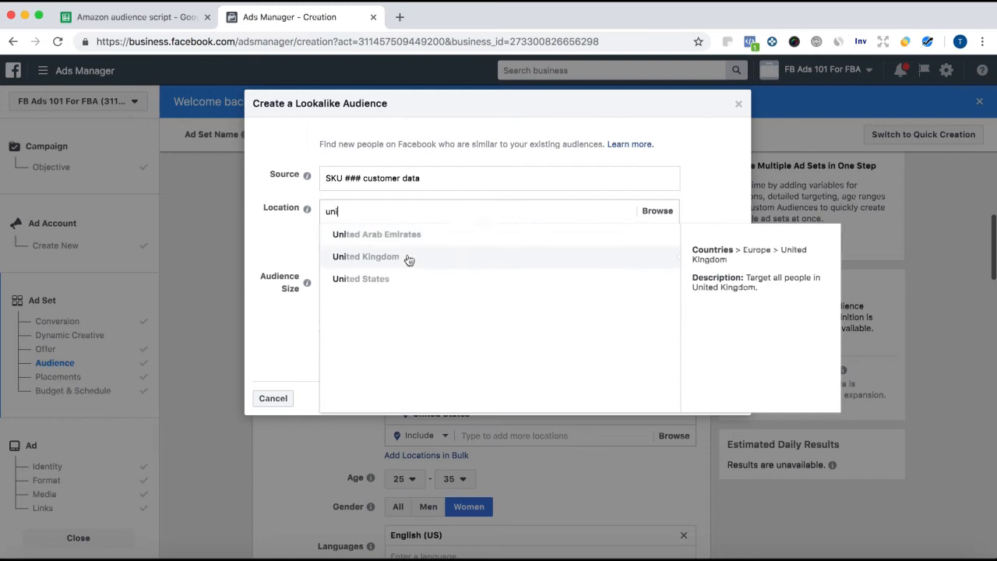
pyautogui.click(360, 278)
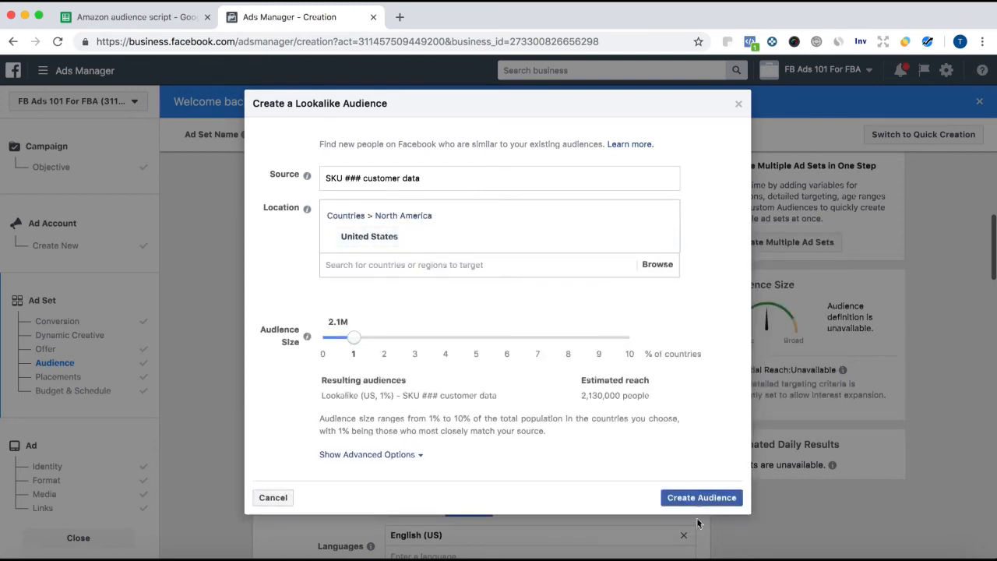
pyautogui.click(700, 496)
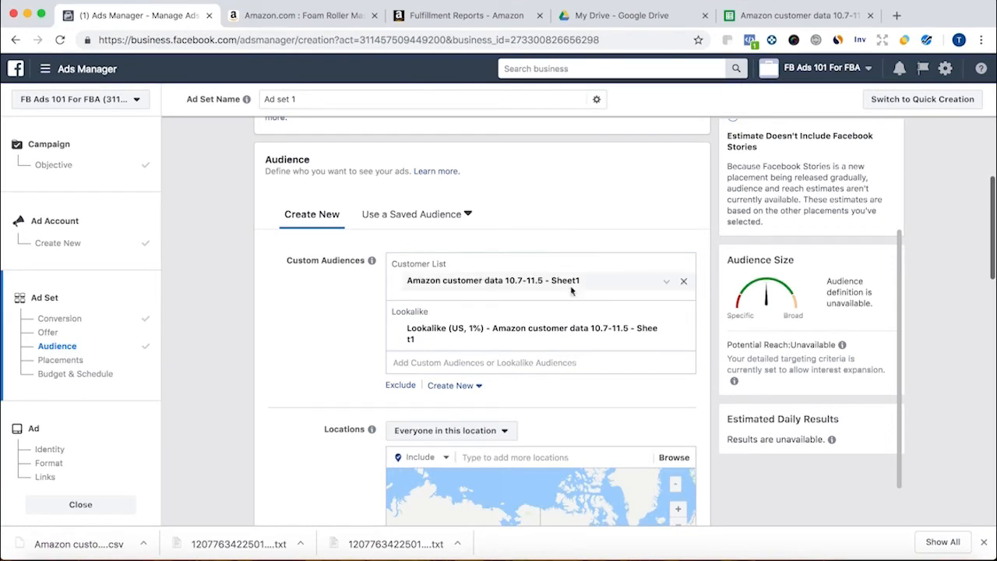
pyautogui.moveTo(694, 288)
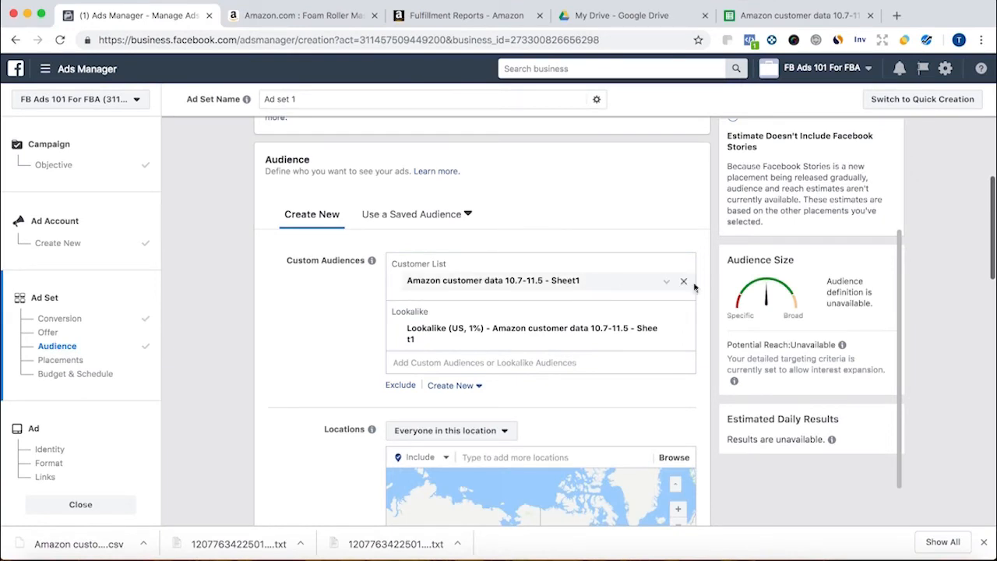
# Remove the Customer List entry from Custom Audiences, keeping only the 1% US lookalike.
pyautogui.click(683, 281)
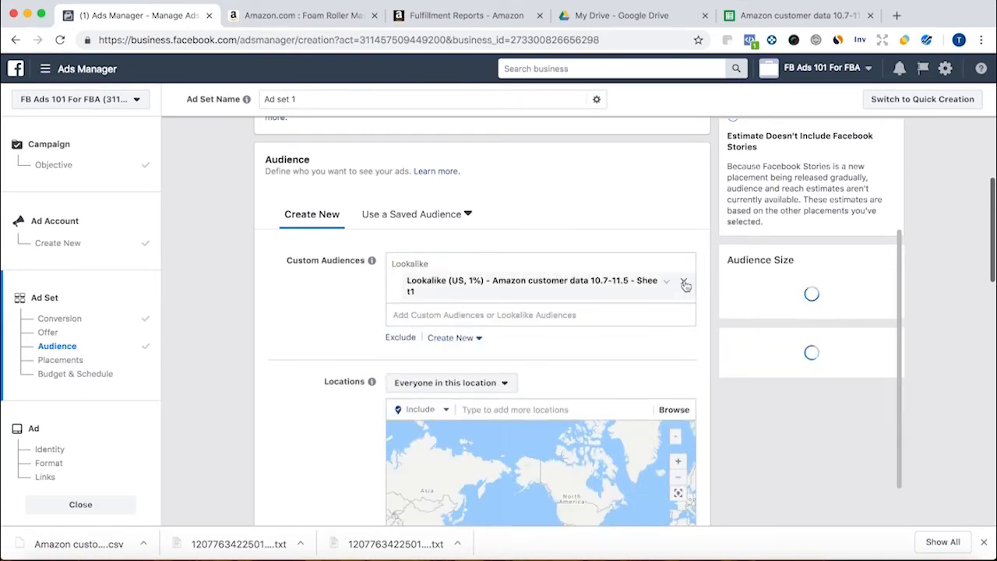
pyautogui.scroll(-3)
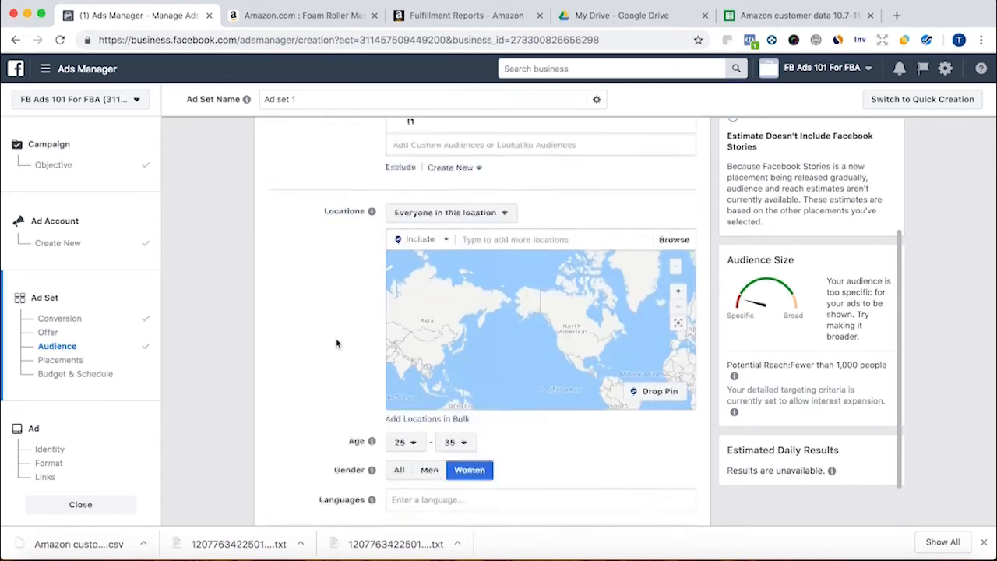
pyautogui.scroll(-3)
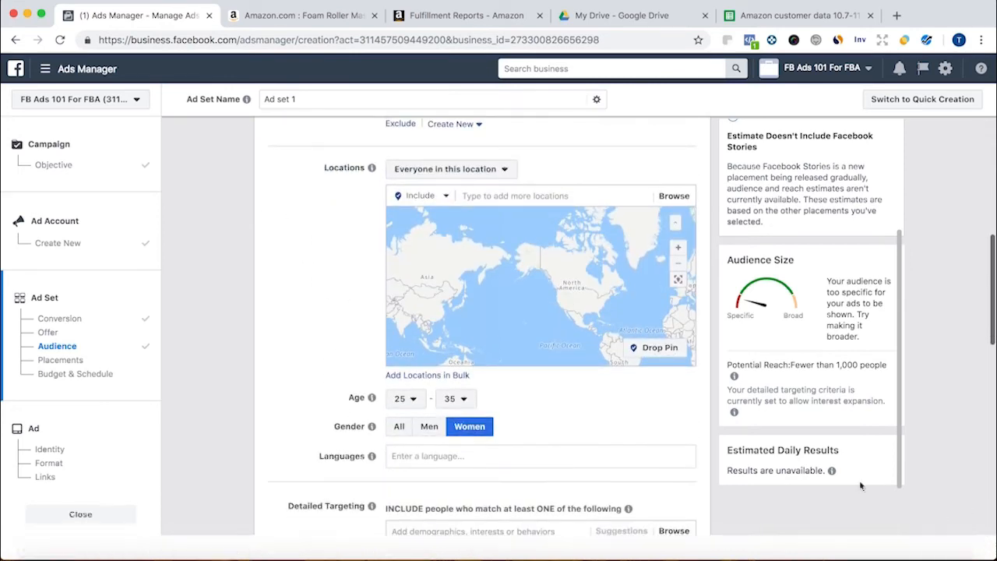
pyautogui.scroll(3)
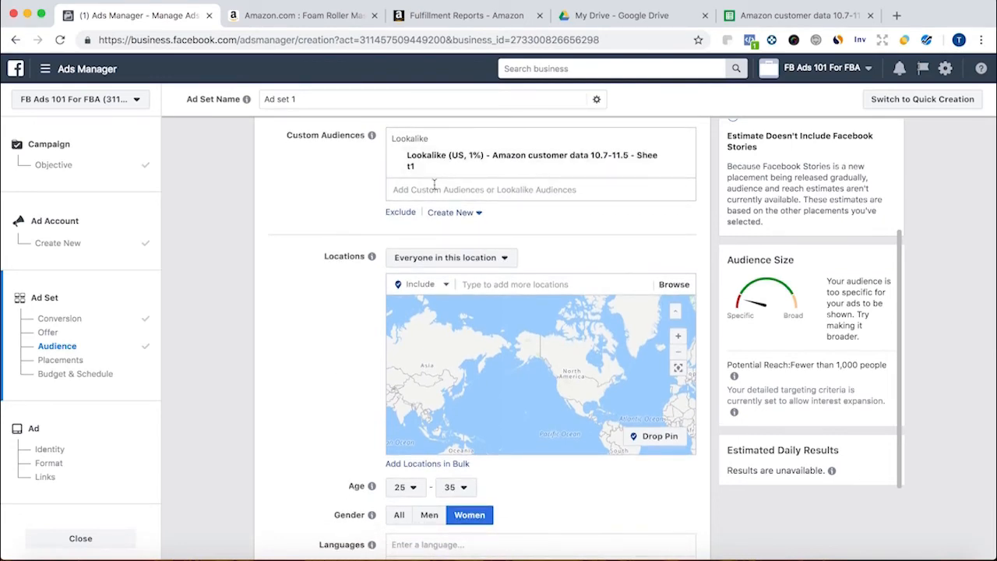
pyautogui.scroll(-3)
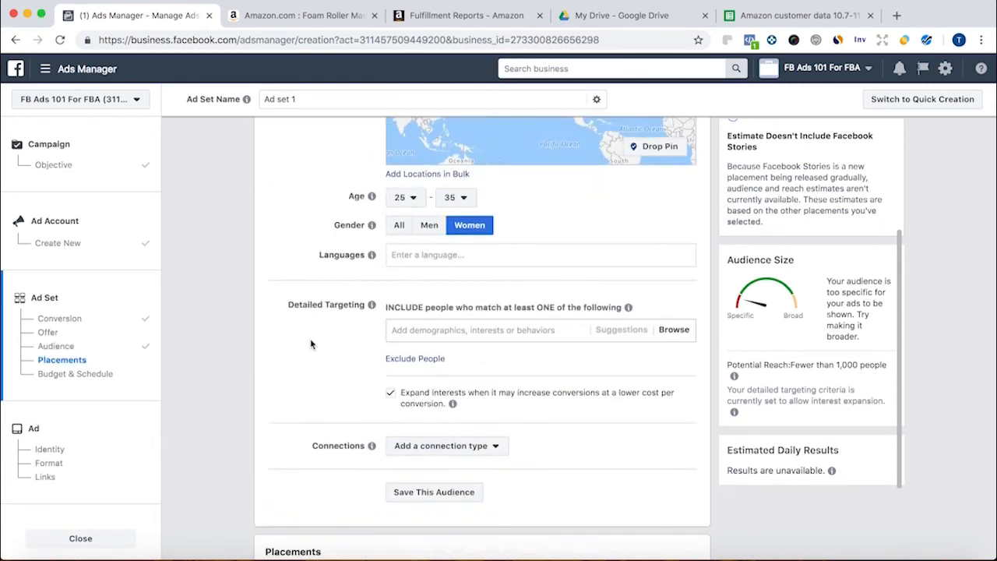
pyautogui.scroll(3)
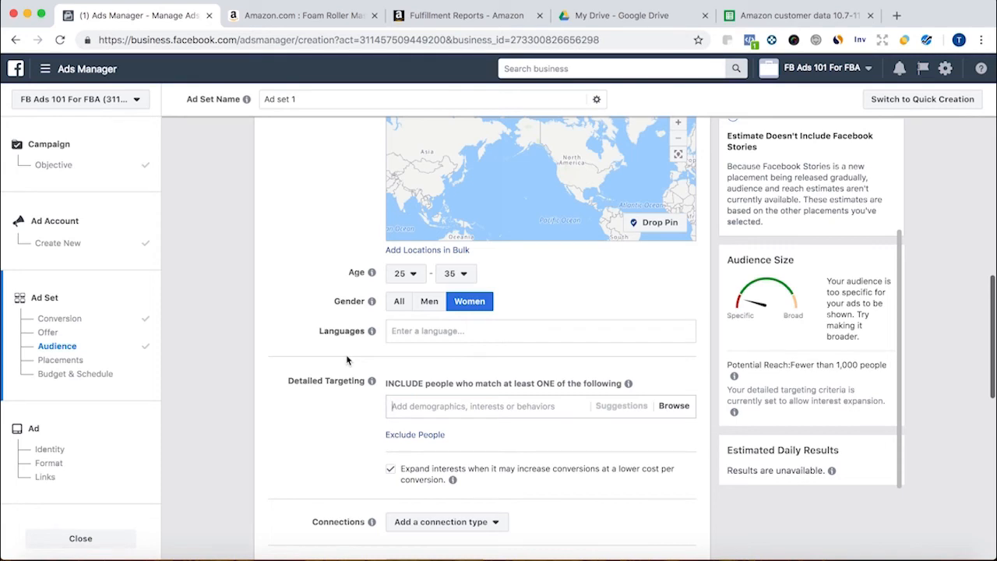
# Search 'amazon.com' in Detailed Targeting and add the Amazon.com interest.
pyautogui.write('amazon.com')
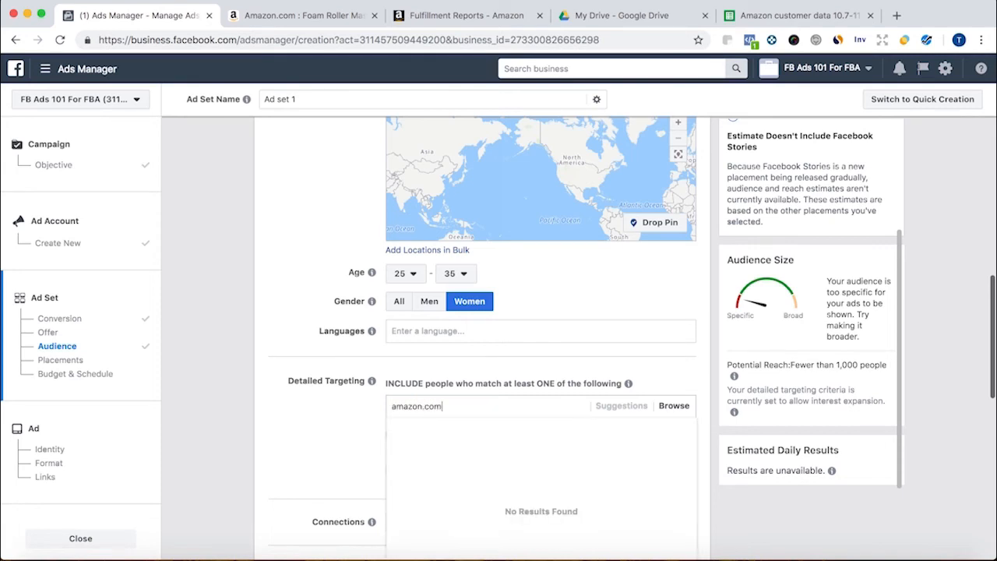
pyautogui.click(434, 429)
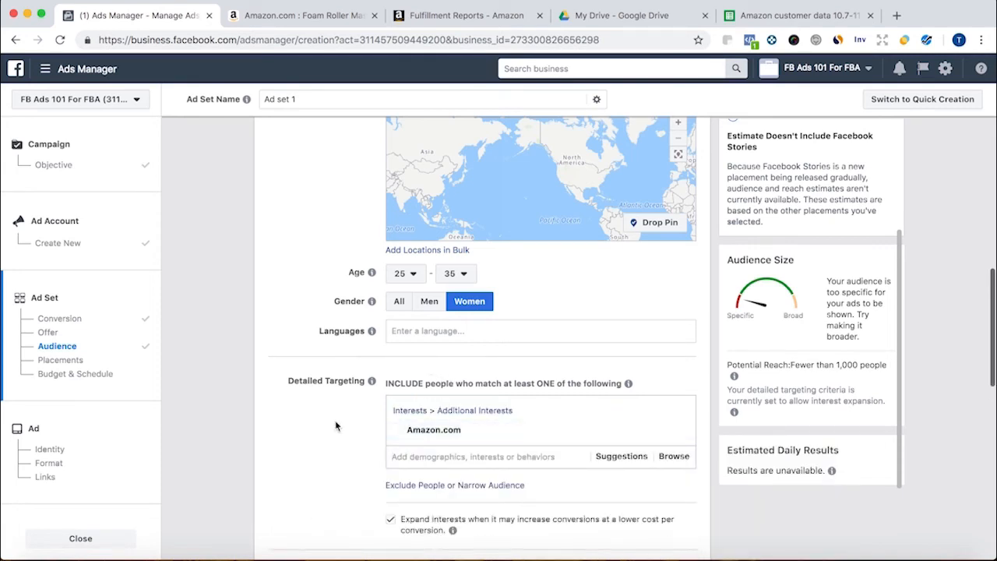
pyautogui.scroll(-3)
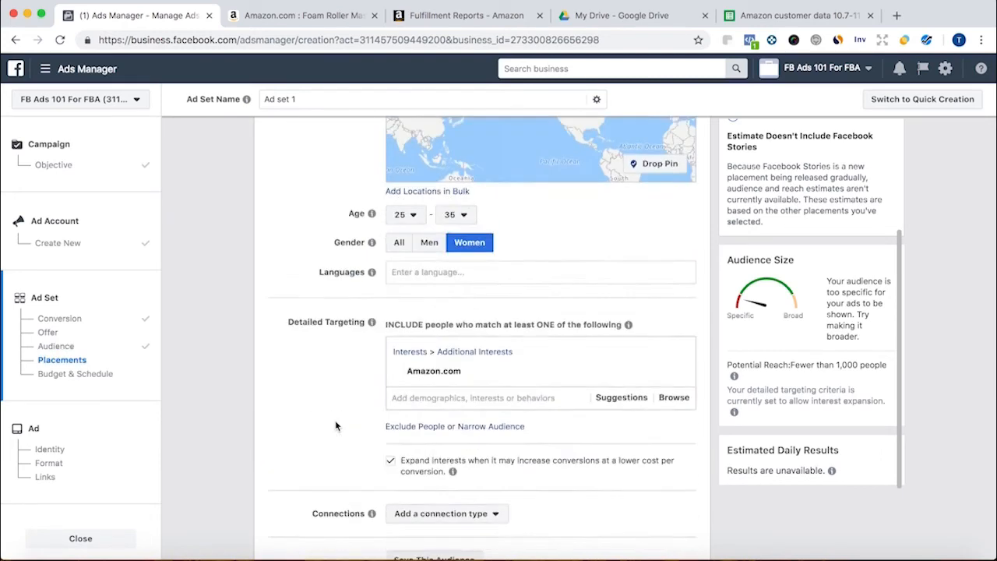